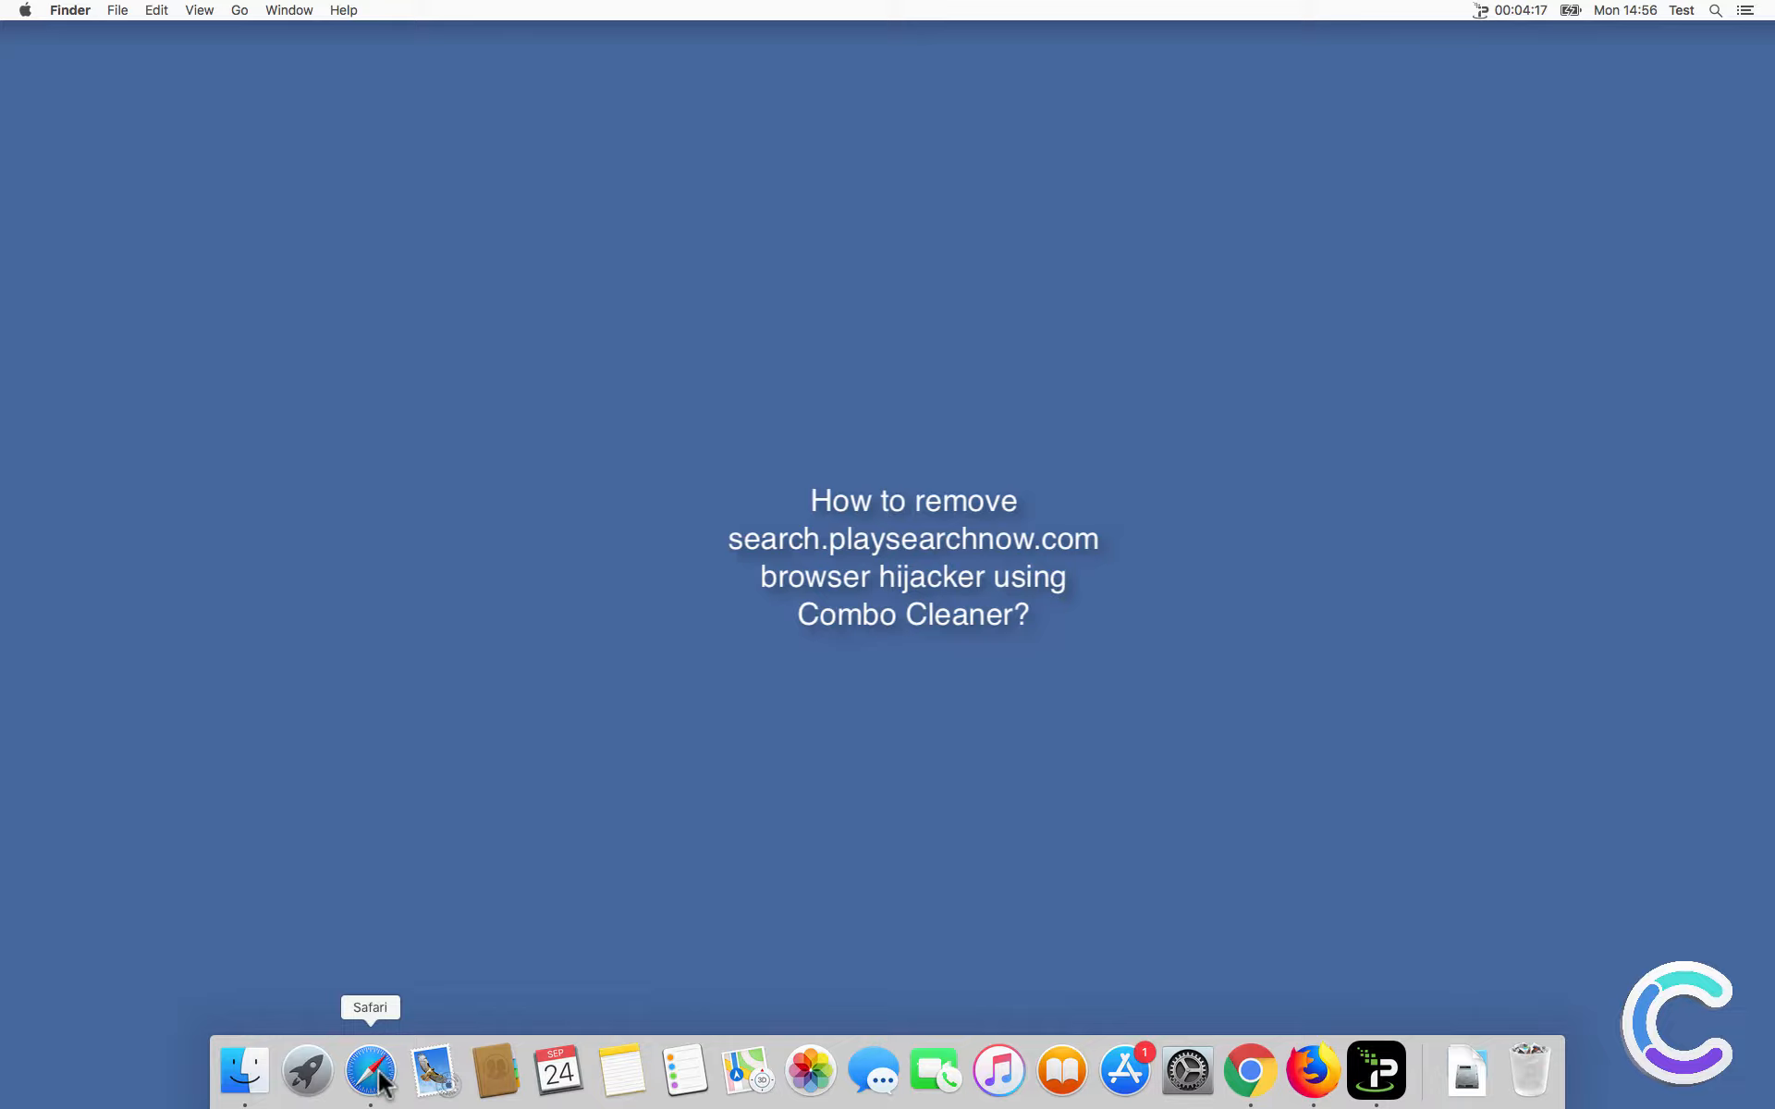
# Launch Safari and look at its preferences showing the PlaySearchNow hijack.
pyautogui.click(370, 1070)
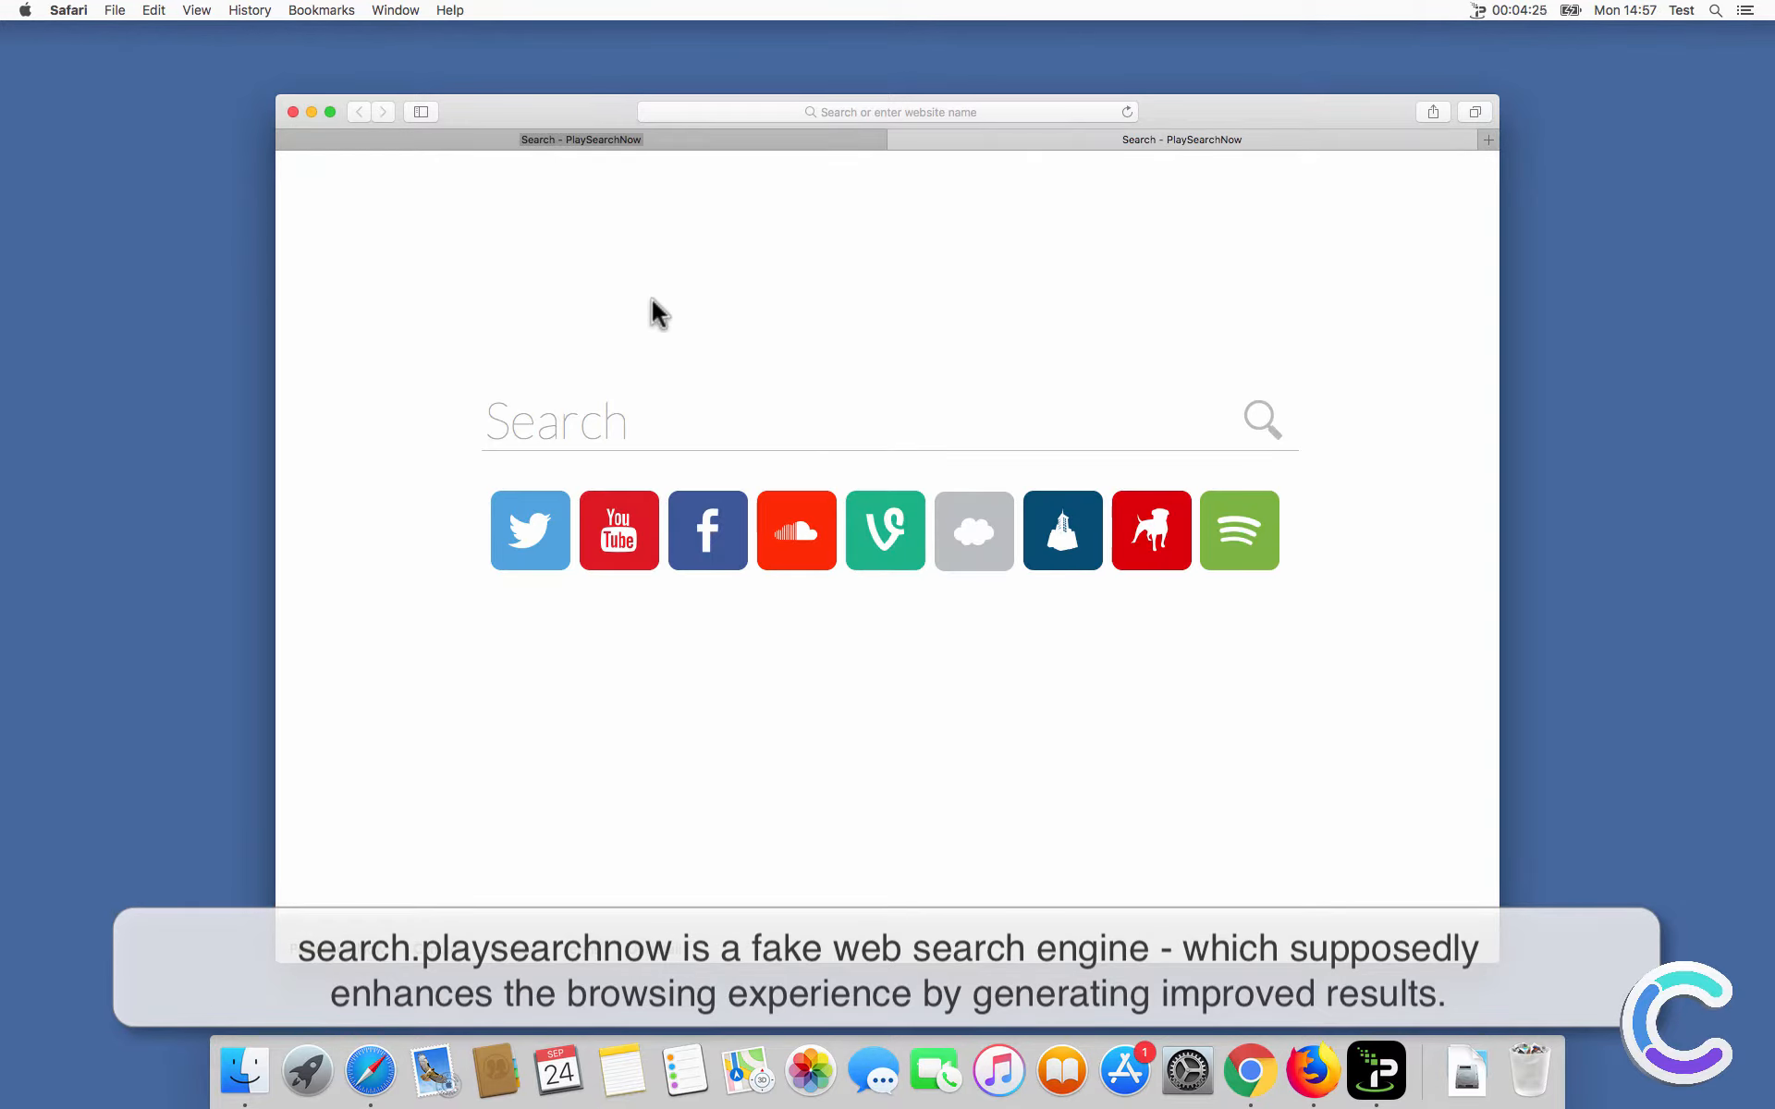
pyautogui.click(69, 11)
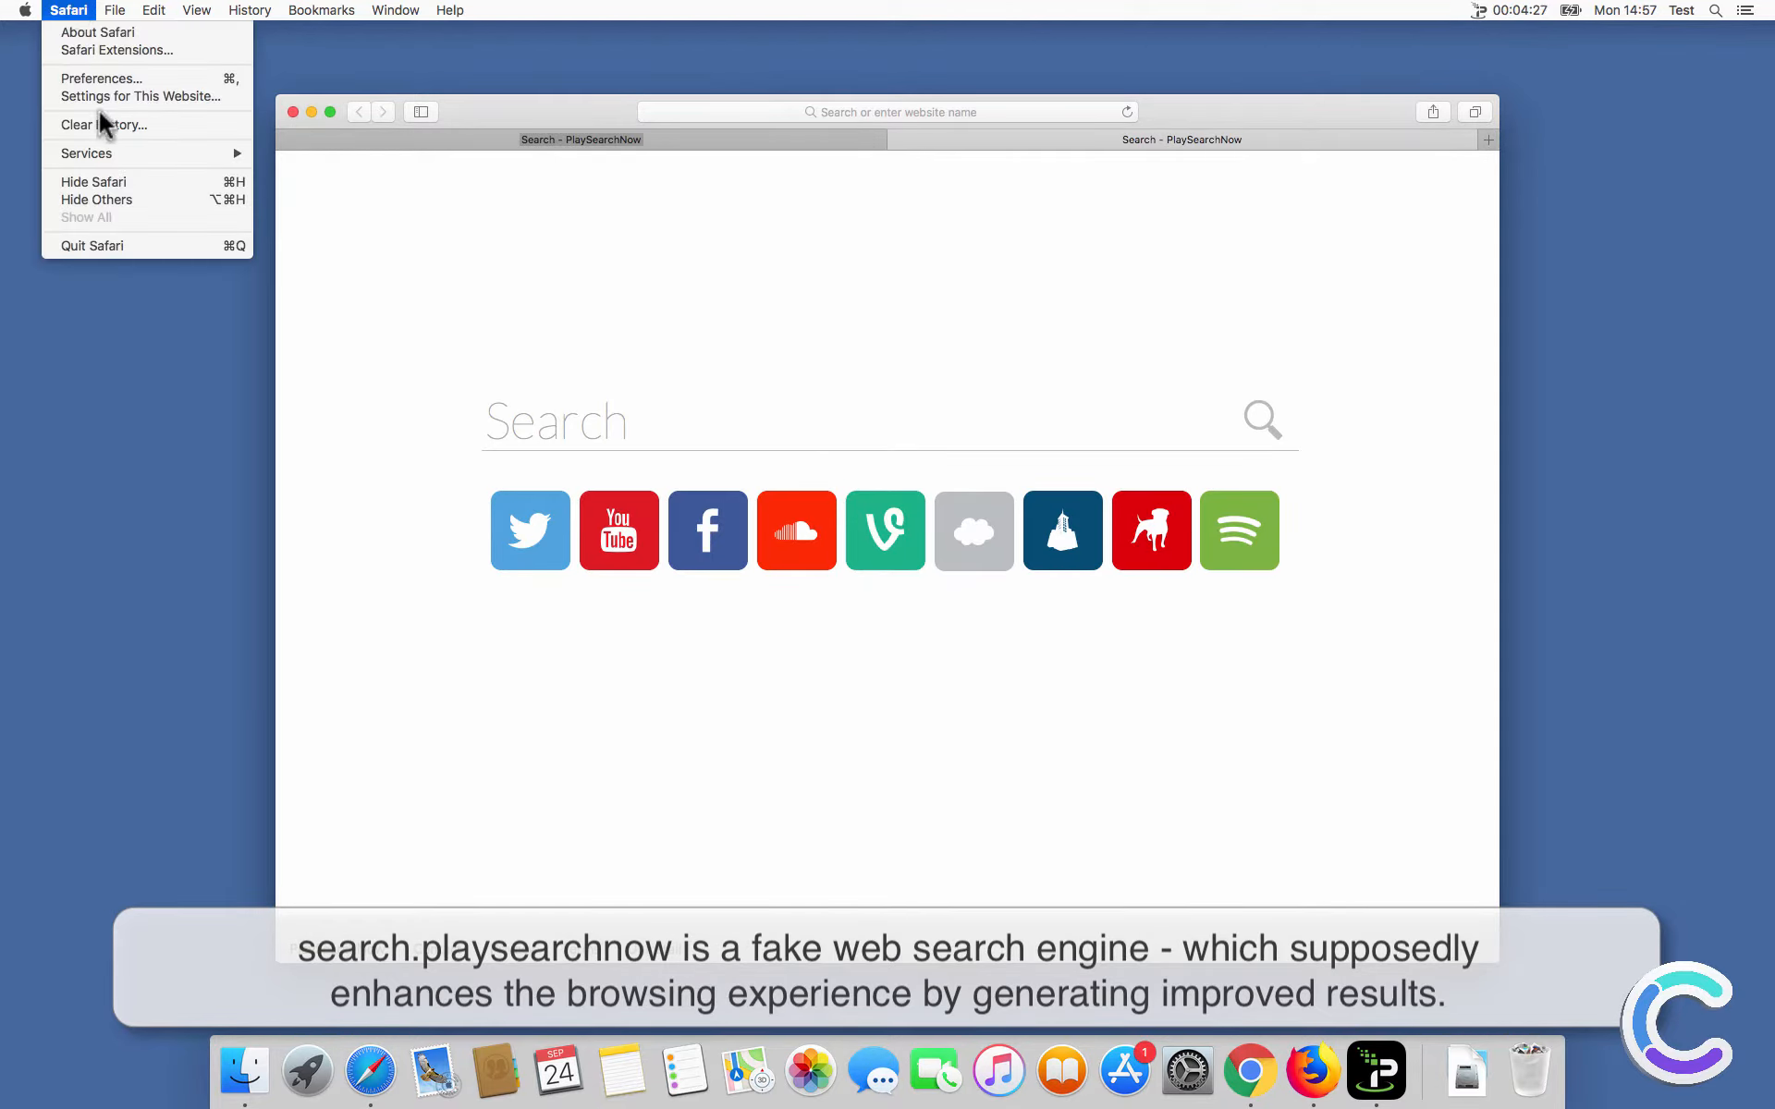
pyautogui.click(100, 78)
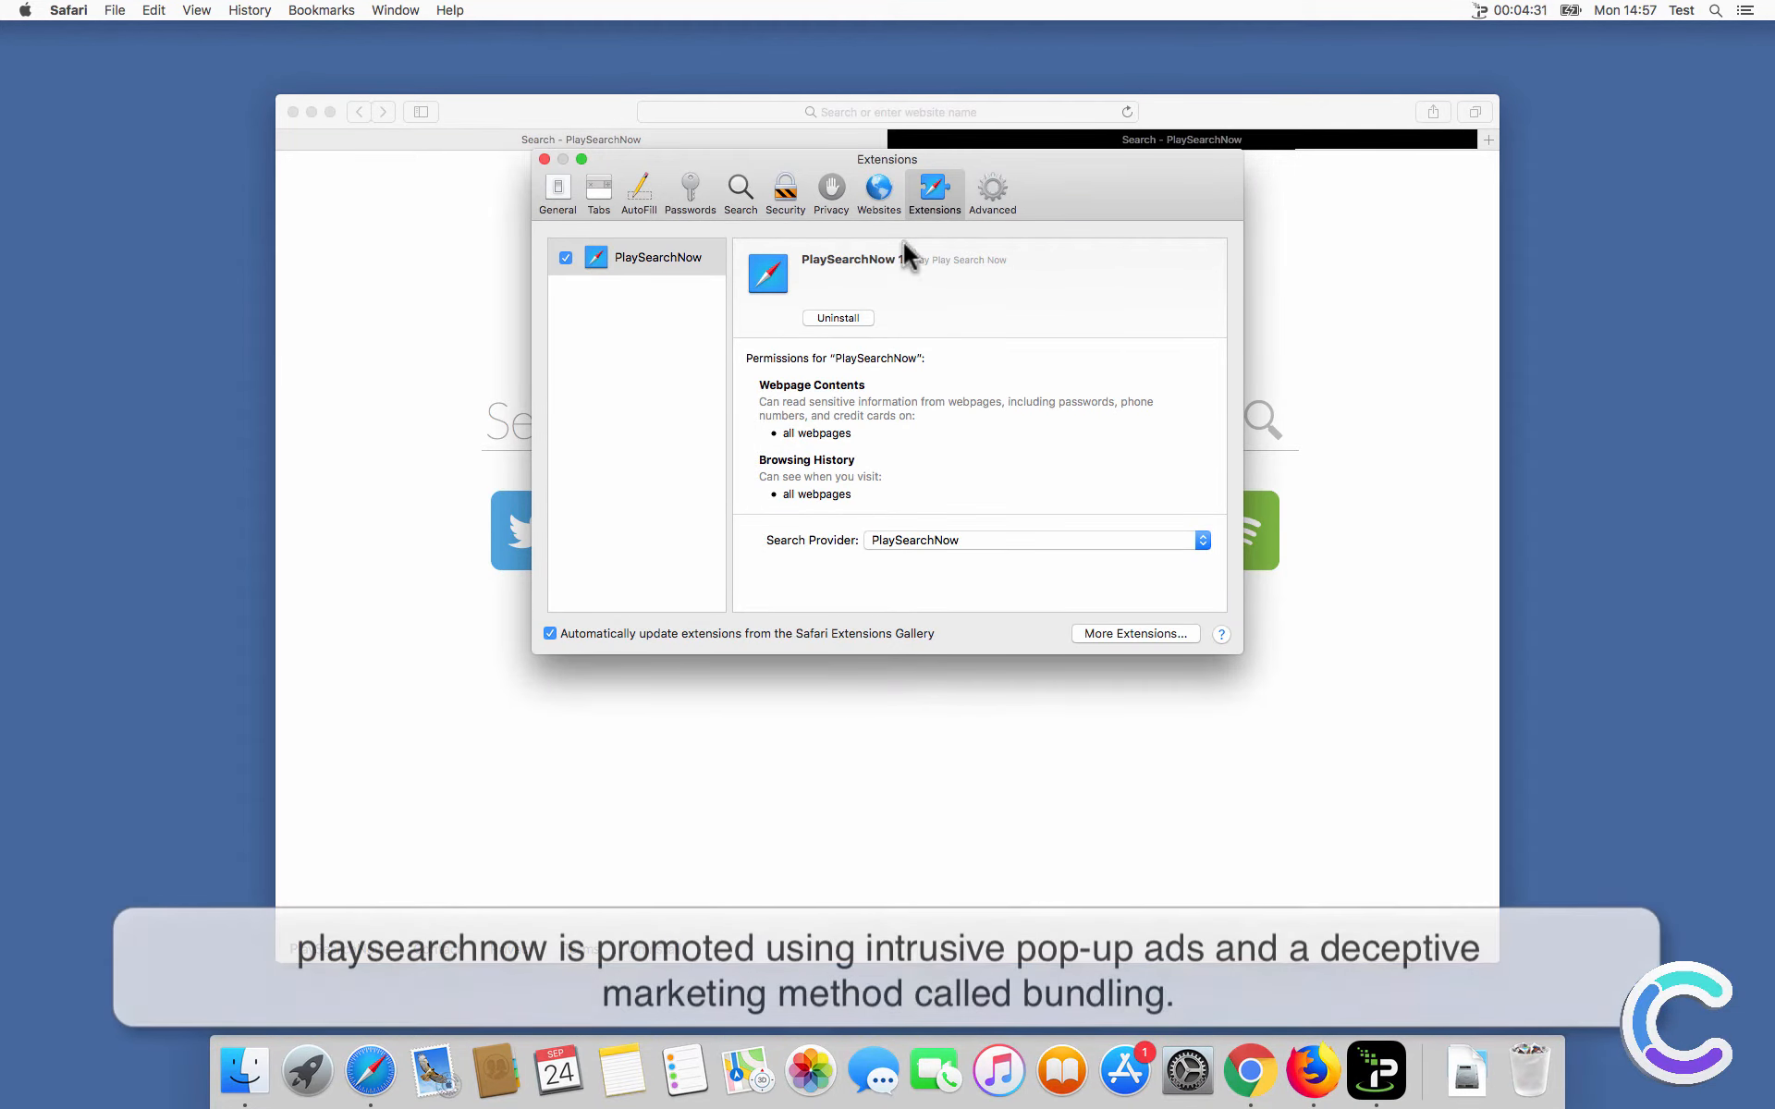
pyautogui.click(543, 159)
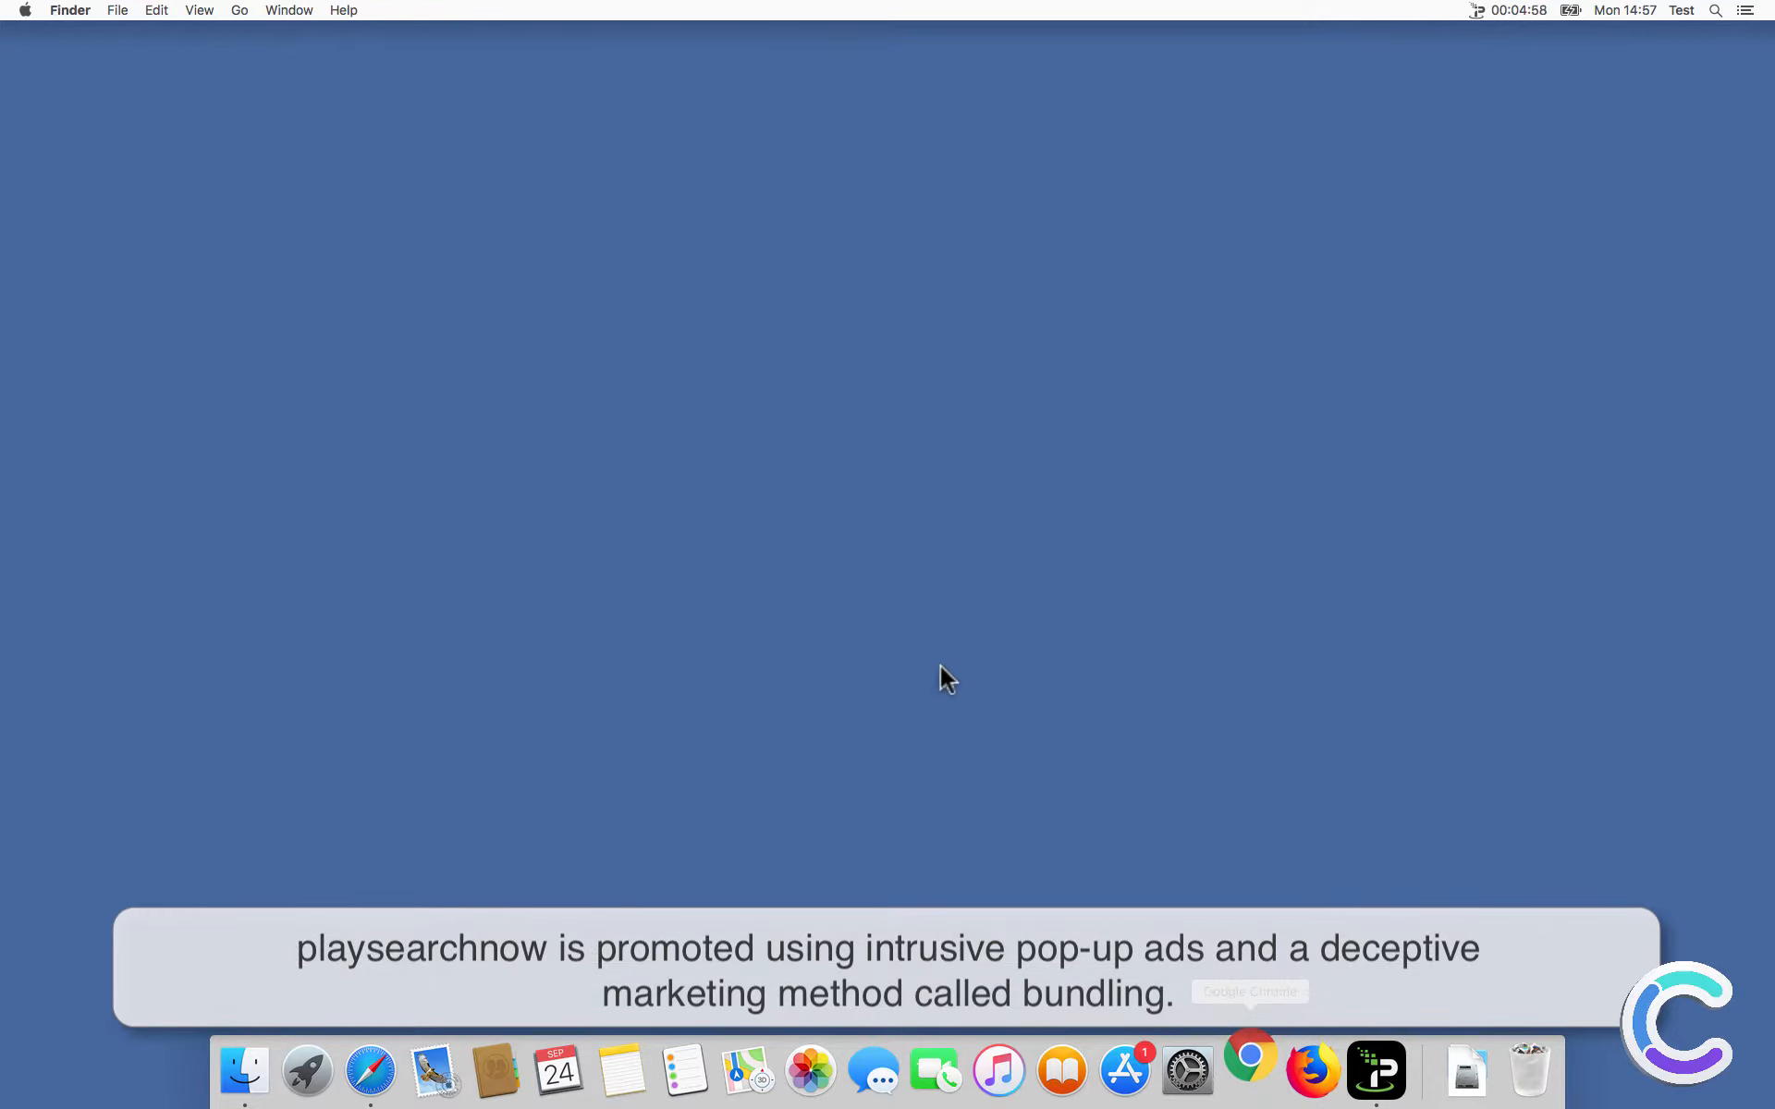
# Launch Chrome and Firefox, both landing on the hijacked PlaySearchNow page, and close them.
pyautogui.click(1248, 1070)
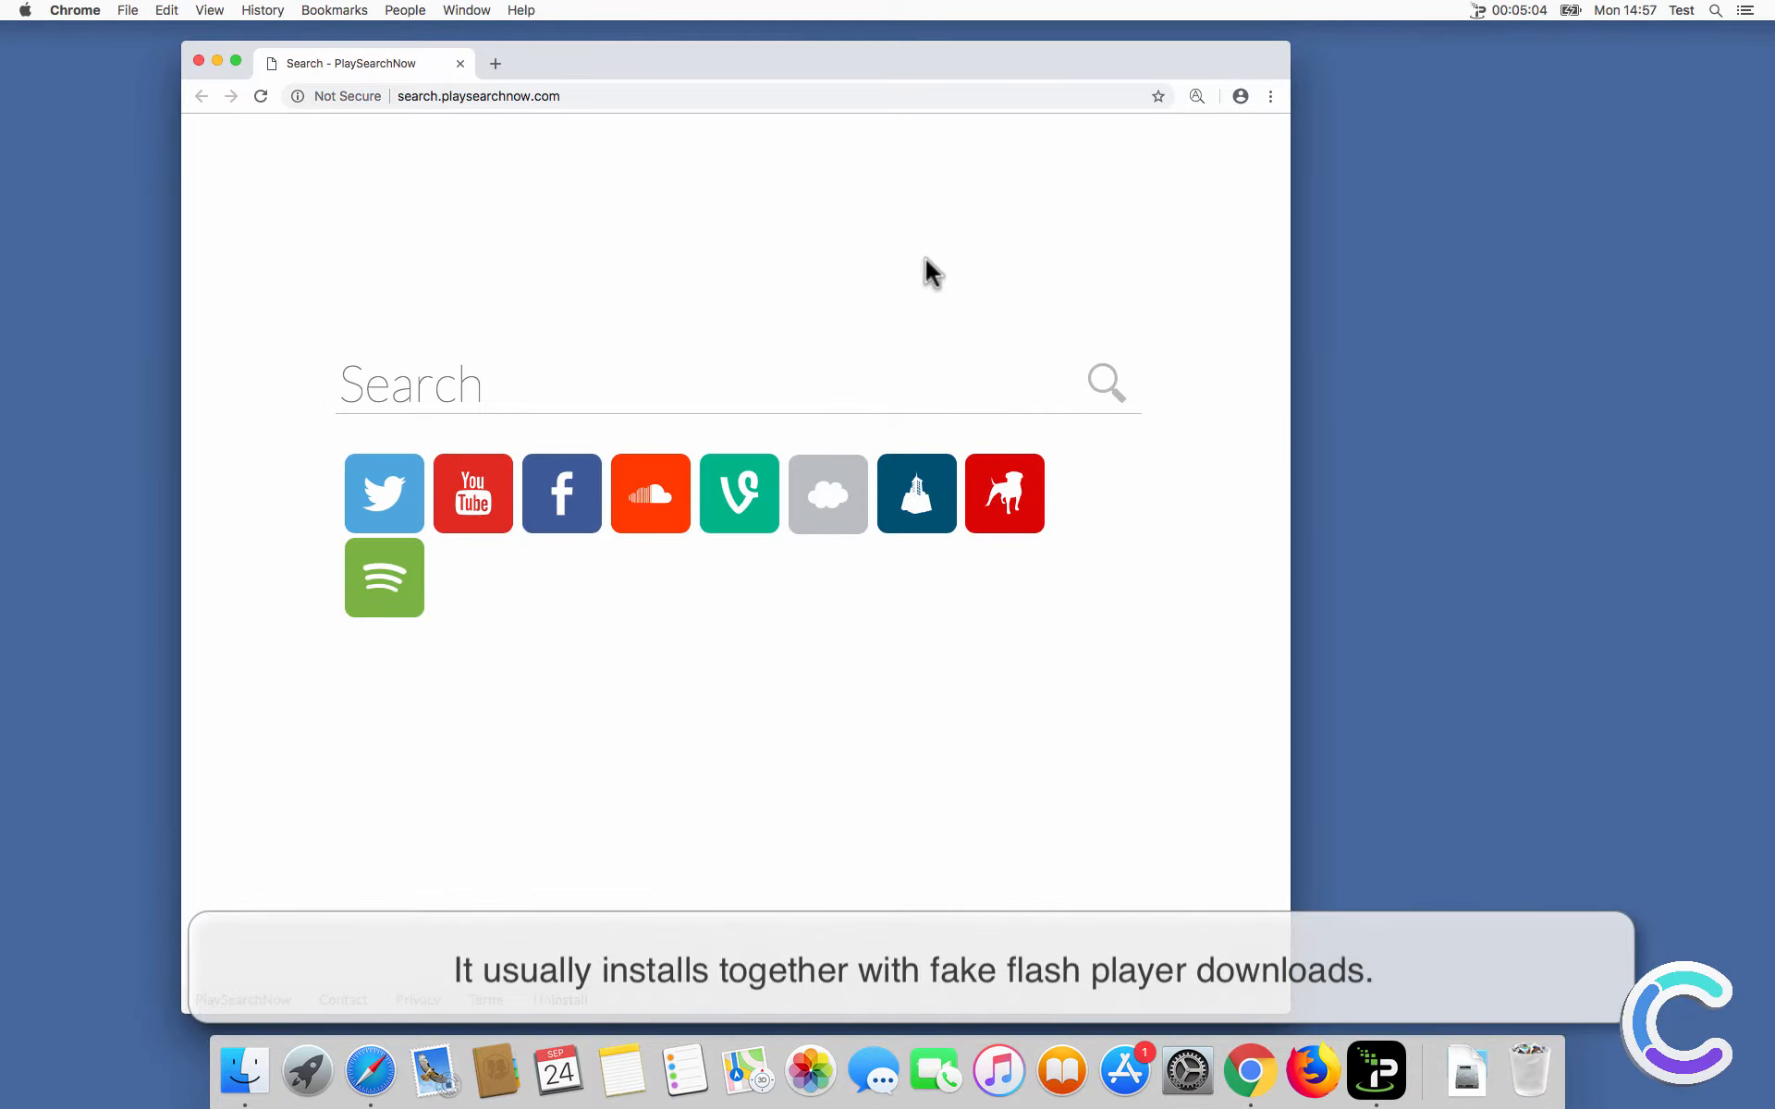
pyautogui.click(199, 62)
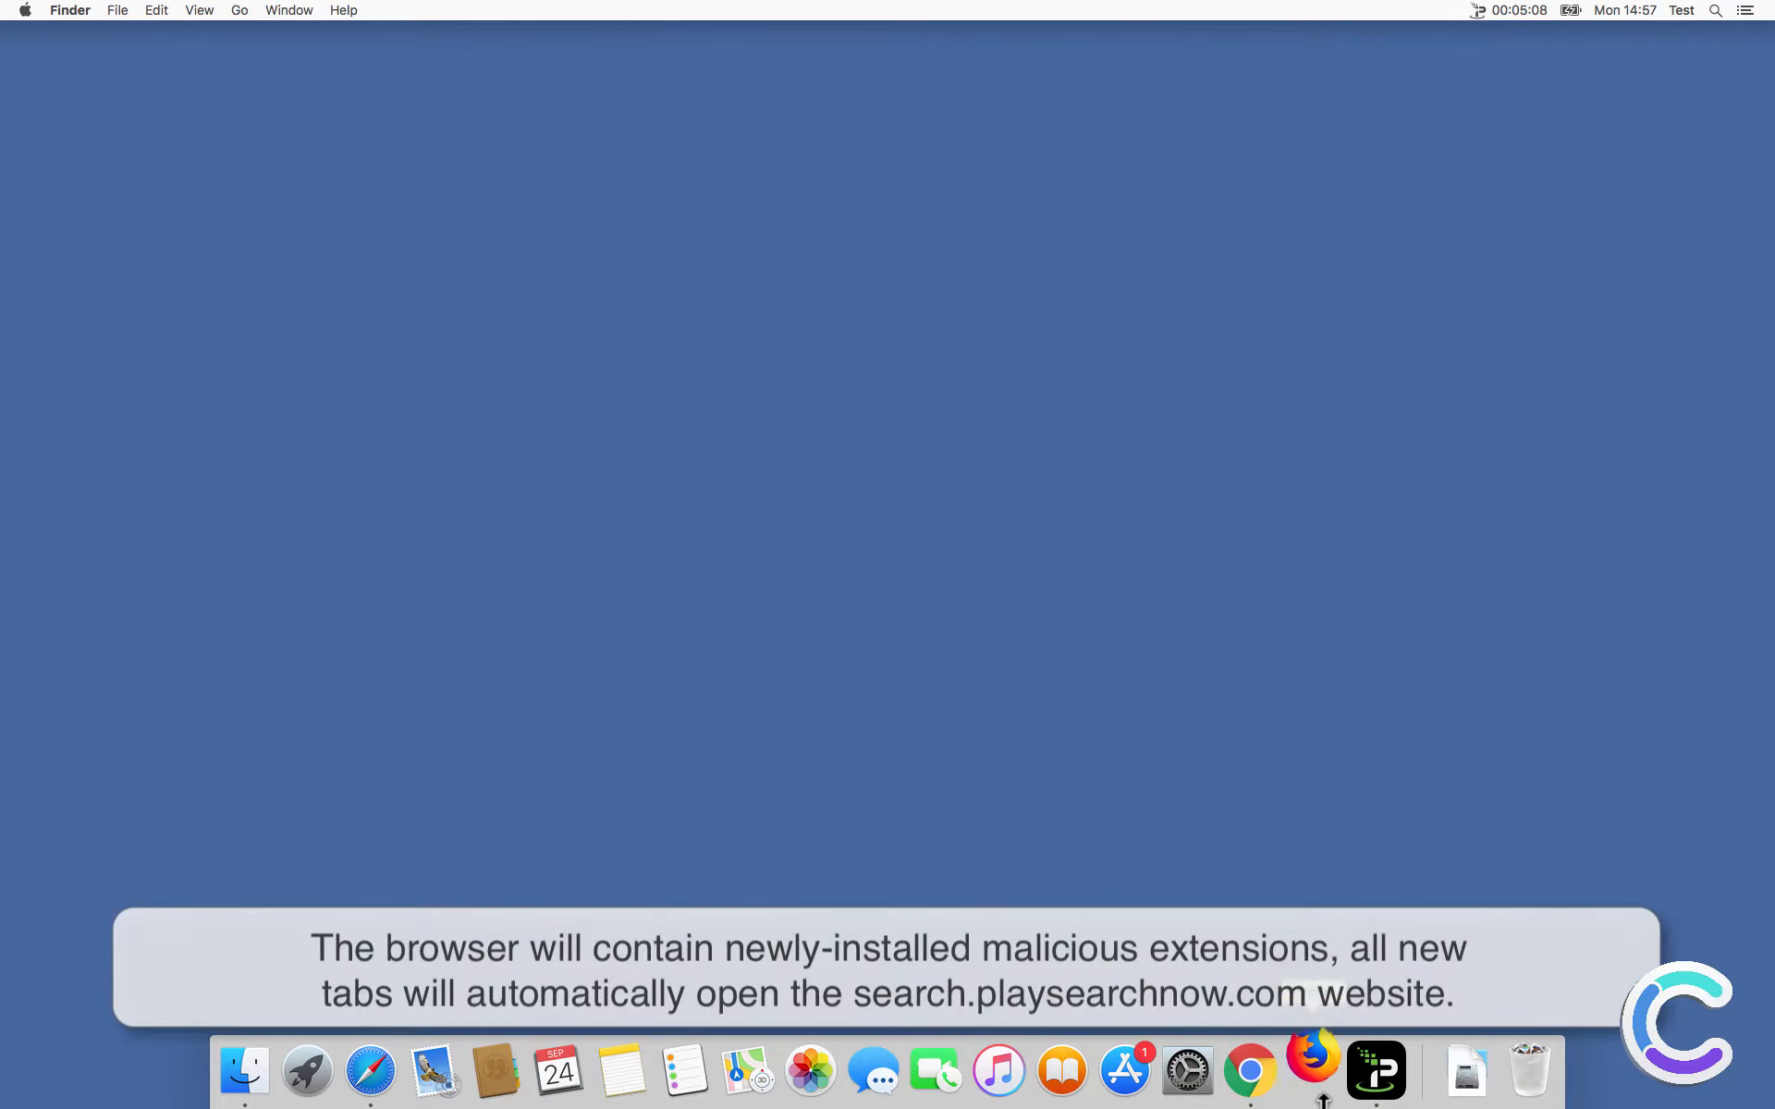
pyautogui.click(1310, 1069)
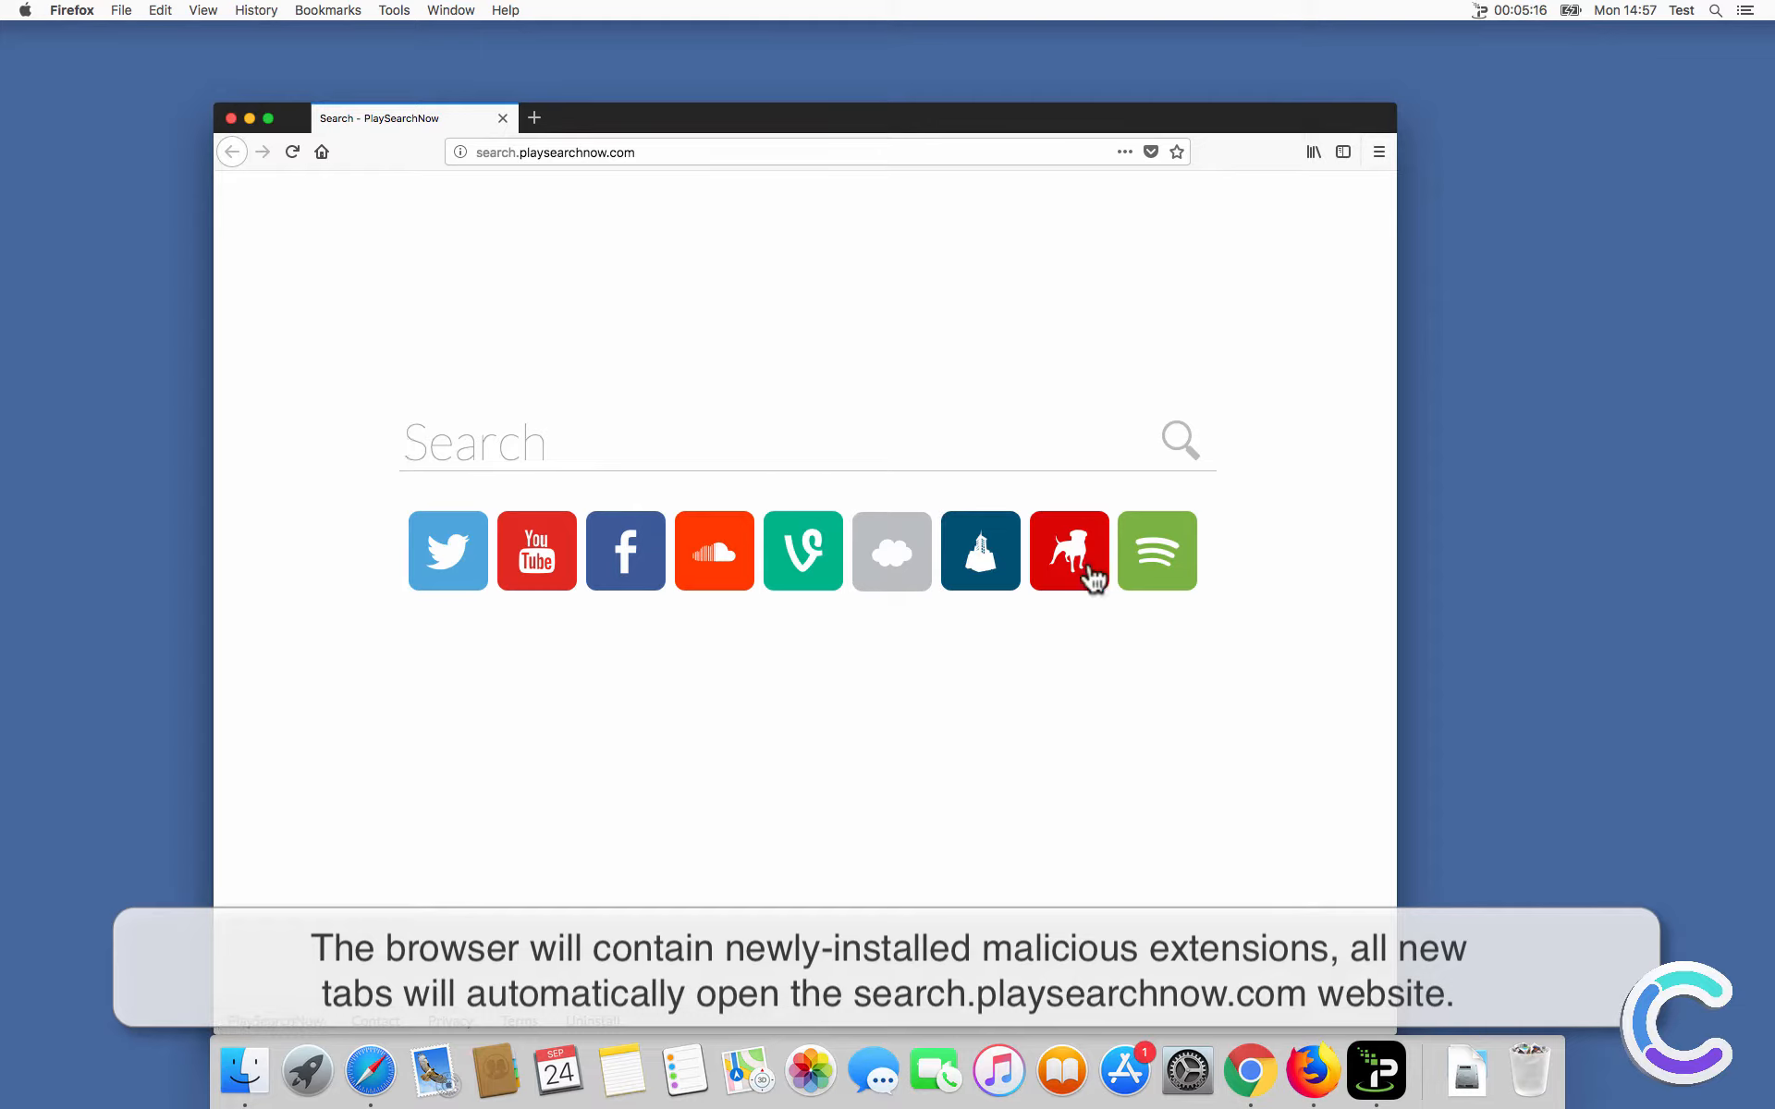
pyautogui.click(1067, 550)
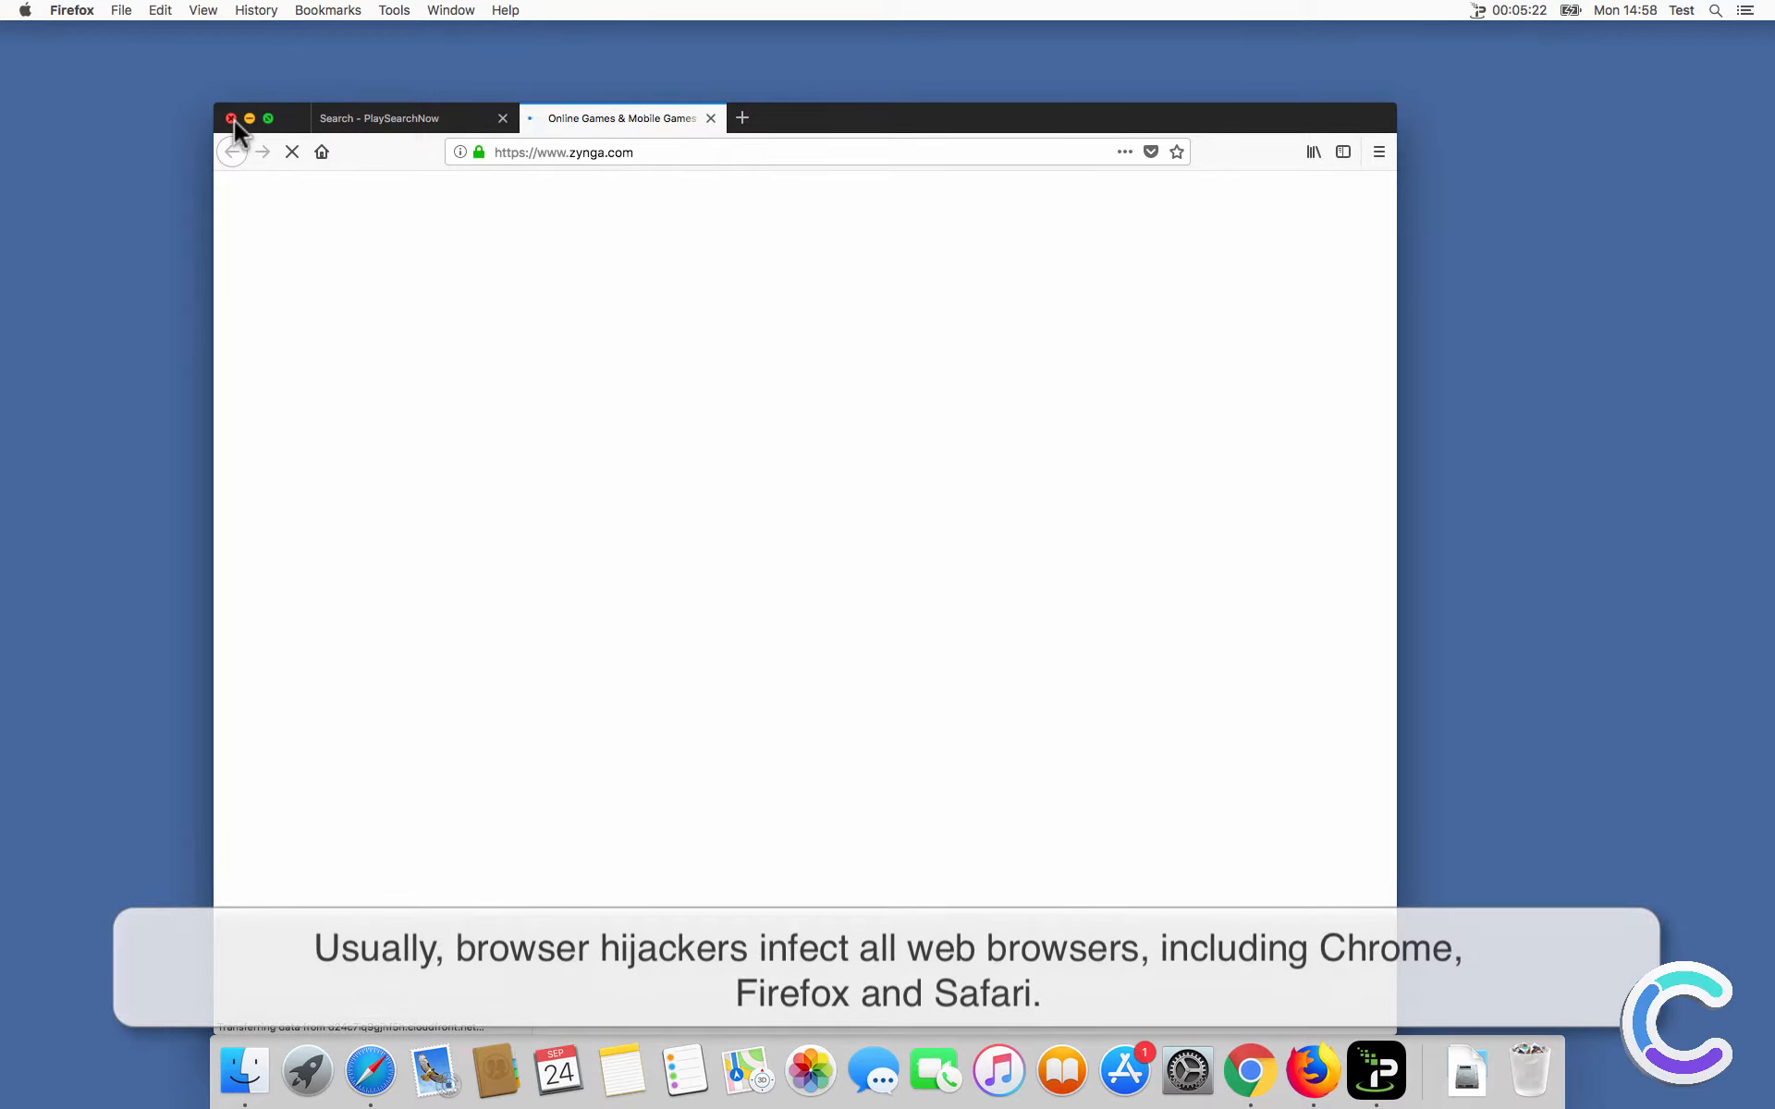
pyautogui.click(231, 118)
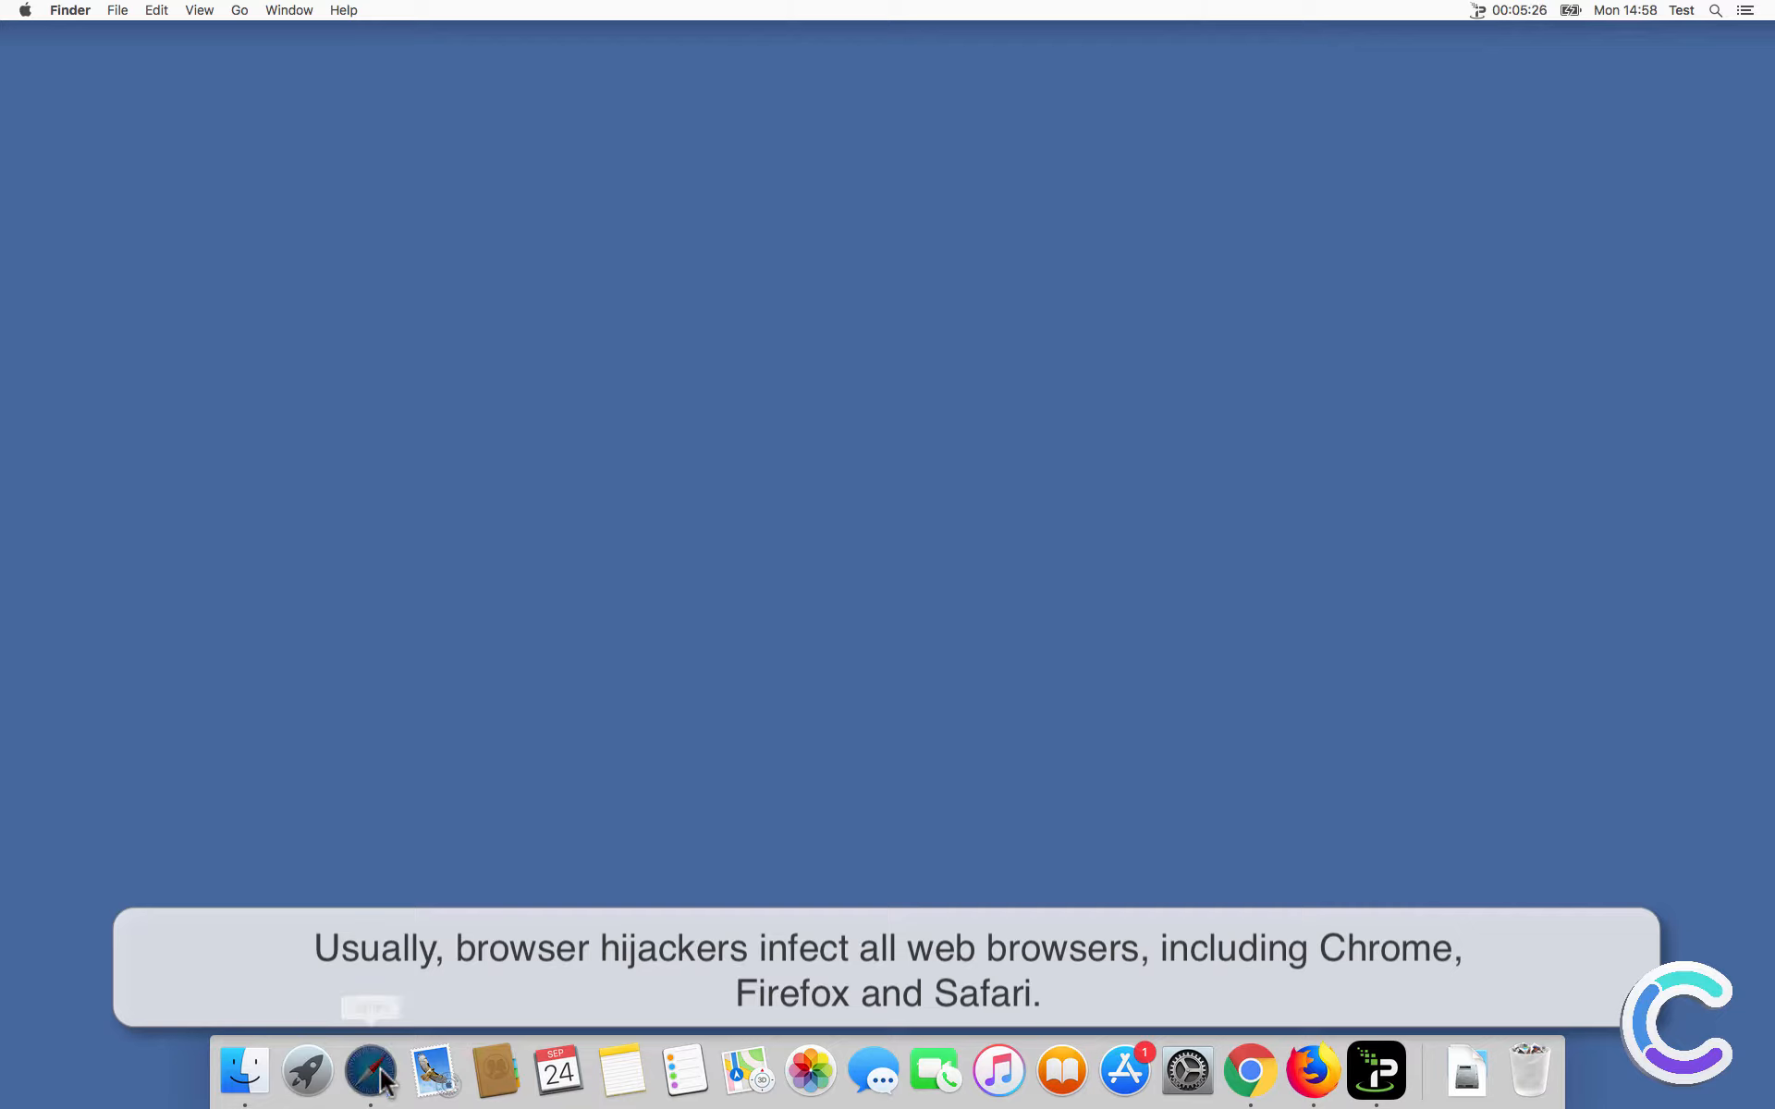
pyautogui.click(370, 1070)
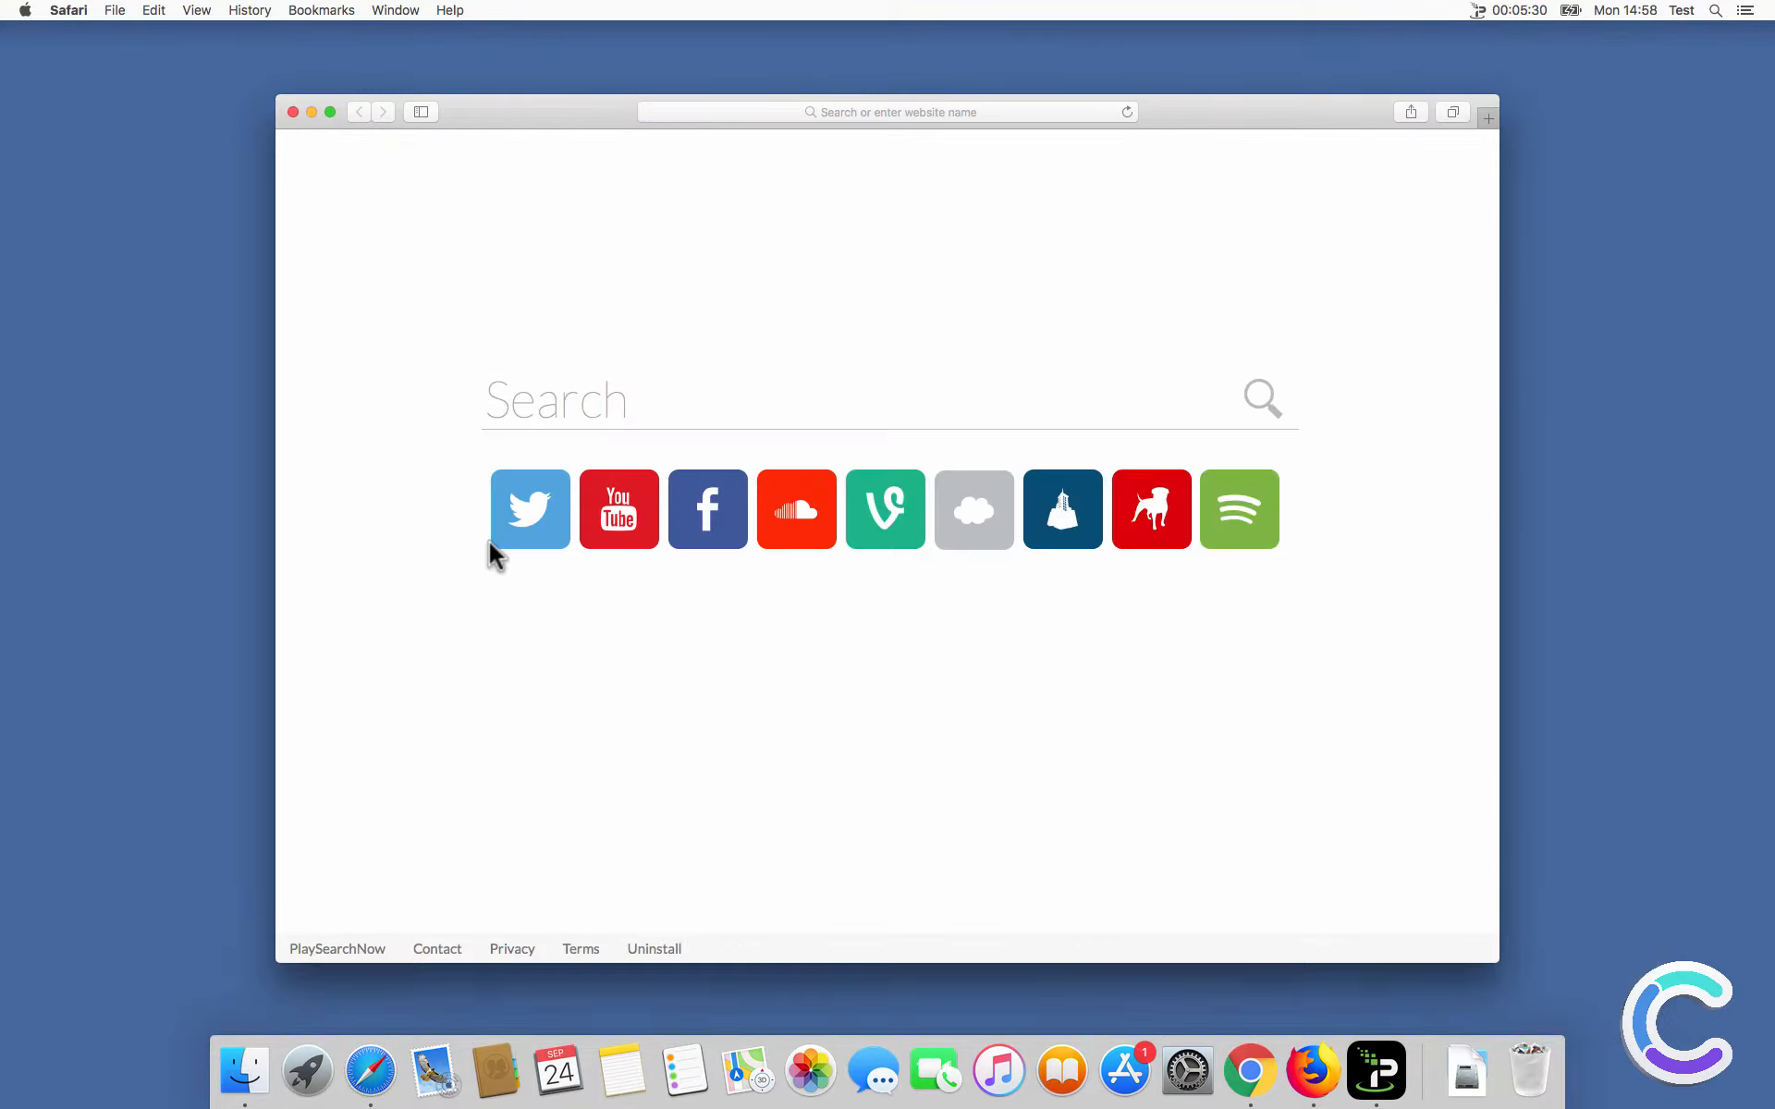
pyautogui.click(890, 111)
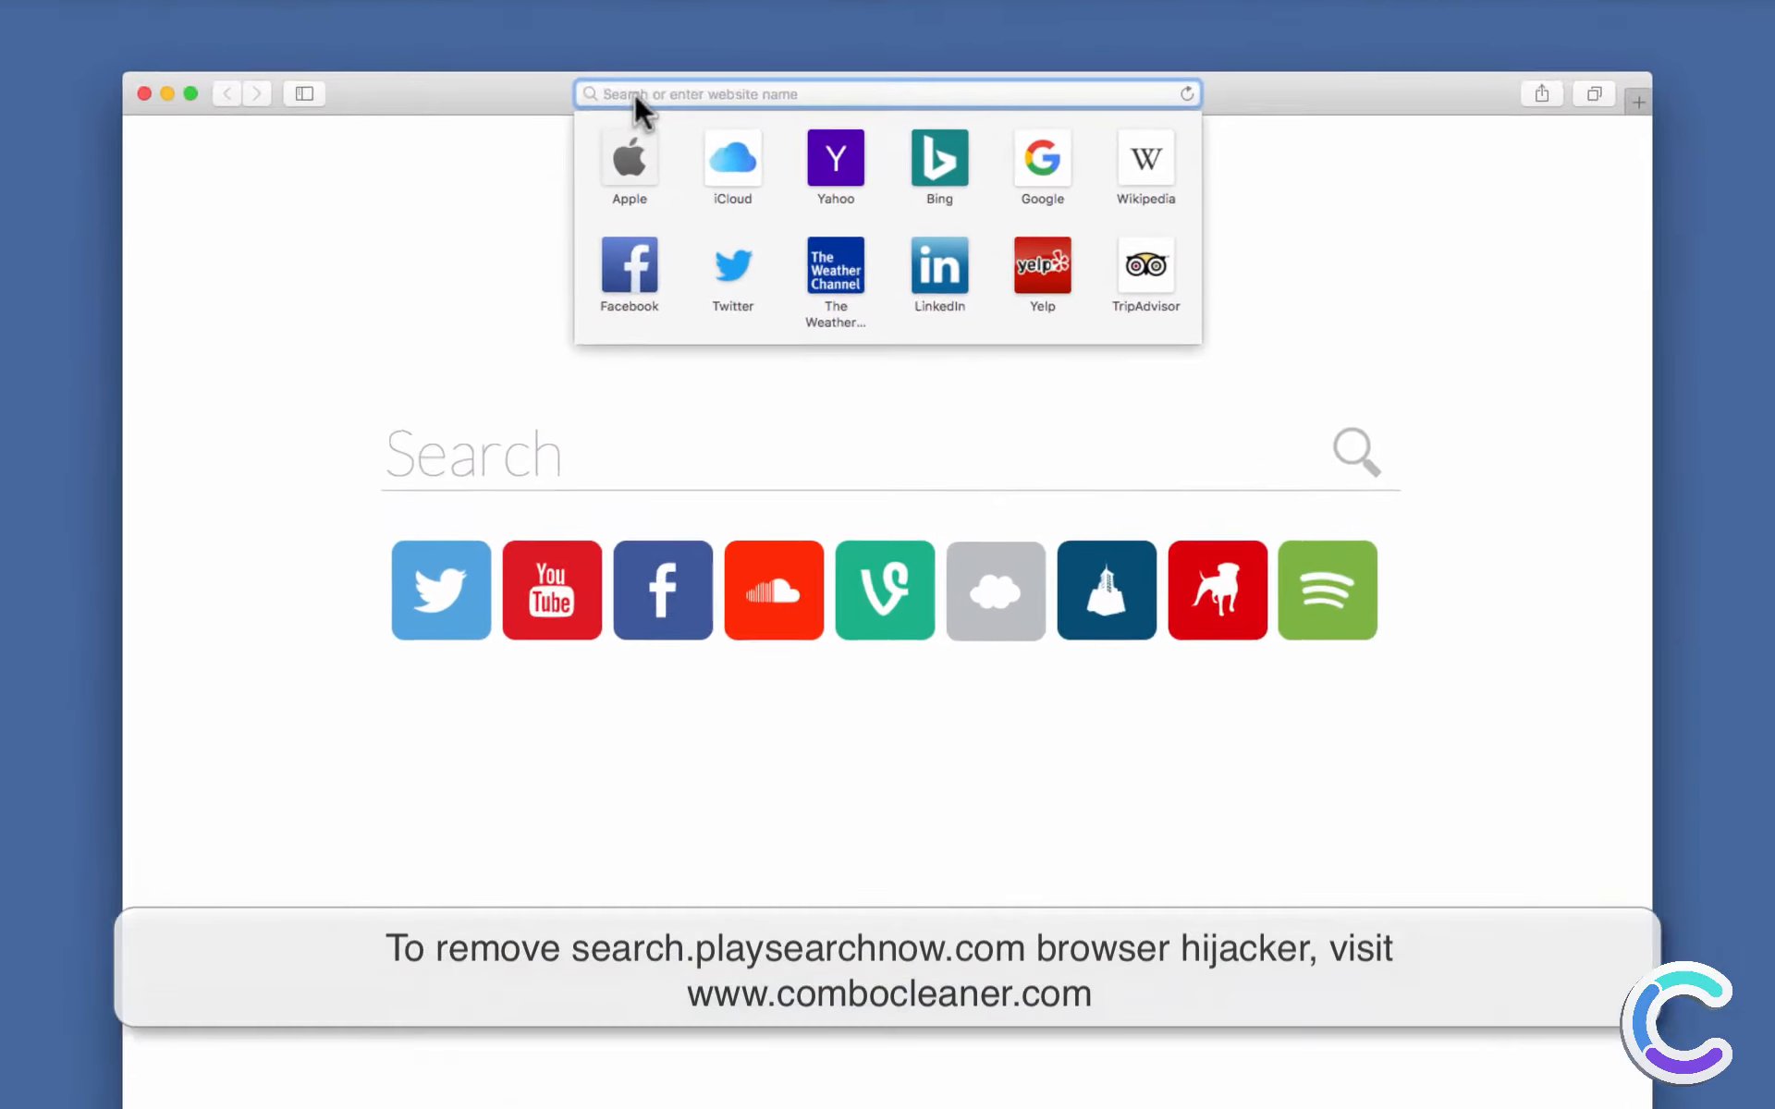
pyautogui.write('www.google.com')
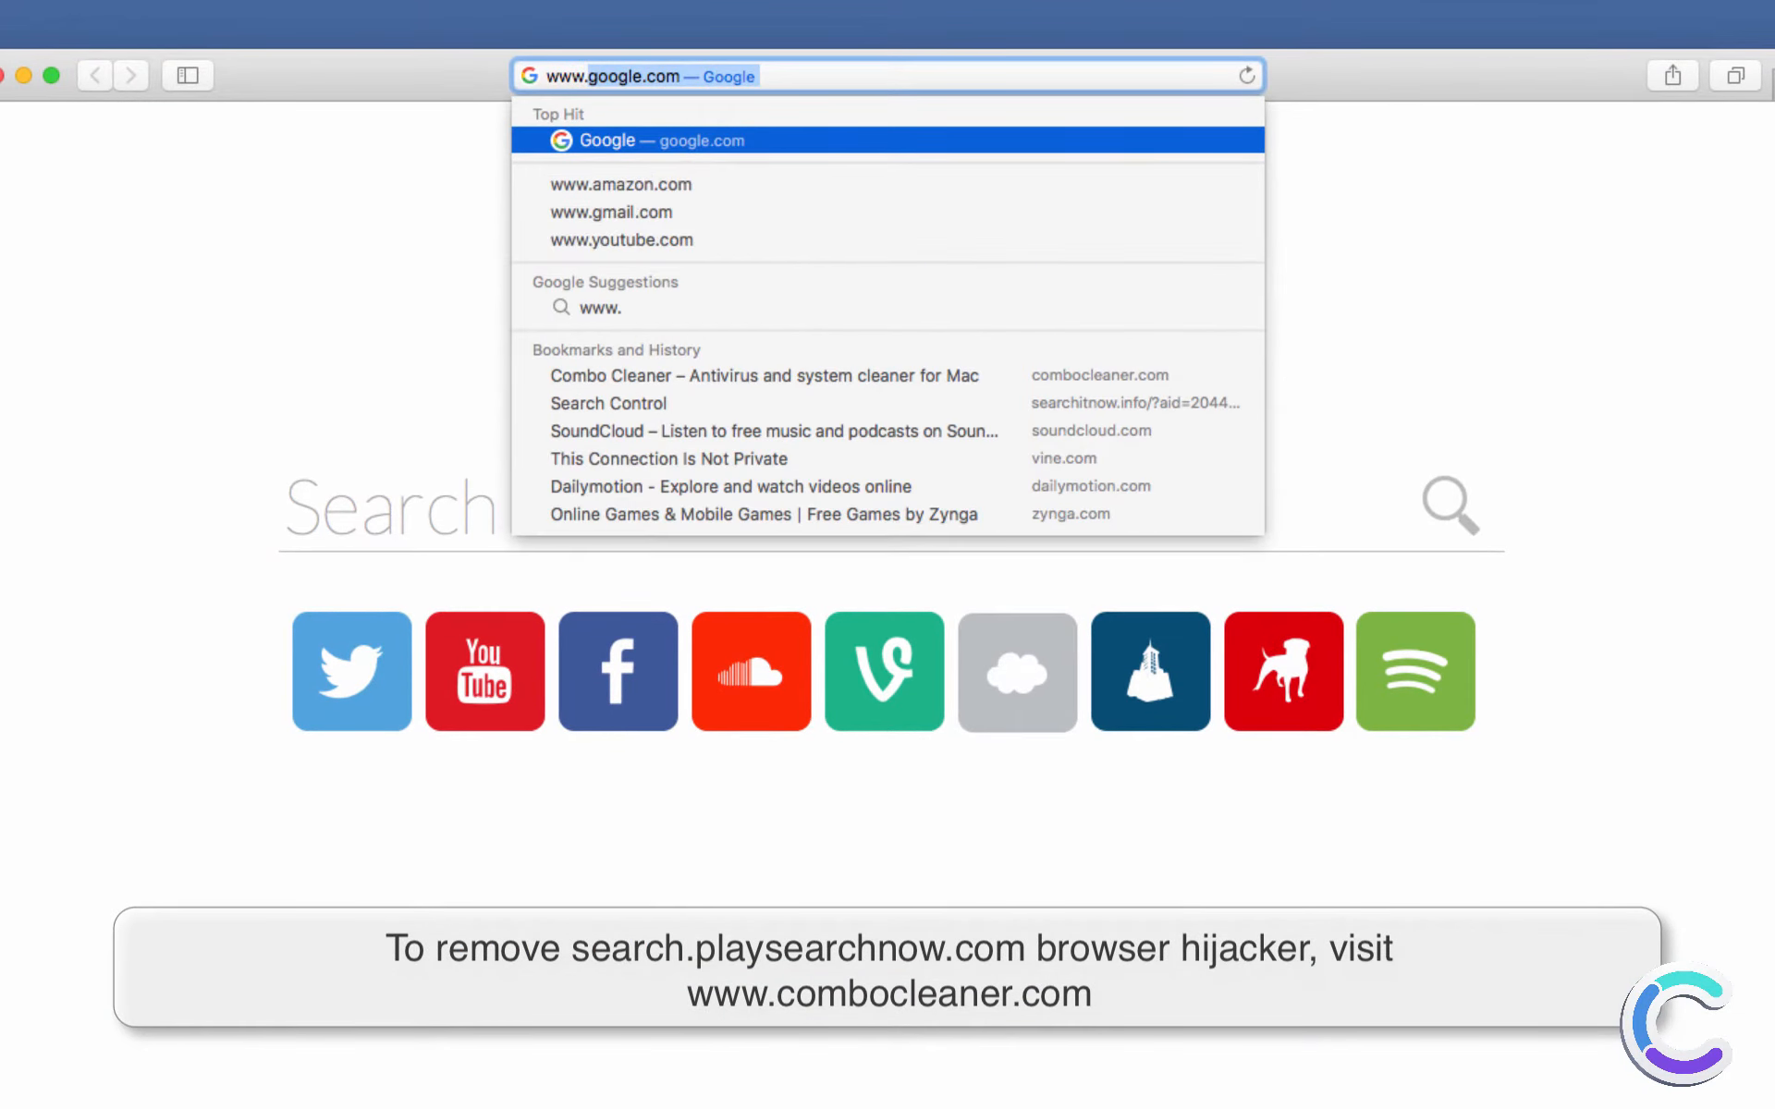
pyautogui.write('www.combocleaner.com')
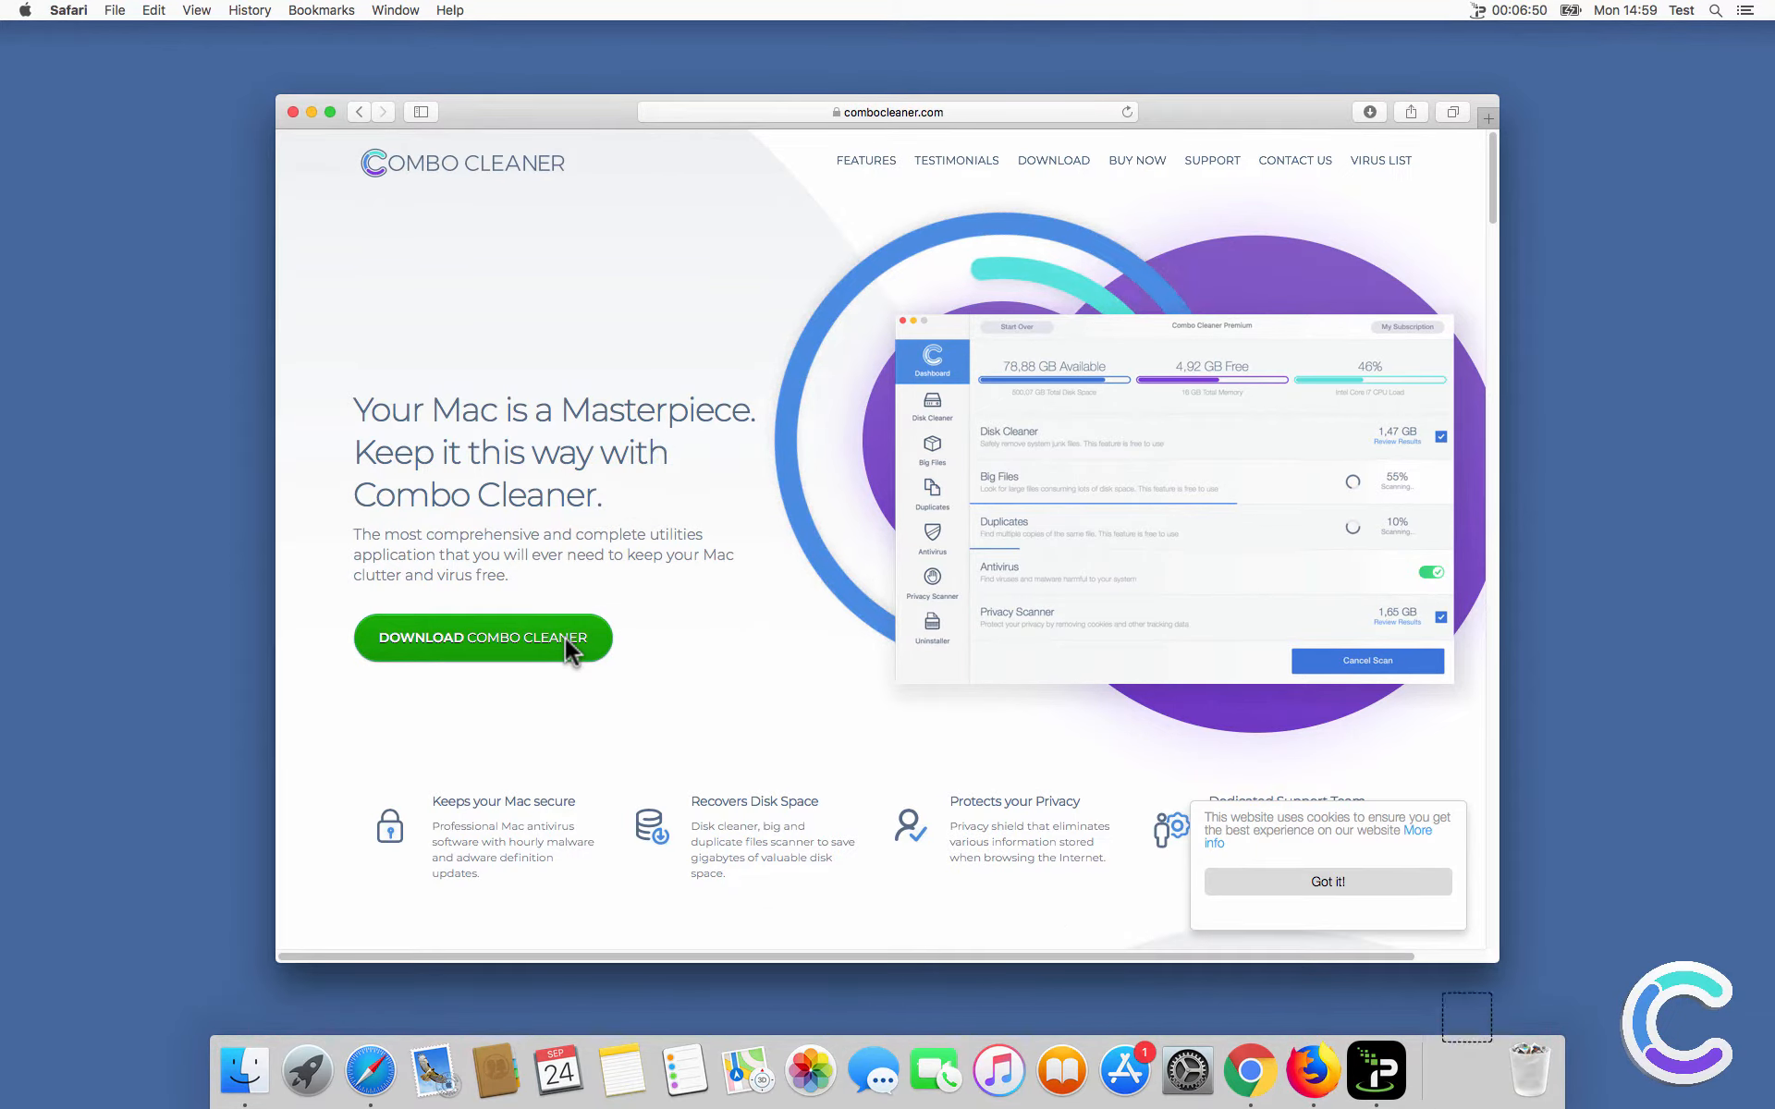
# Download combocleaner.dmg, mount it, drag the app into Applications and close the Downloads window.
pyautogui.click(1368, 112)
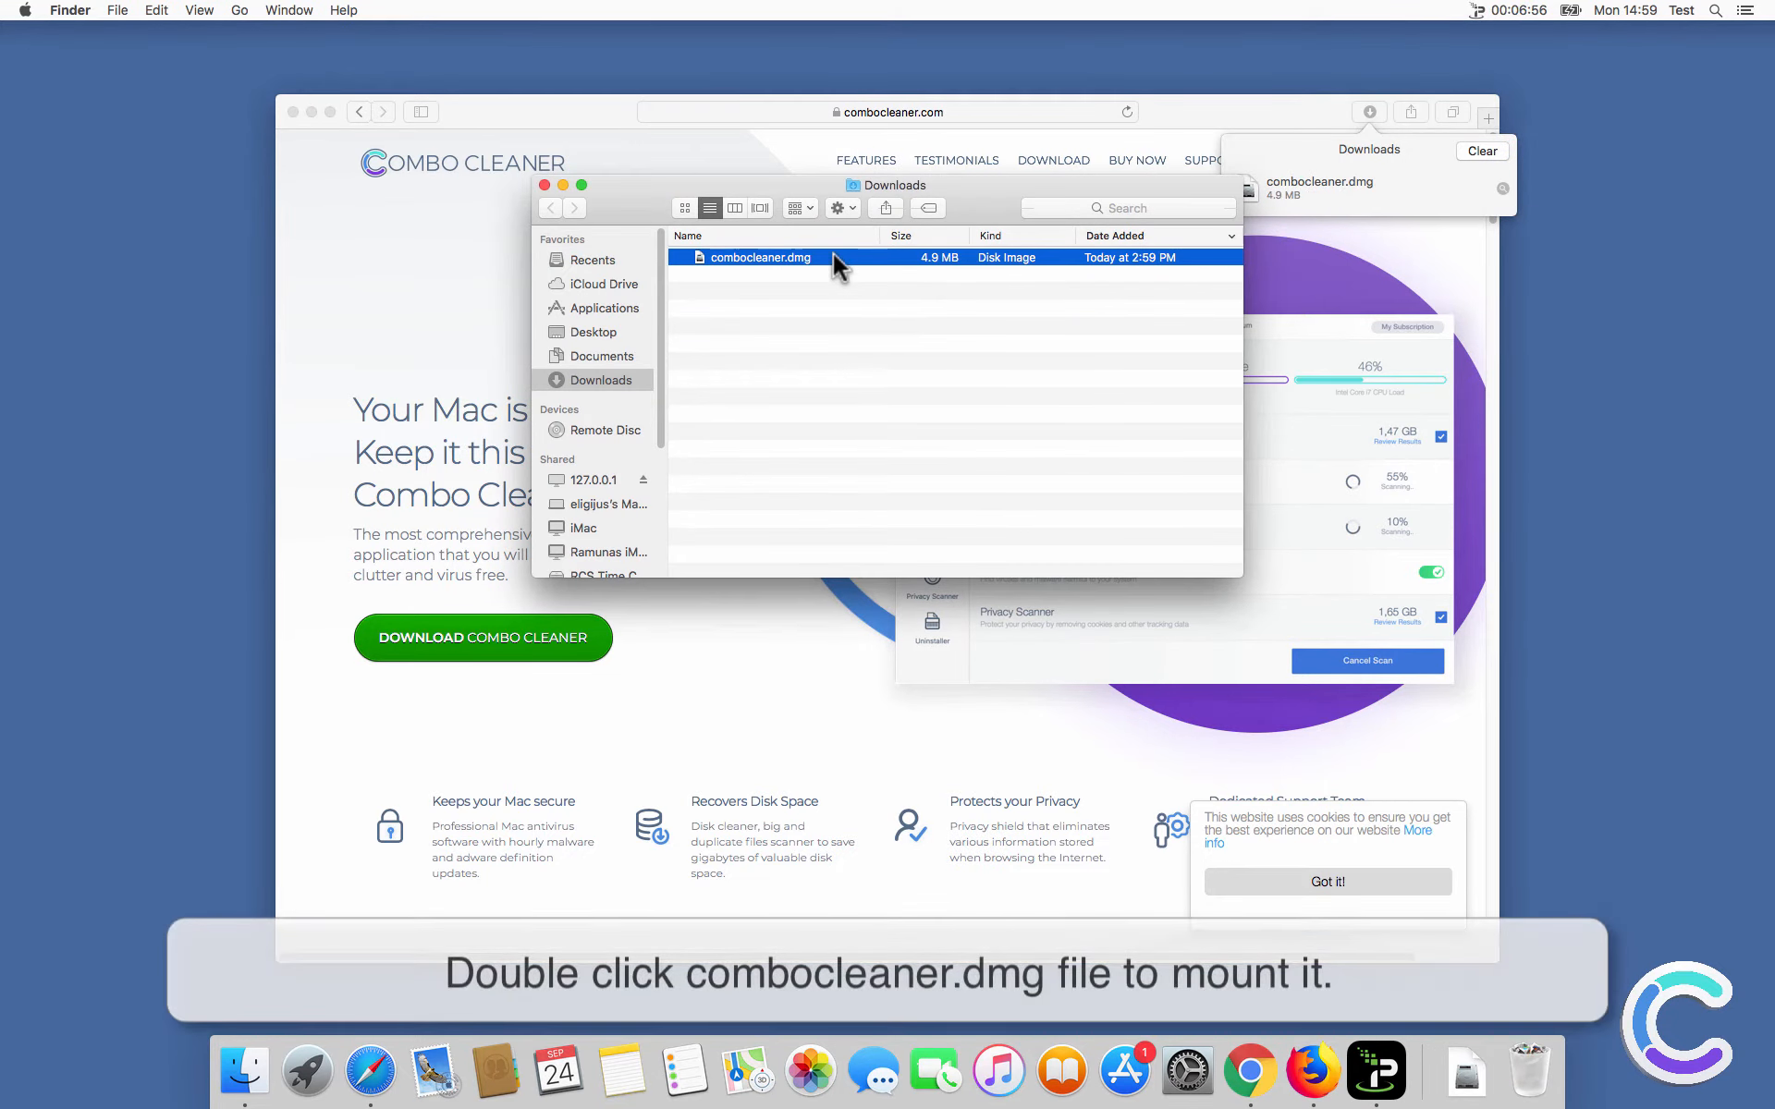
pyautogui.doubleClick(759, 257)
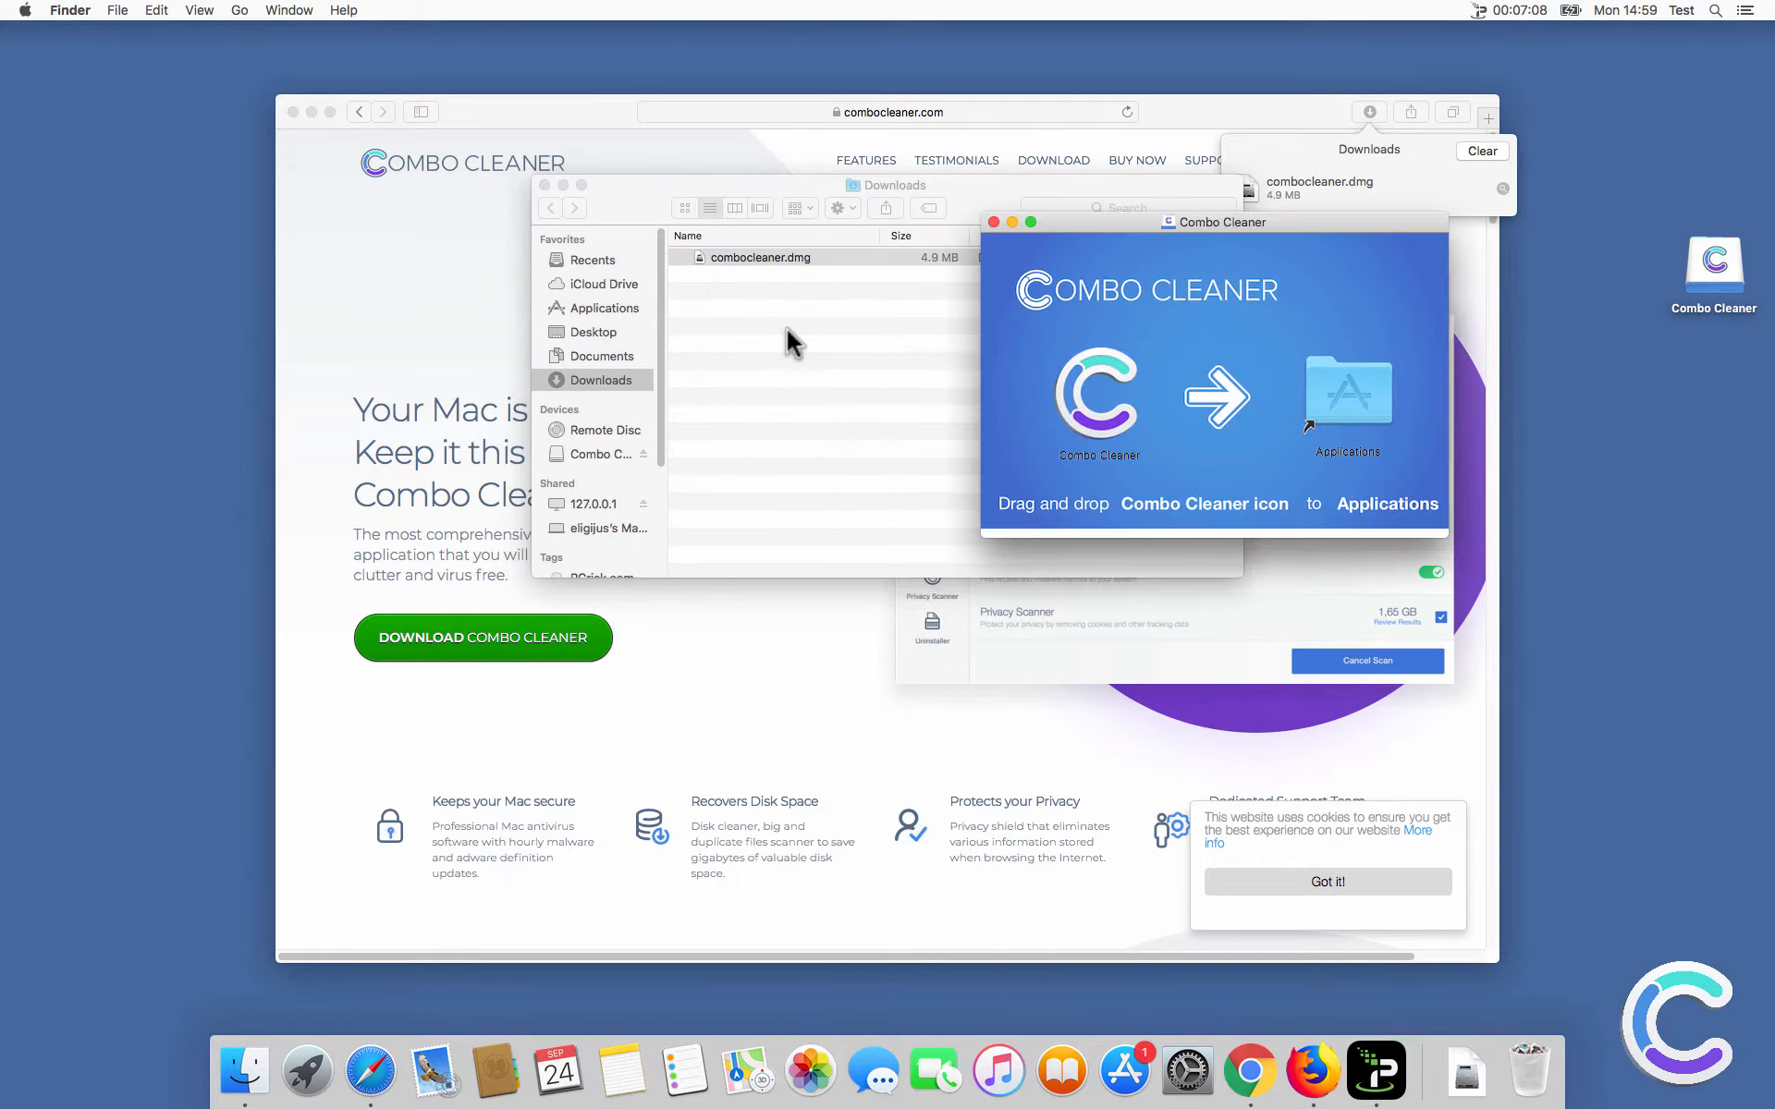
pyautogui.click(1096, 400)
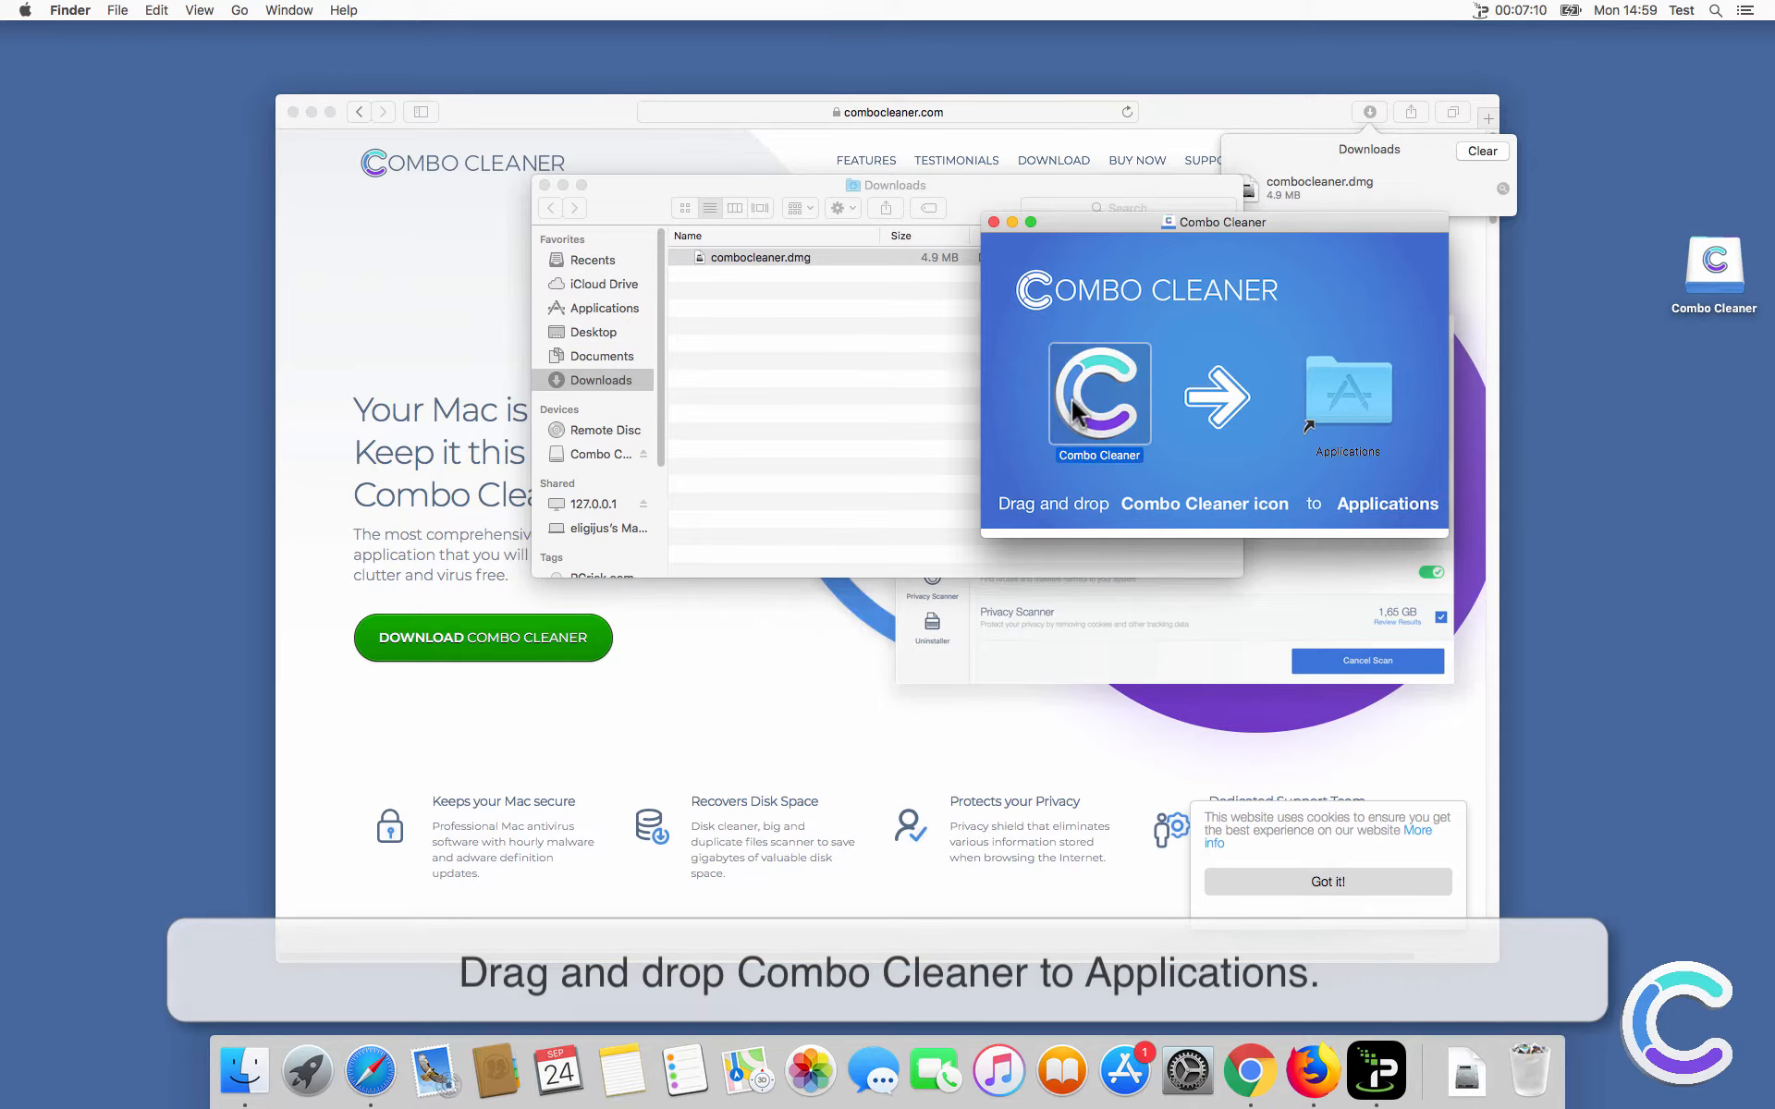
pyautogui.moveTo(1338, 425)
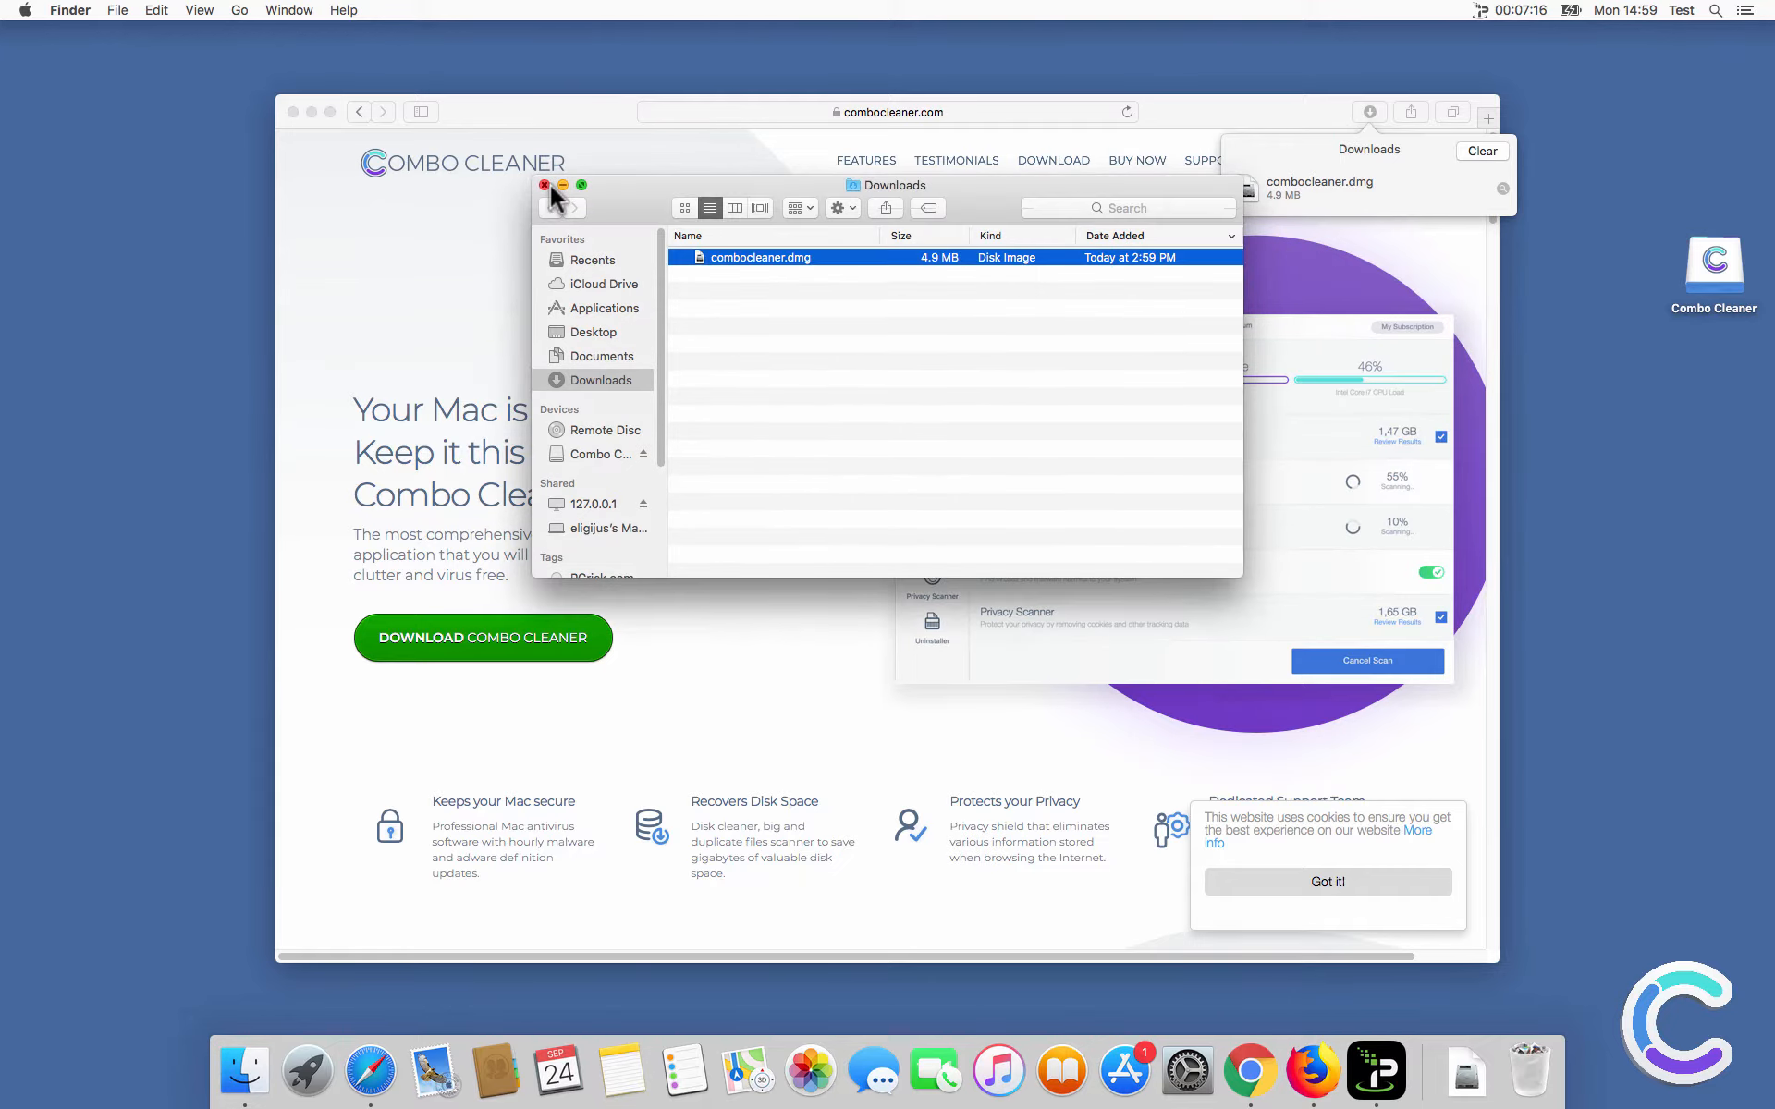
pyautogui.click(544, 185)
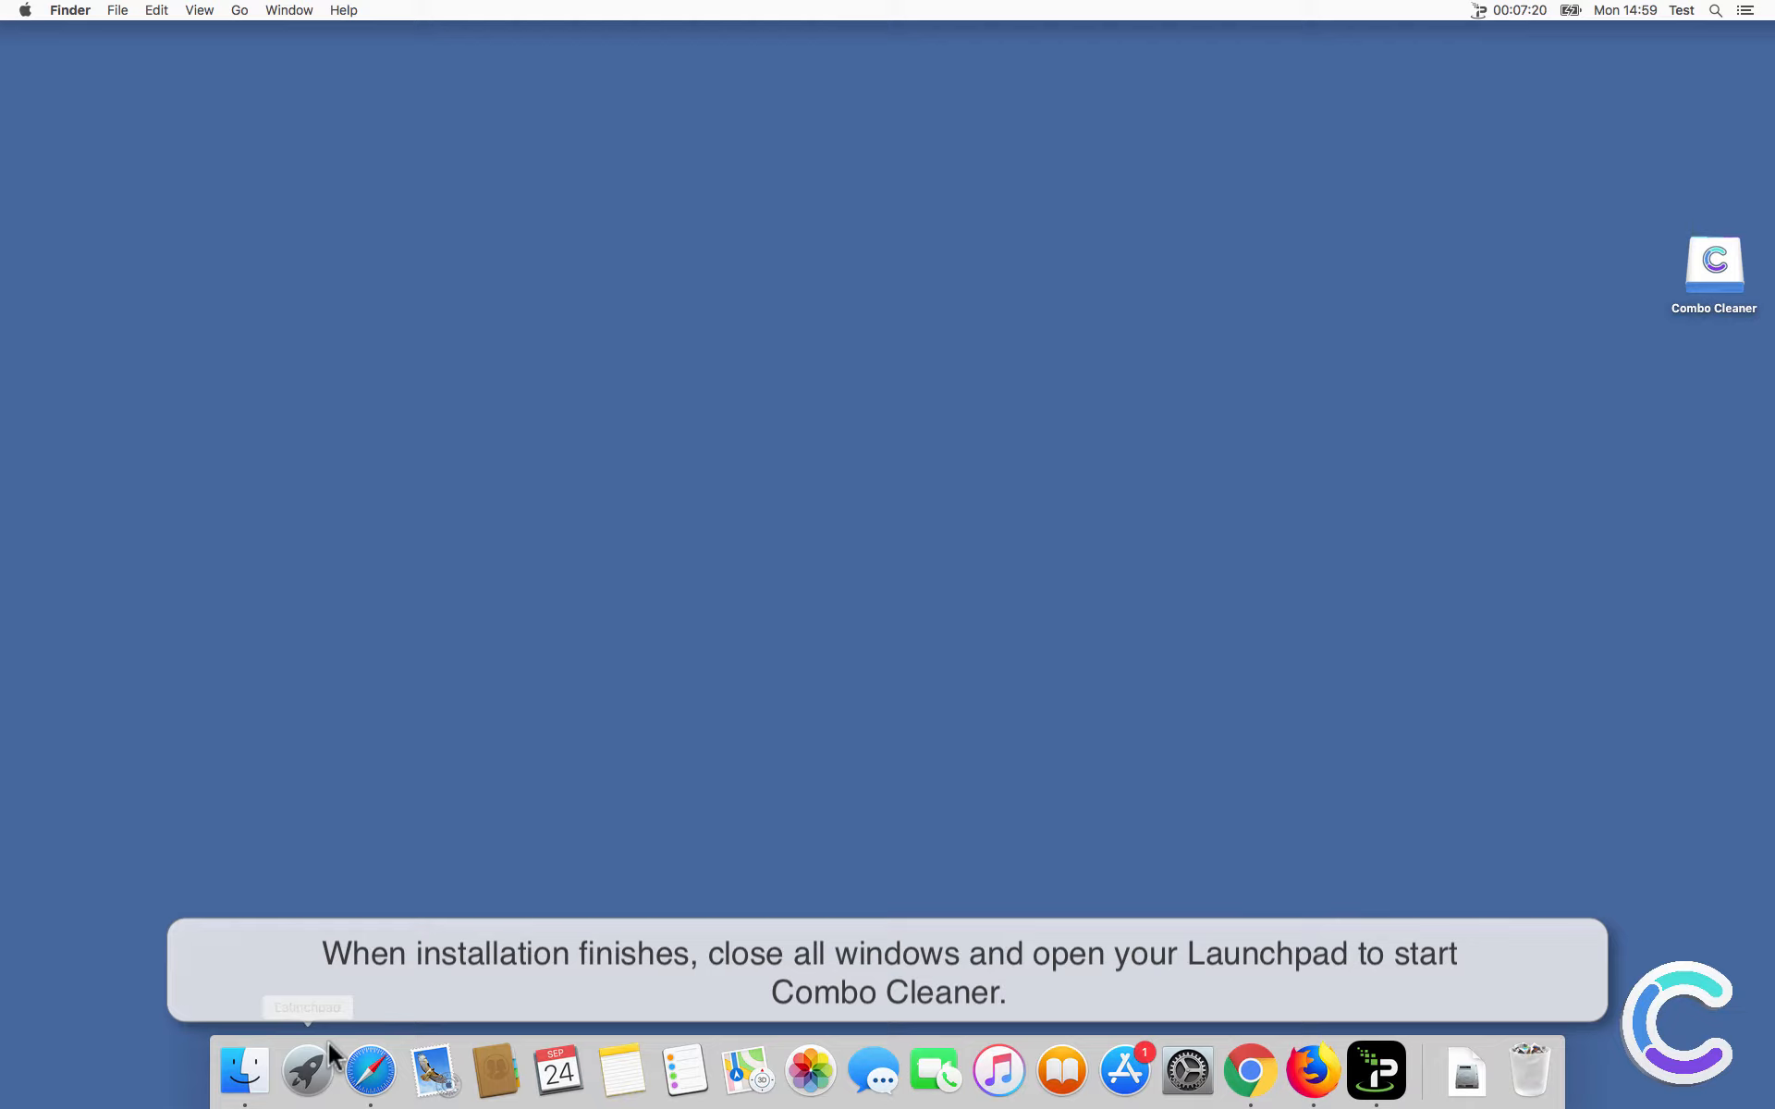
# Start Combo Cleaner from Launchpad, confirm Open, and begin an Antivirus Full Scan.
pyautogui.click(305, 1070)
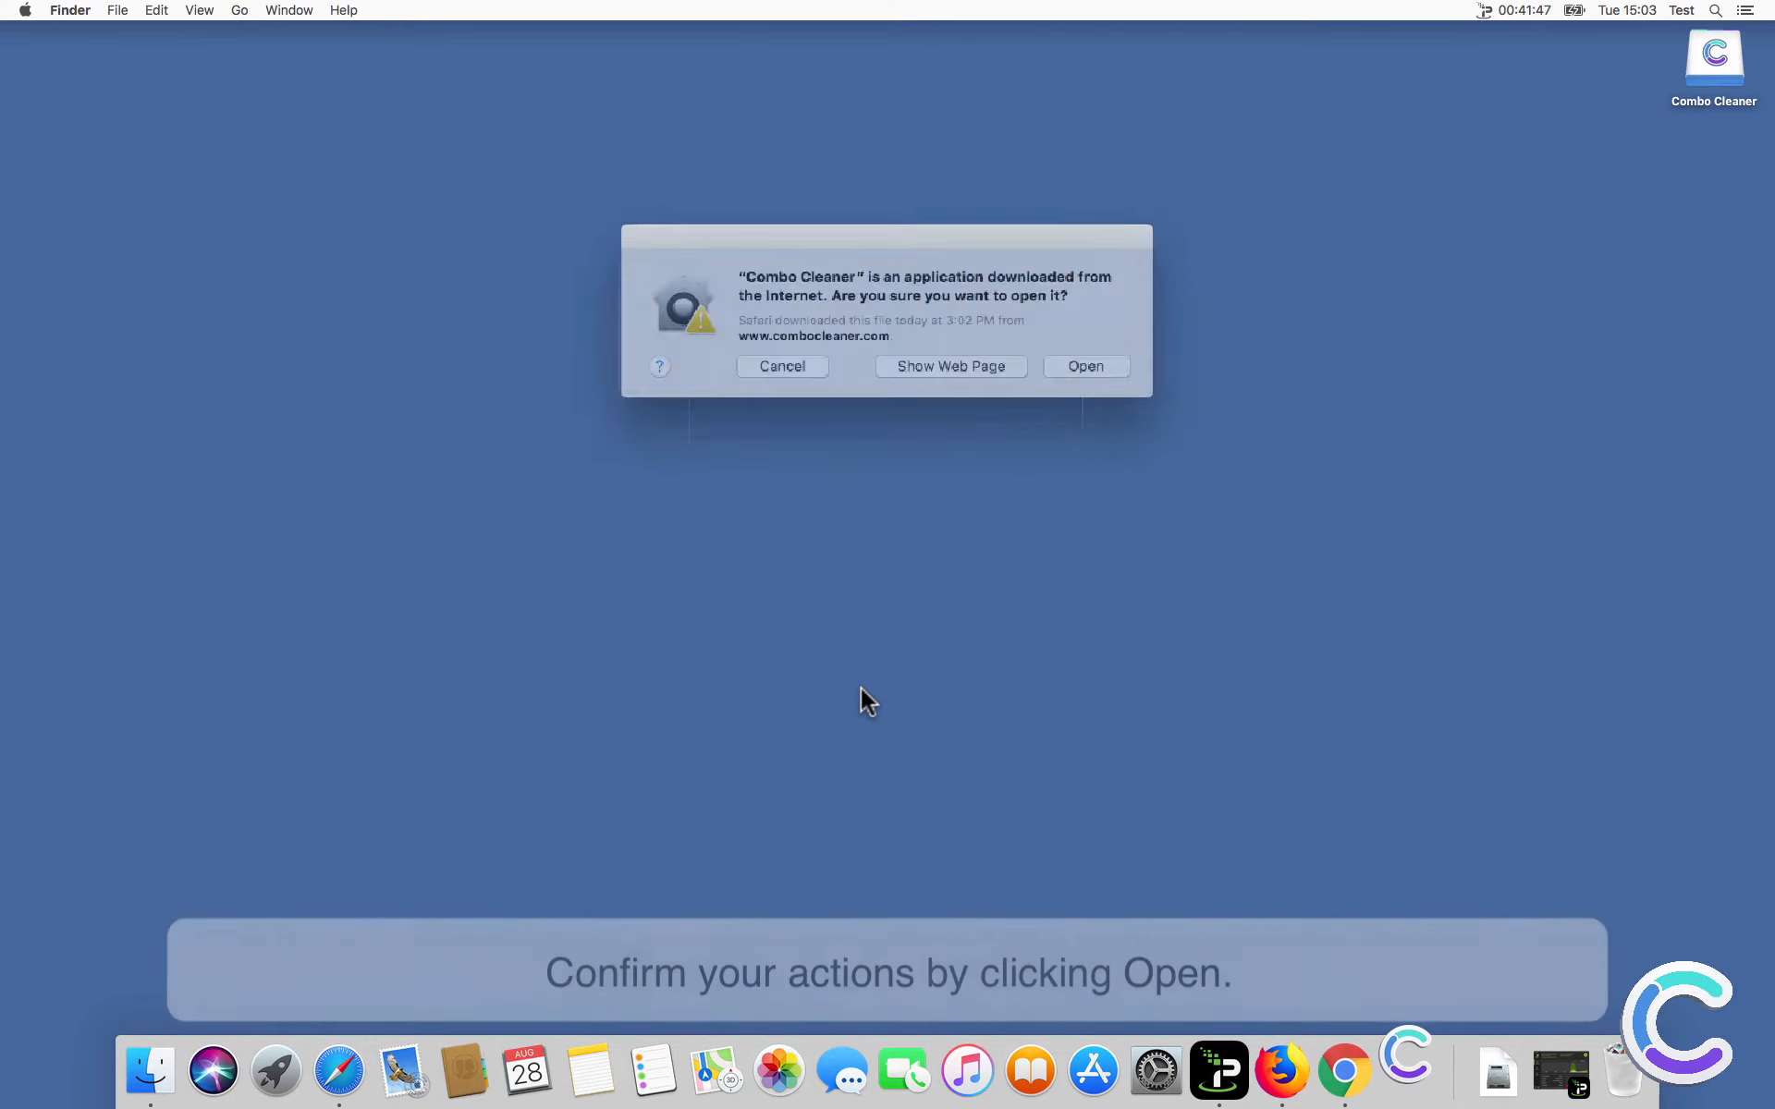
pyautogui.click(1083, 366)
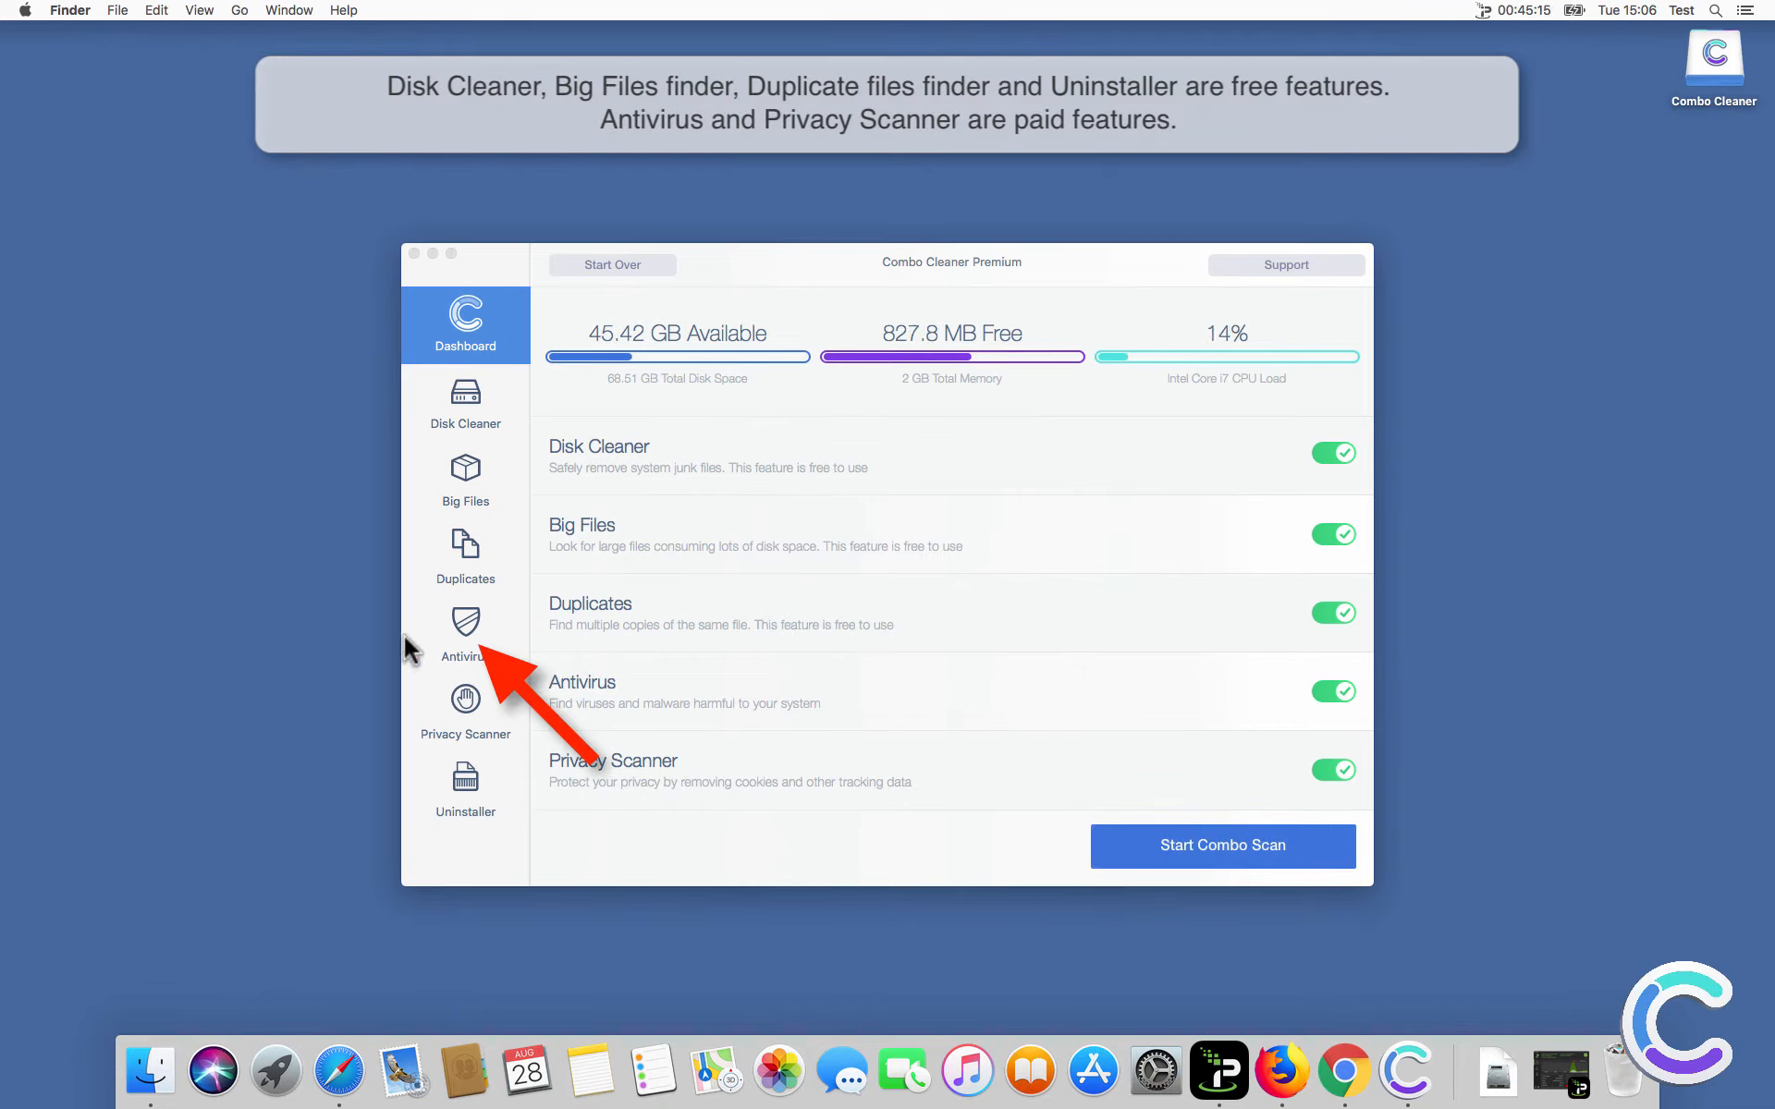
pyautogui.click(466, 634)
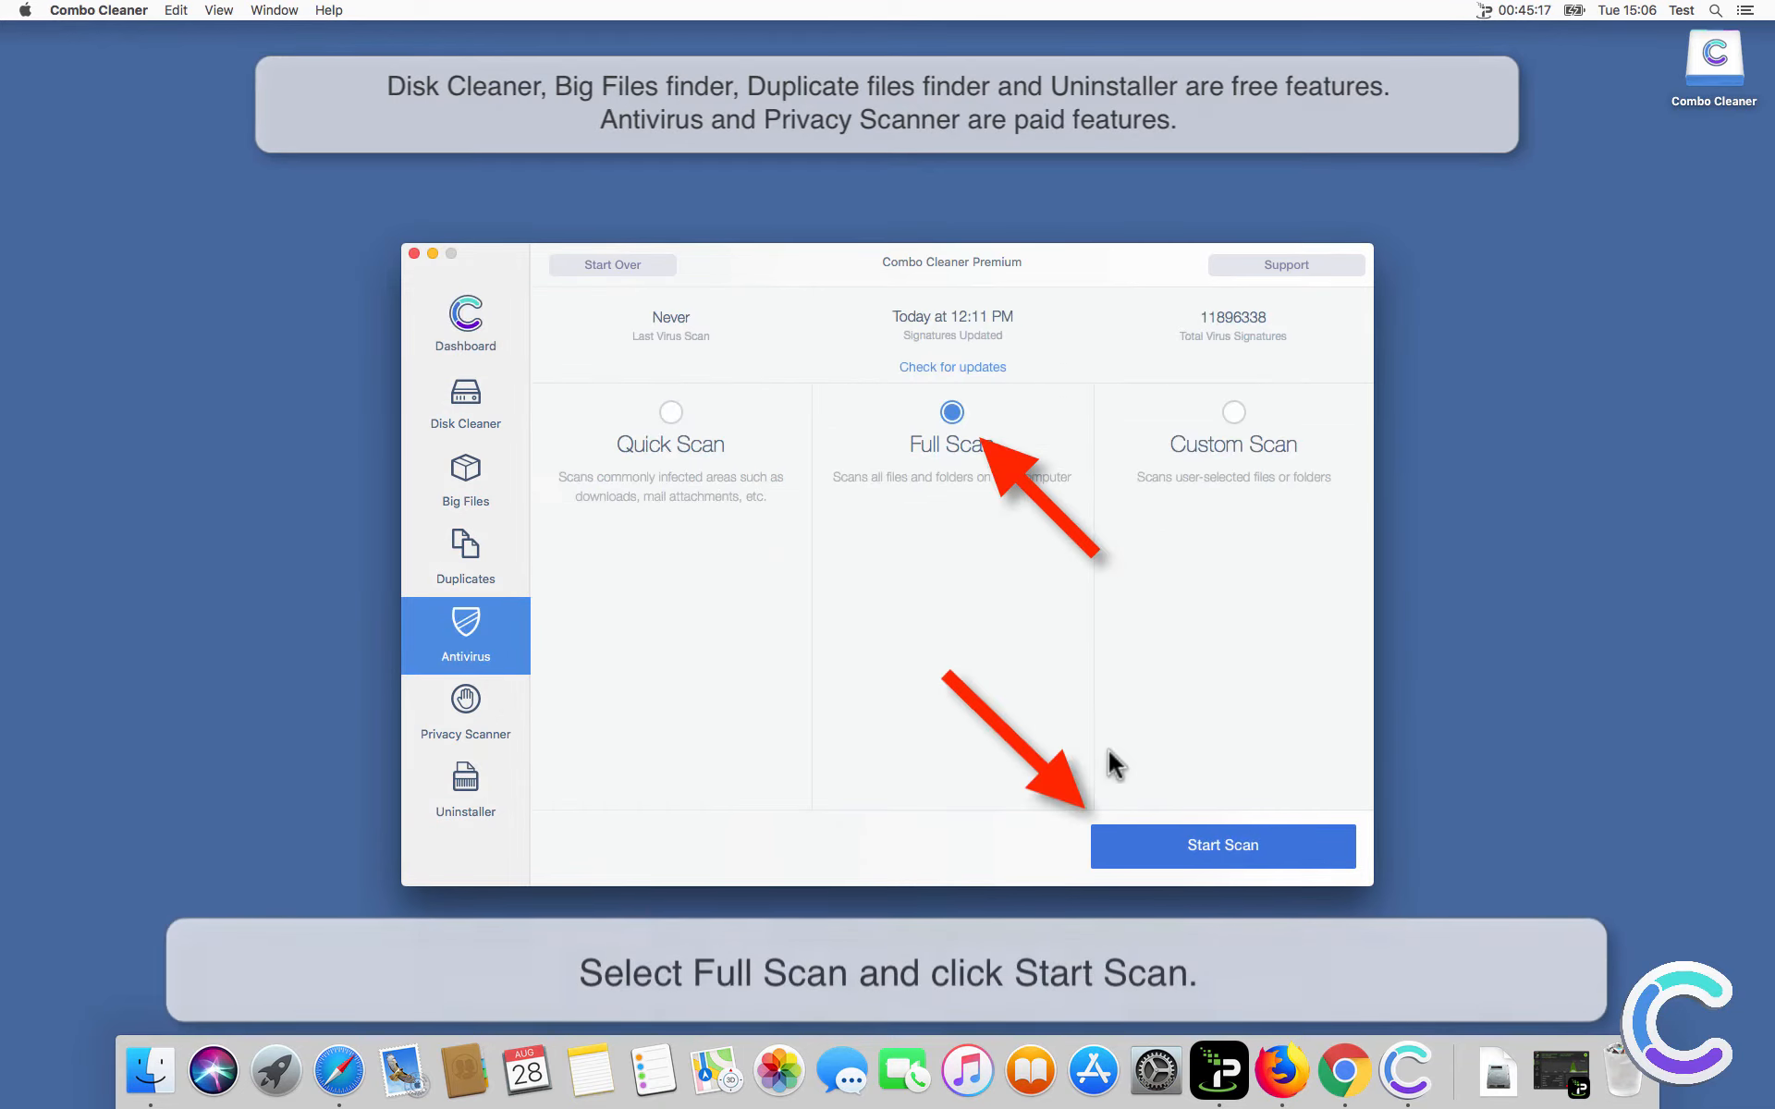
pyautogui.click(1222, 845)
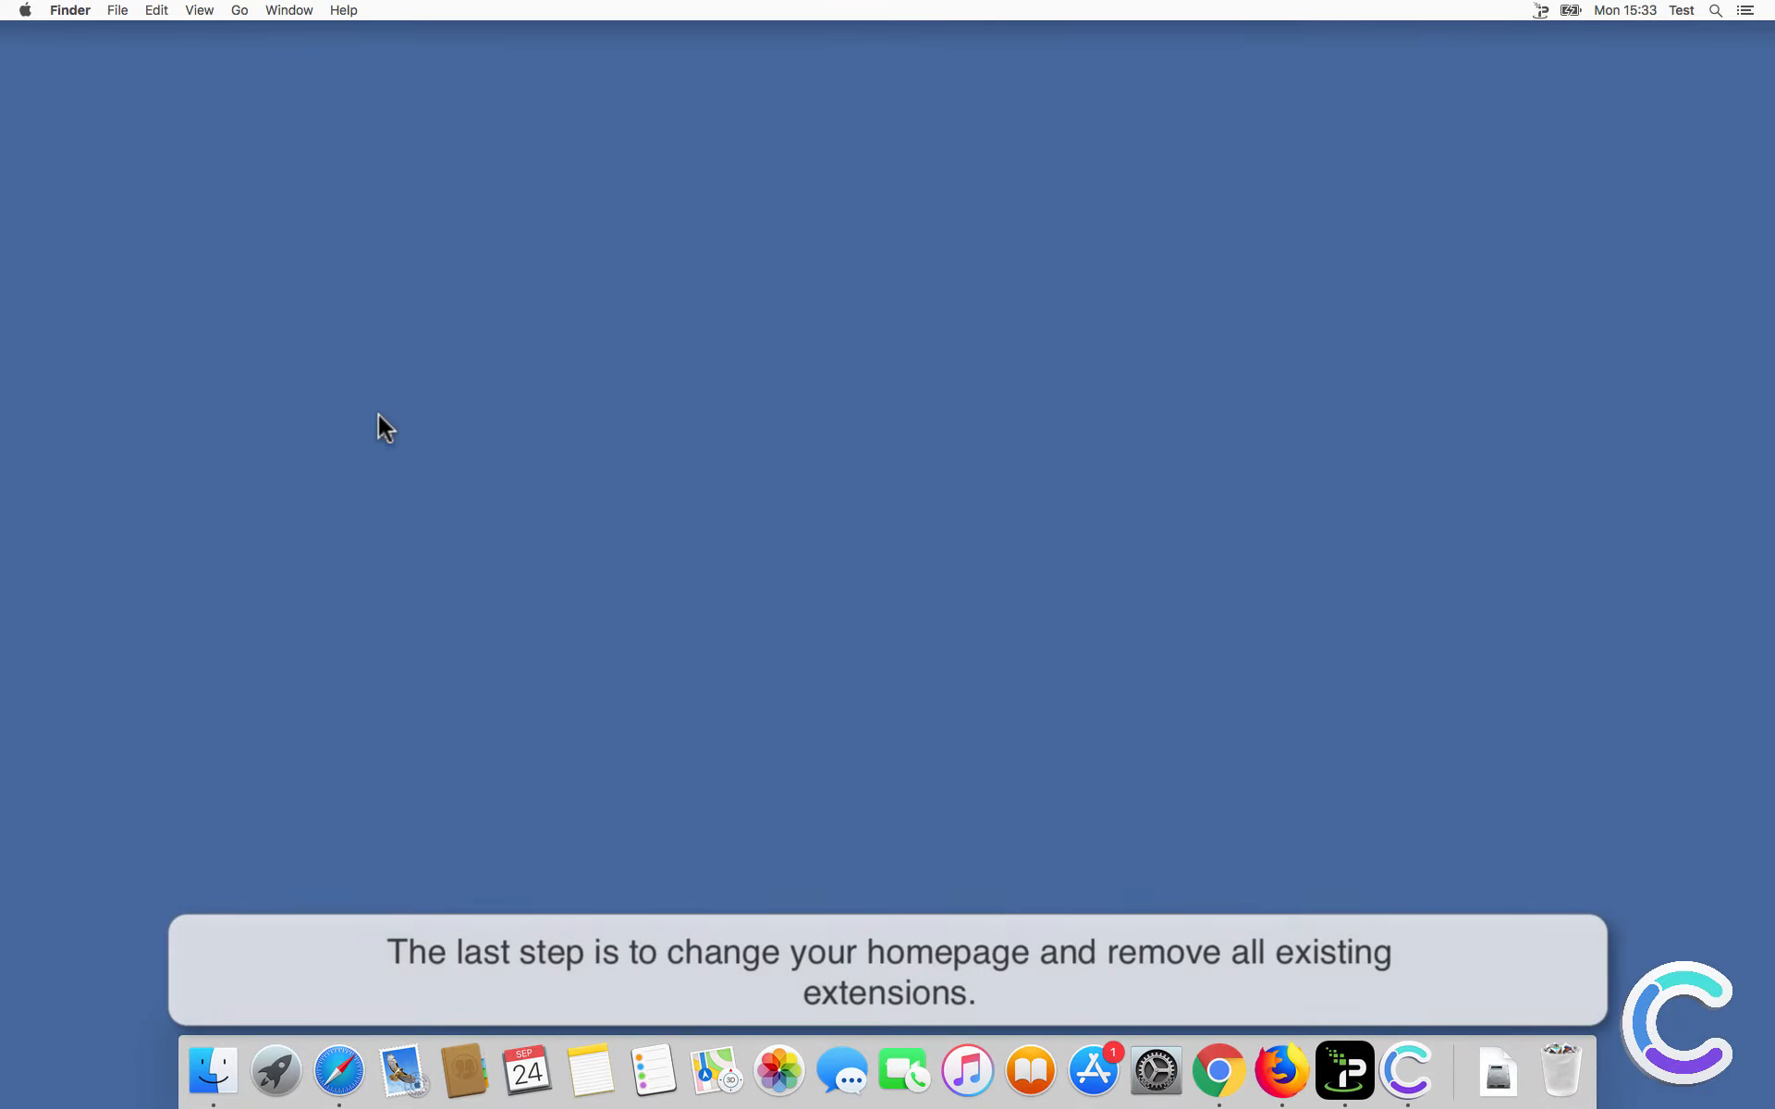
# Uninstall the PlaySearchNow extension in Safari Preferences and show the Search settings with Google.
pyautogui.click(336, 1070)
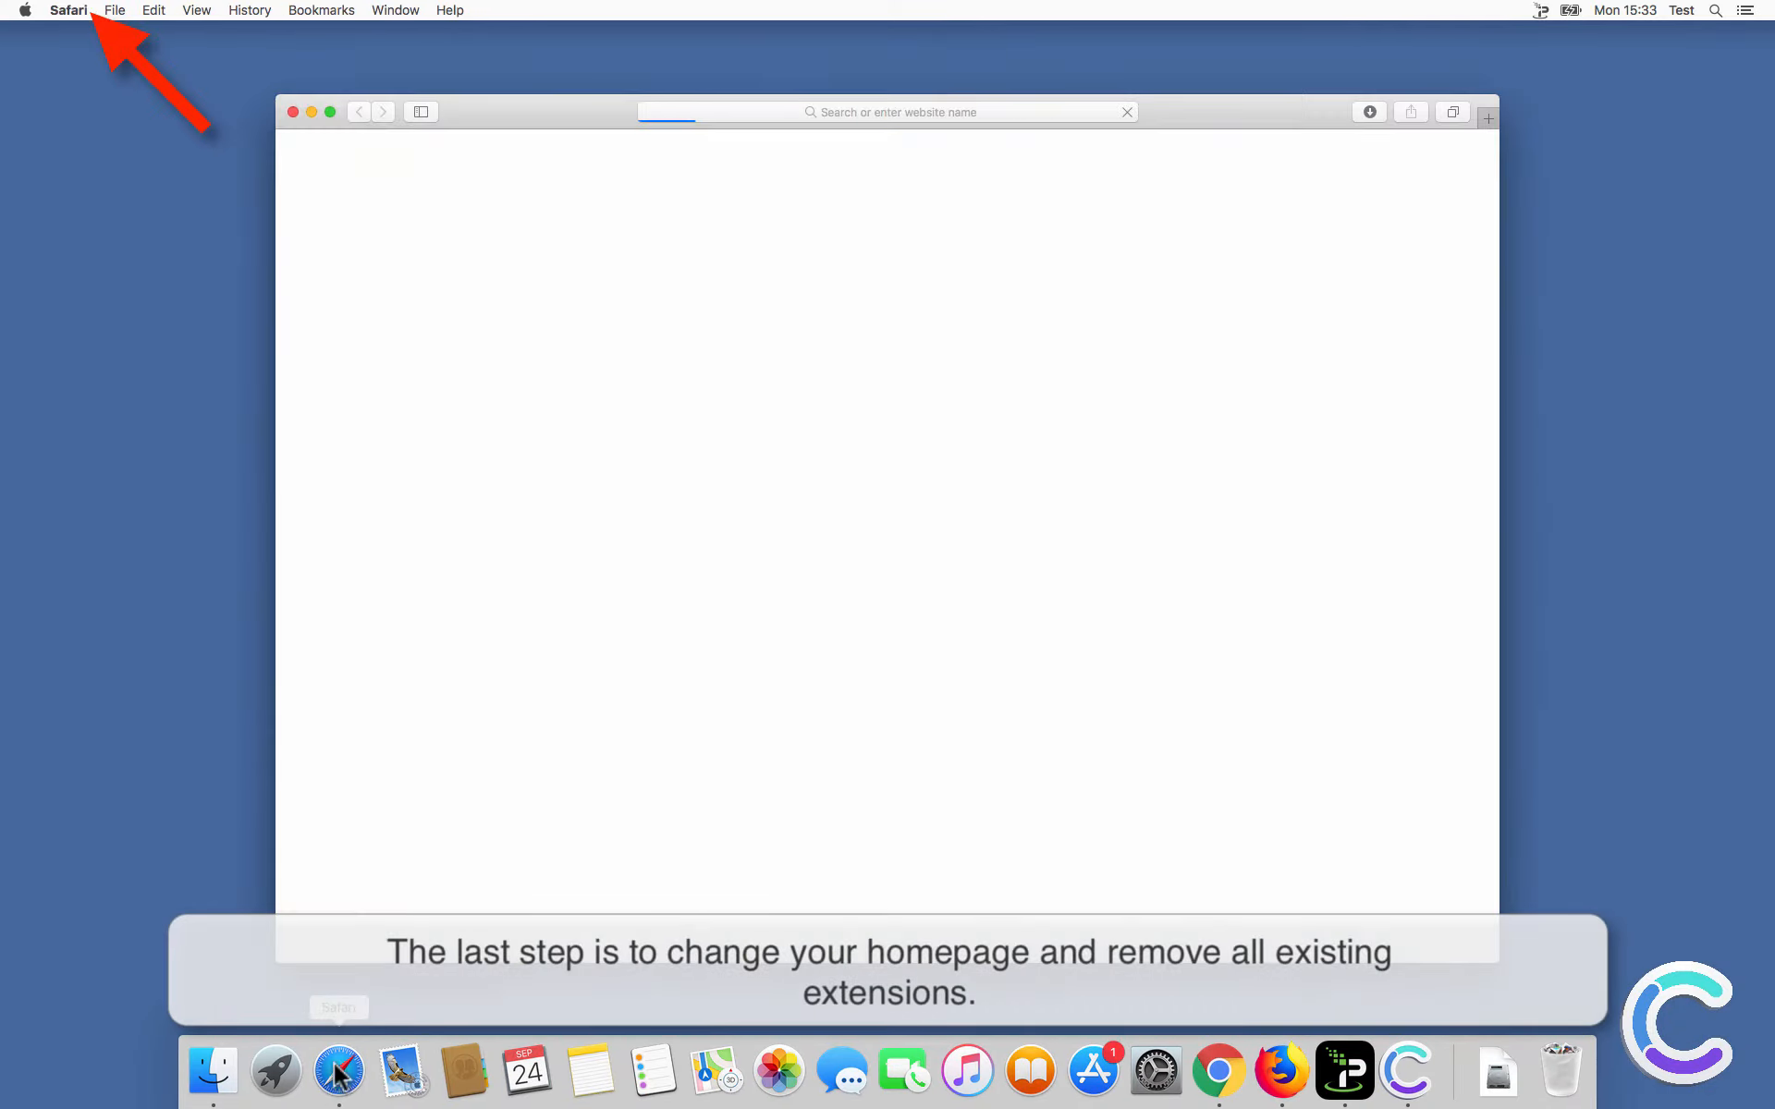
pyautogui.click(68, 11)
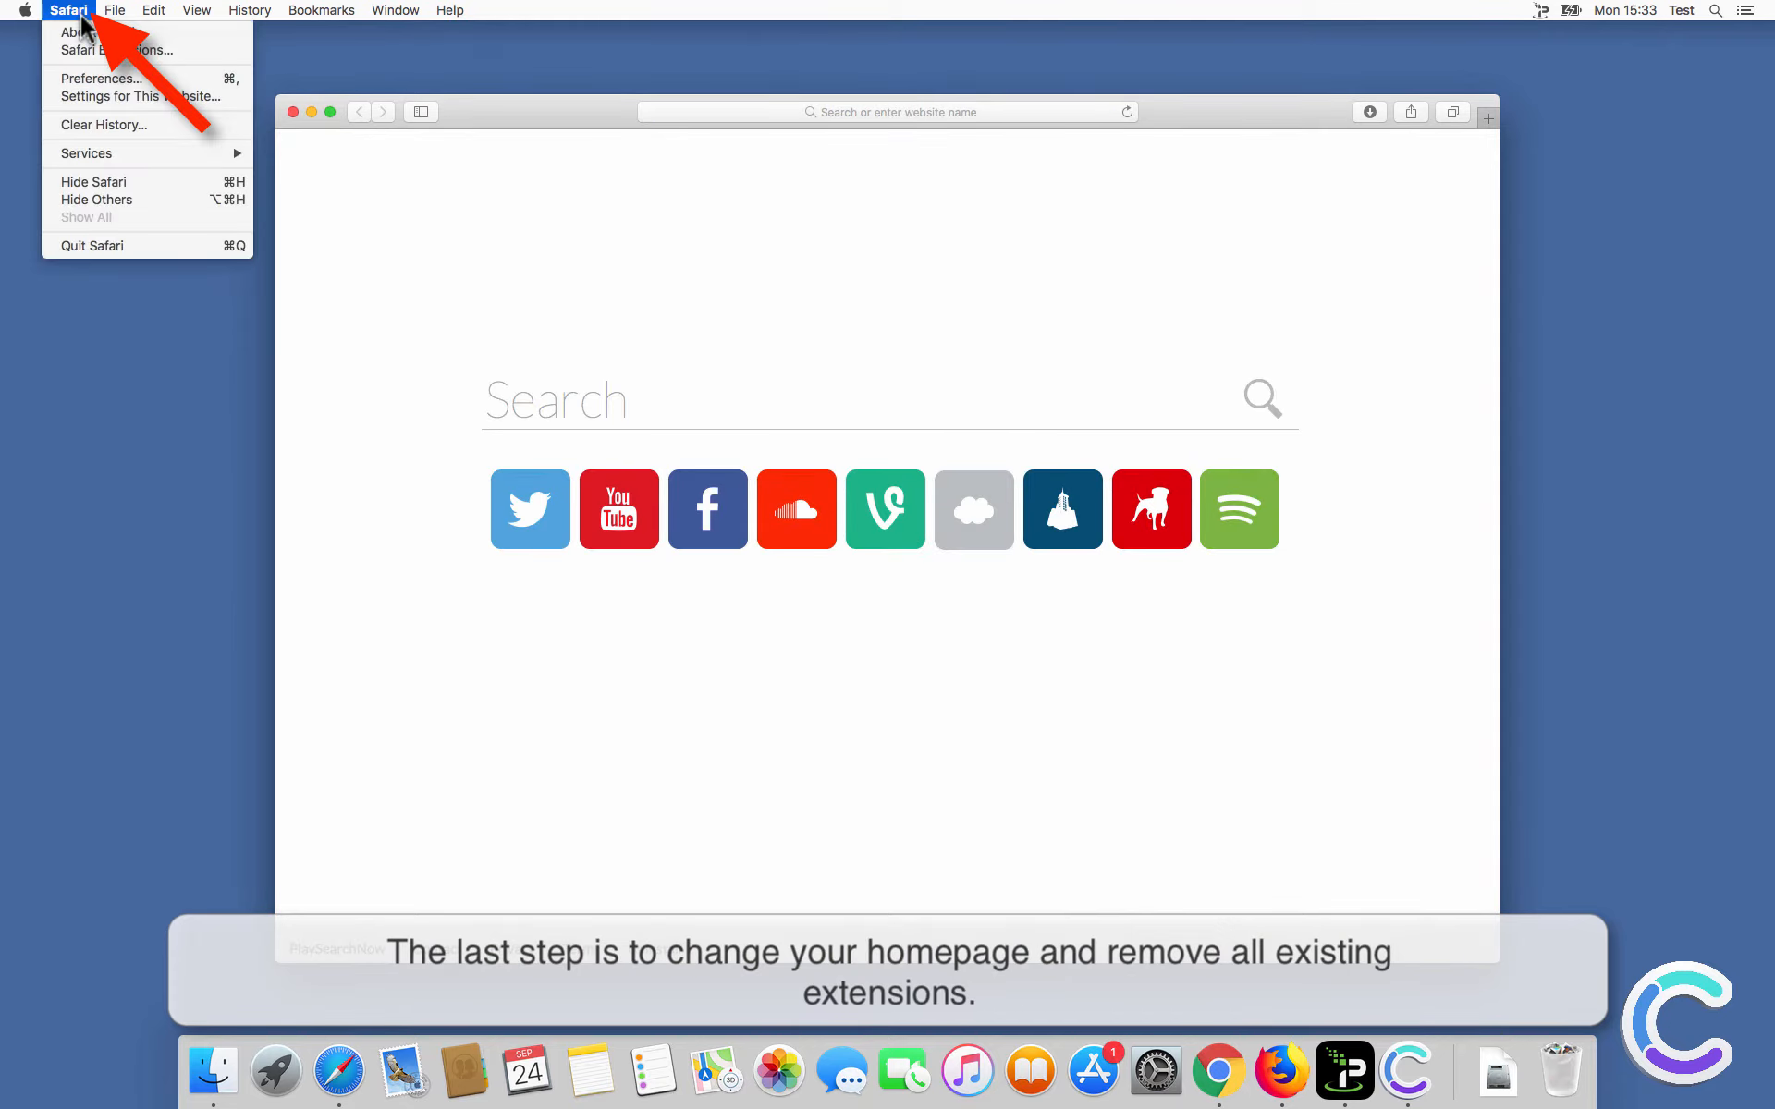
pyautogui.moveTo(129, 81)
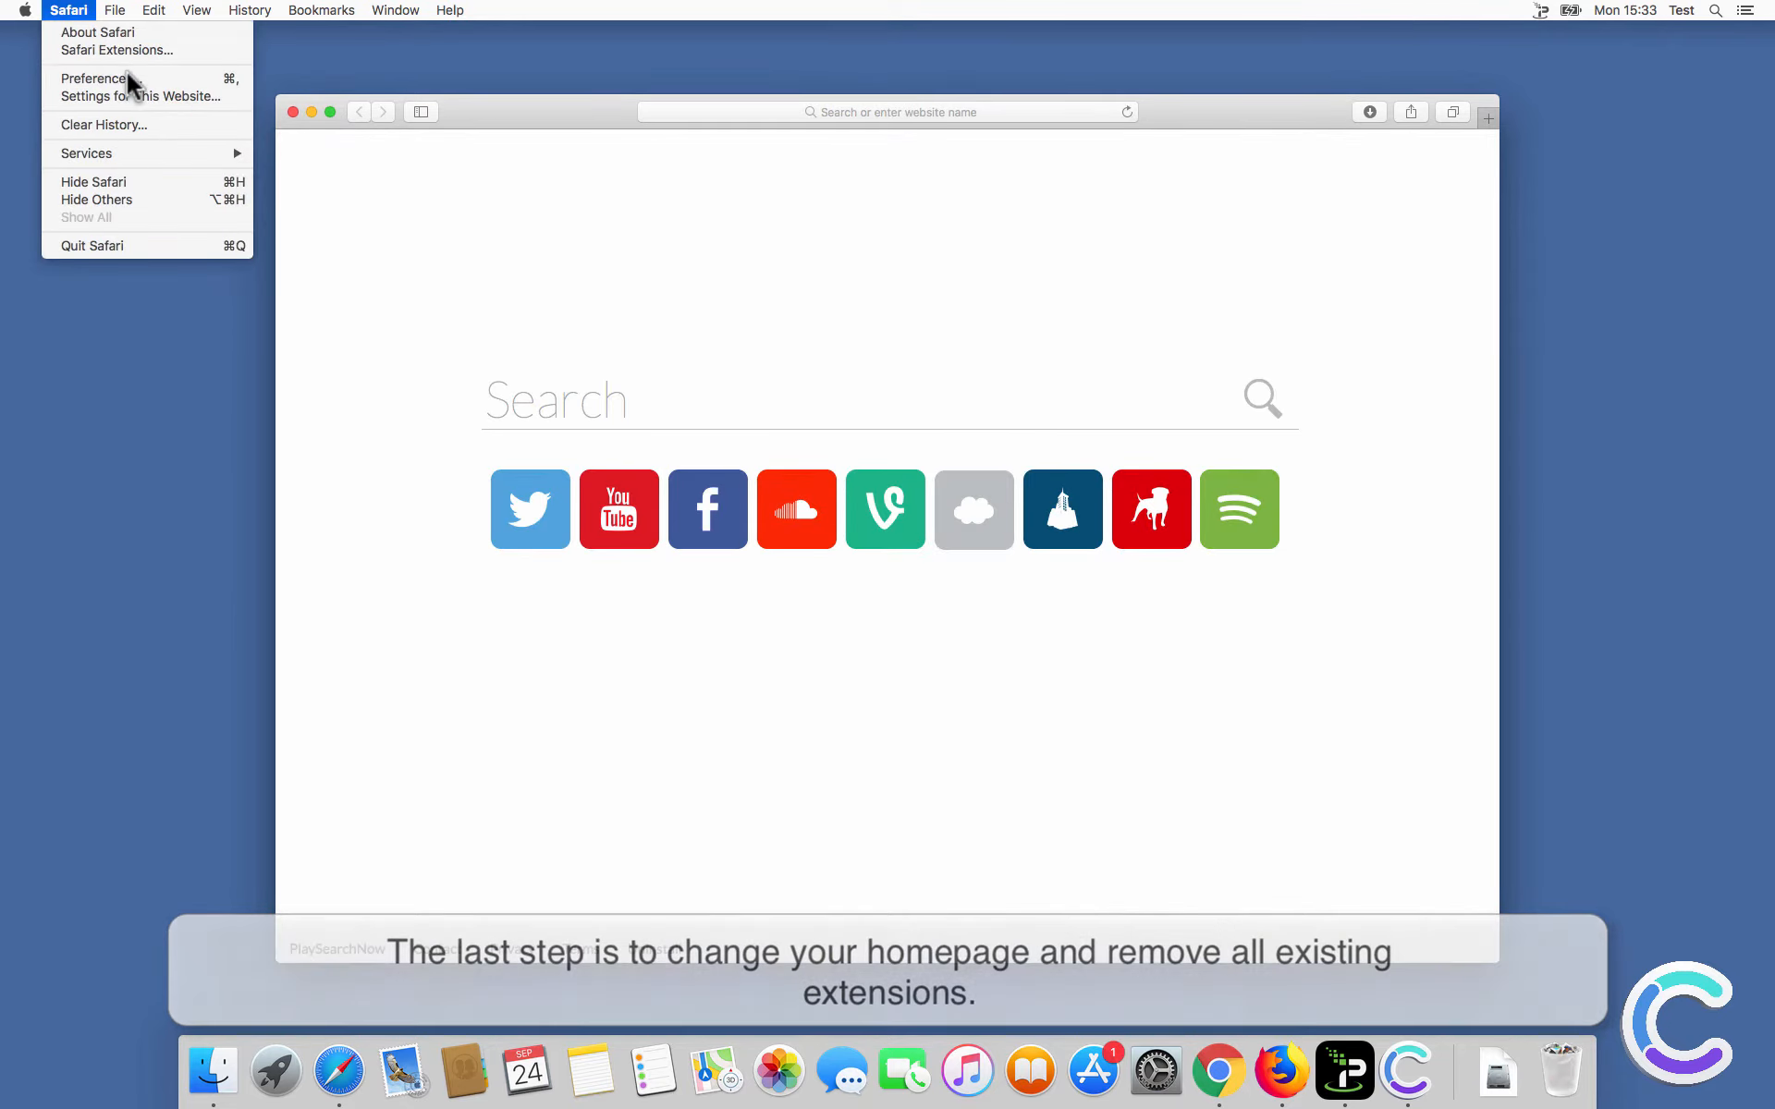
pyautogui.click(94, 78)
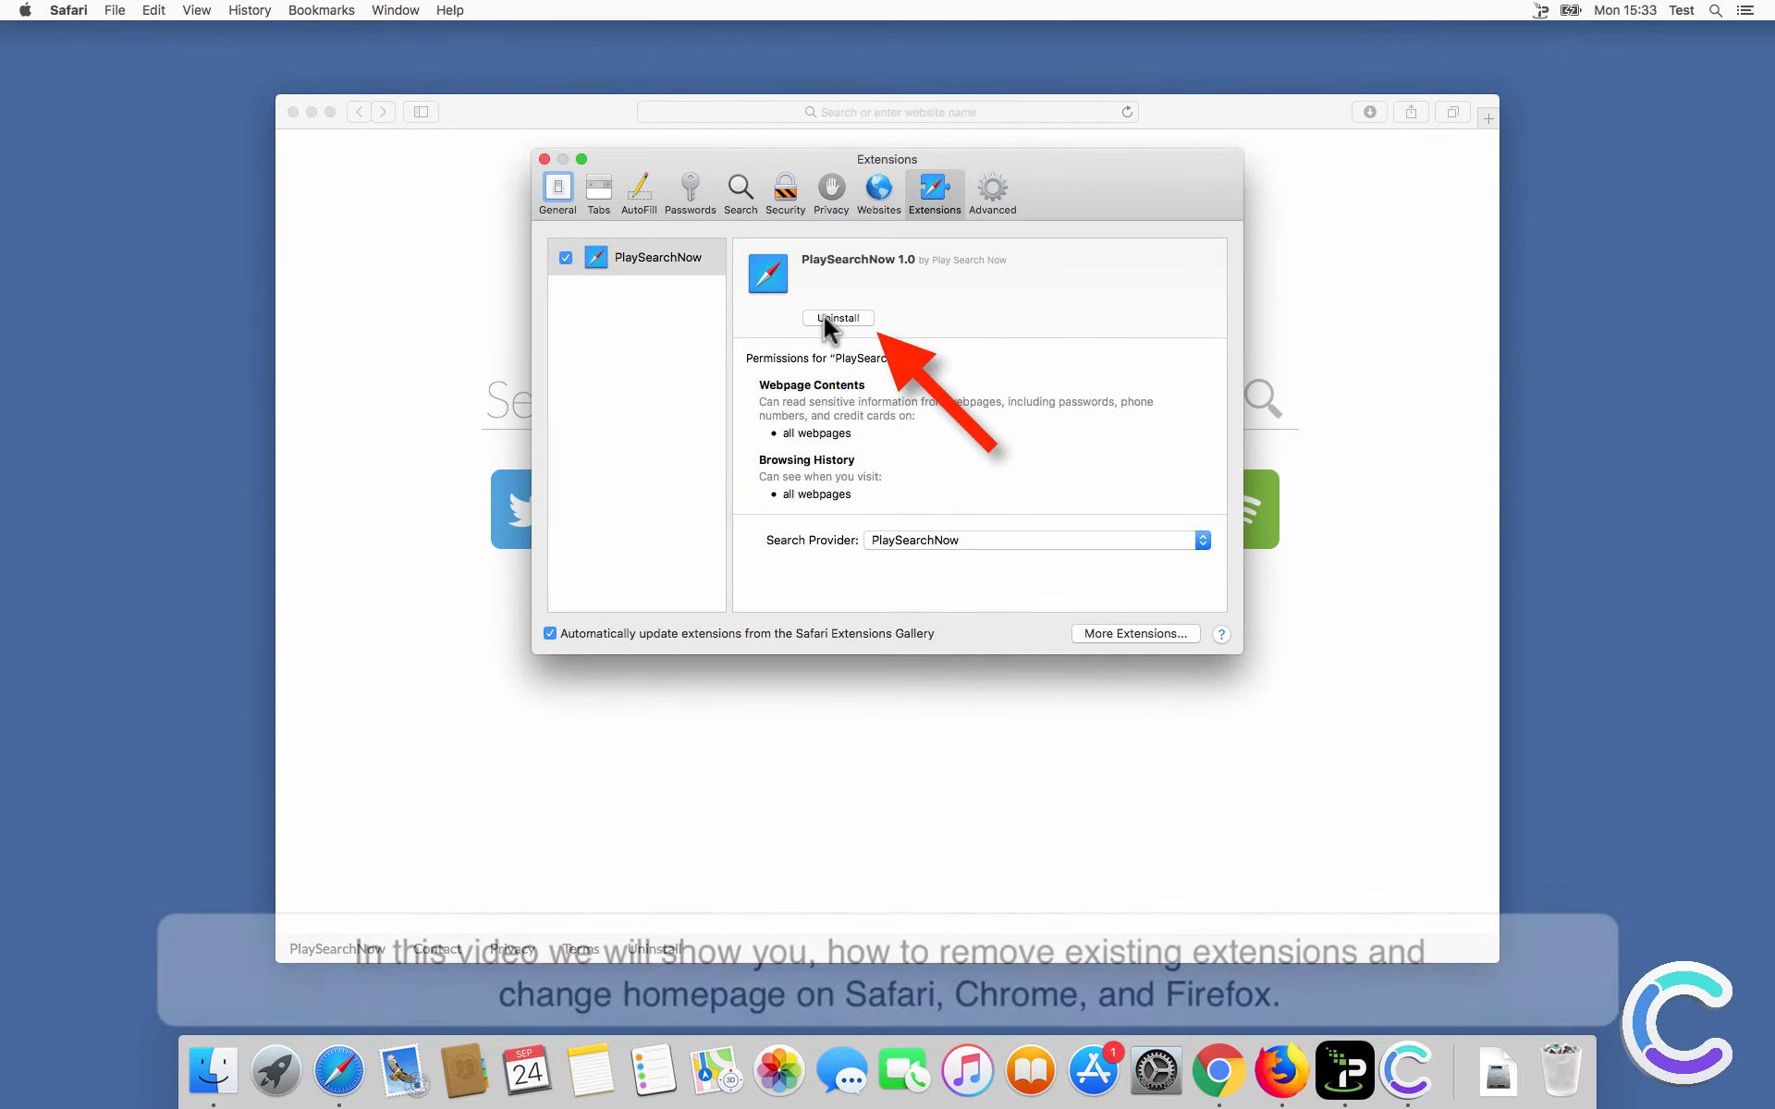
pyautogui.click(837, 318)
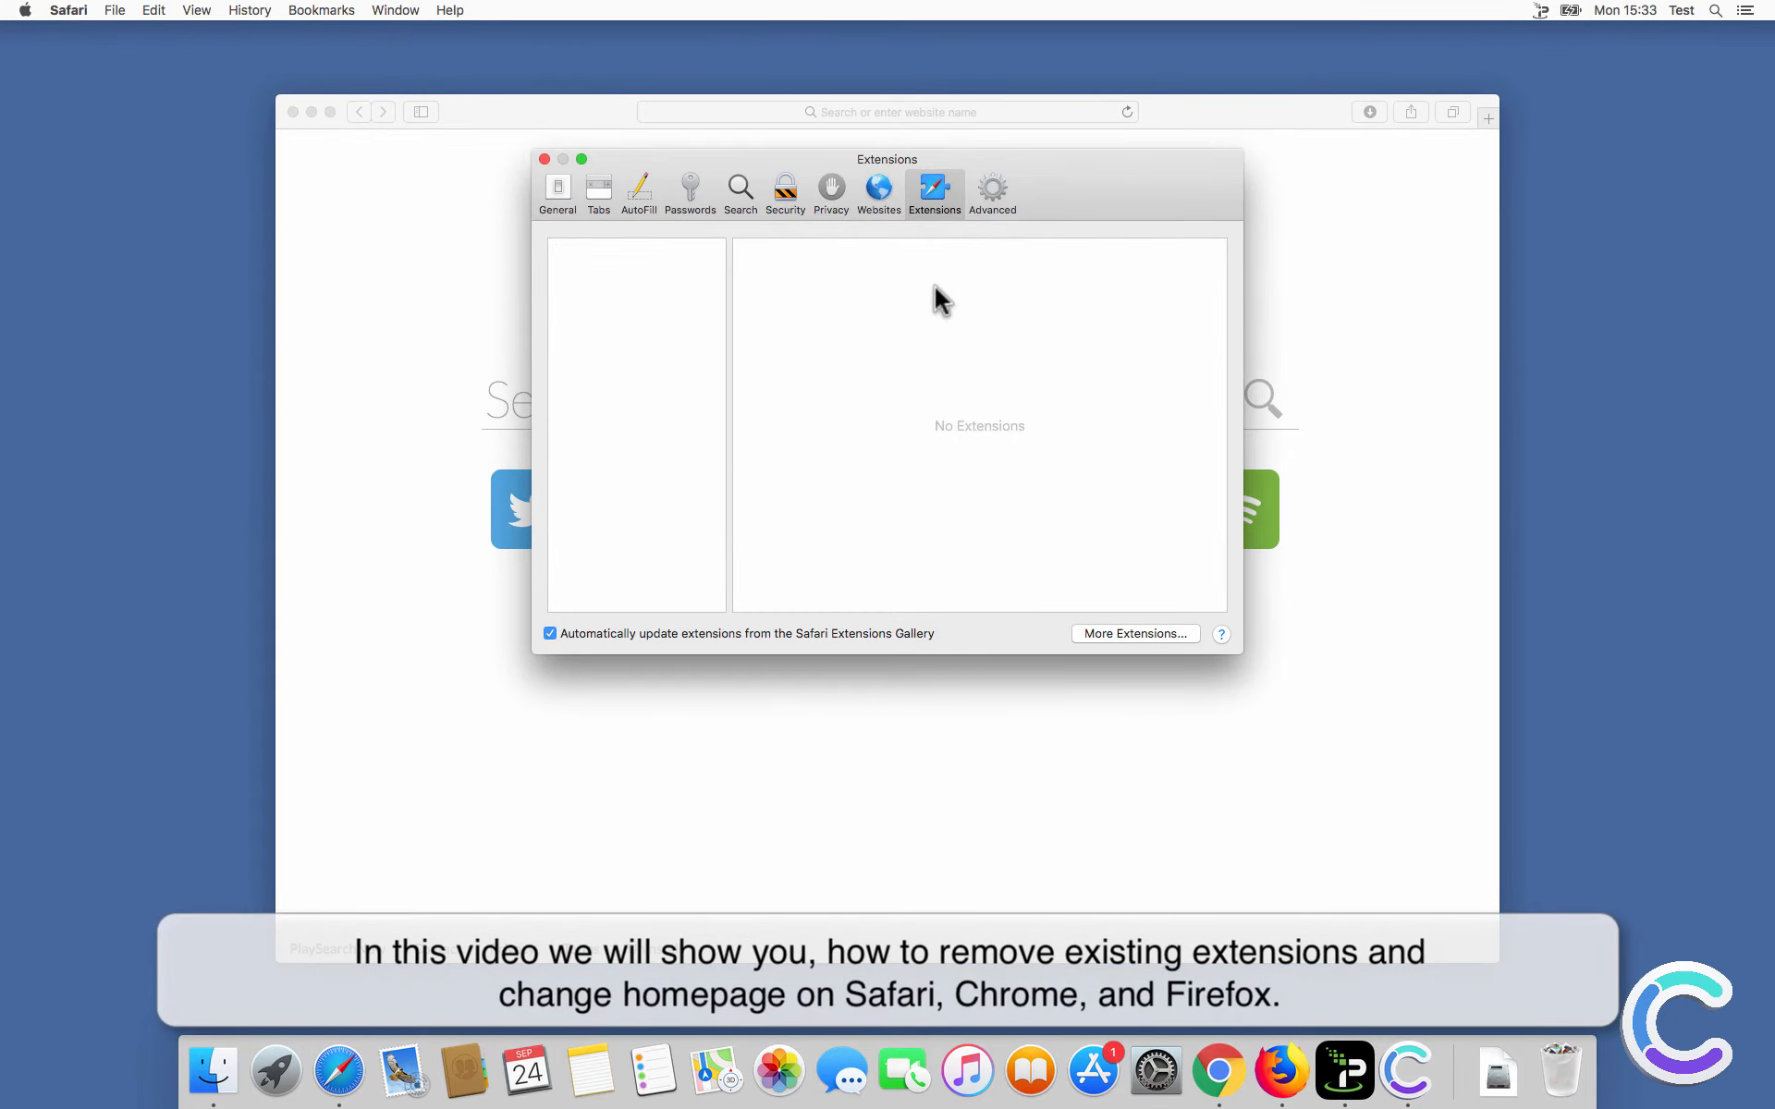
pyautogui.click(739, 191)
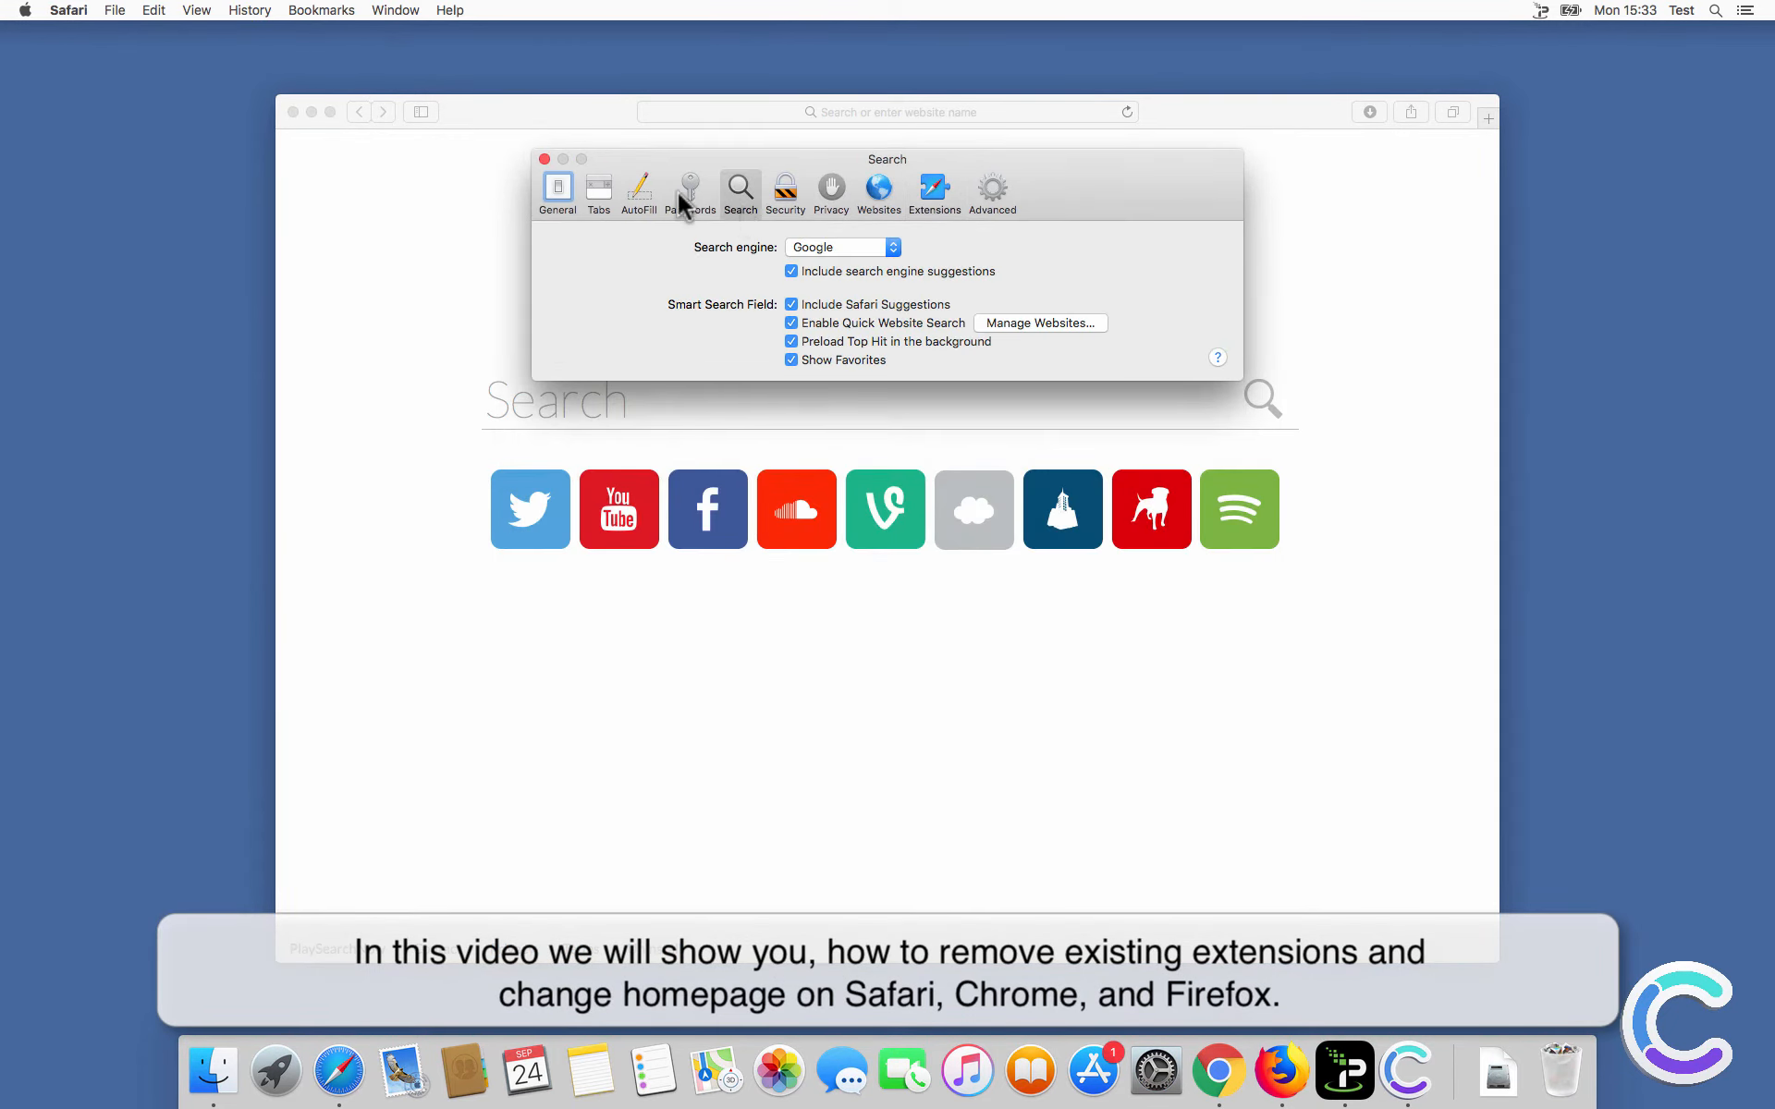
pyautogui.click(557, 190)
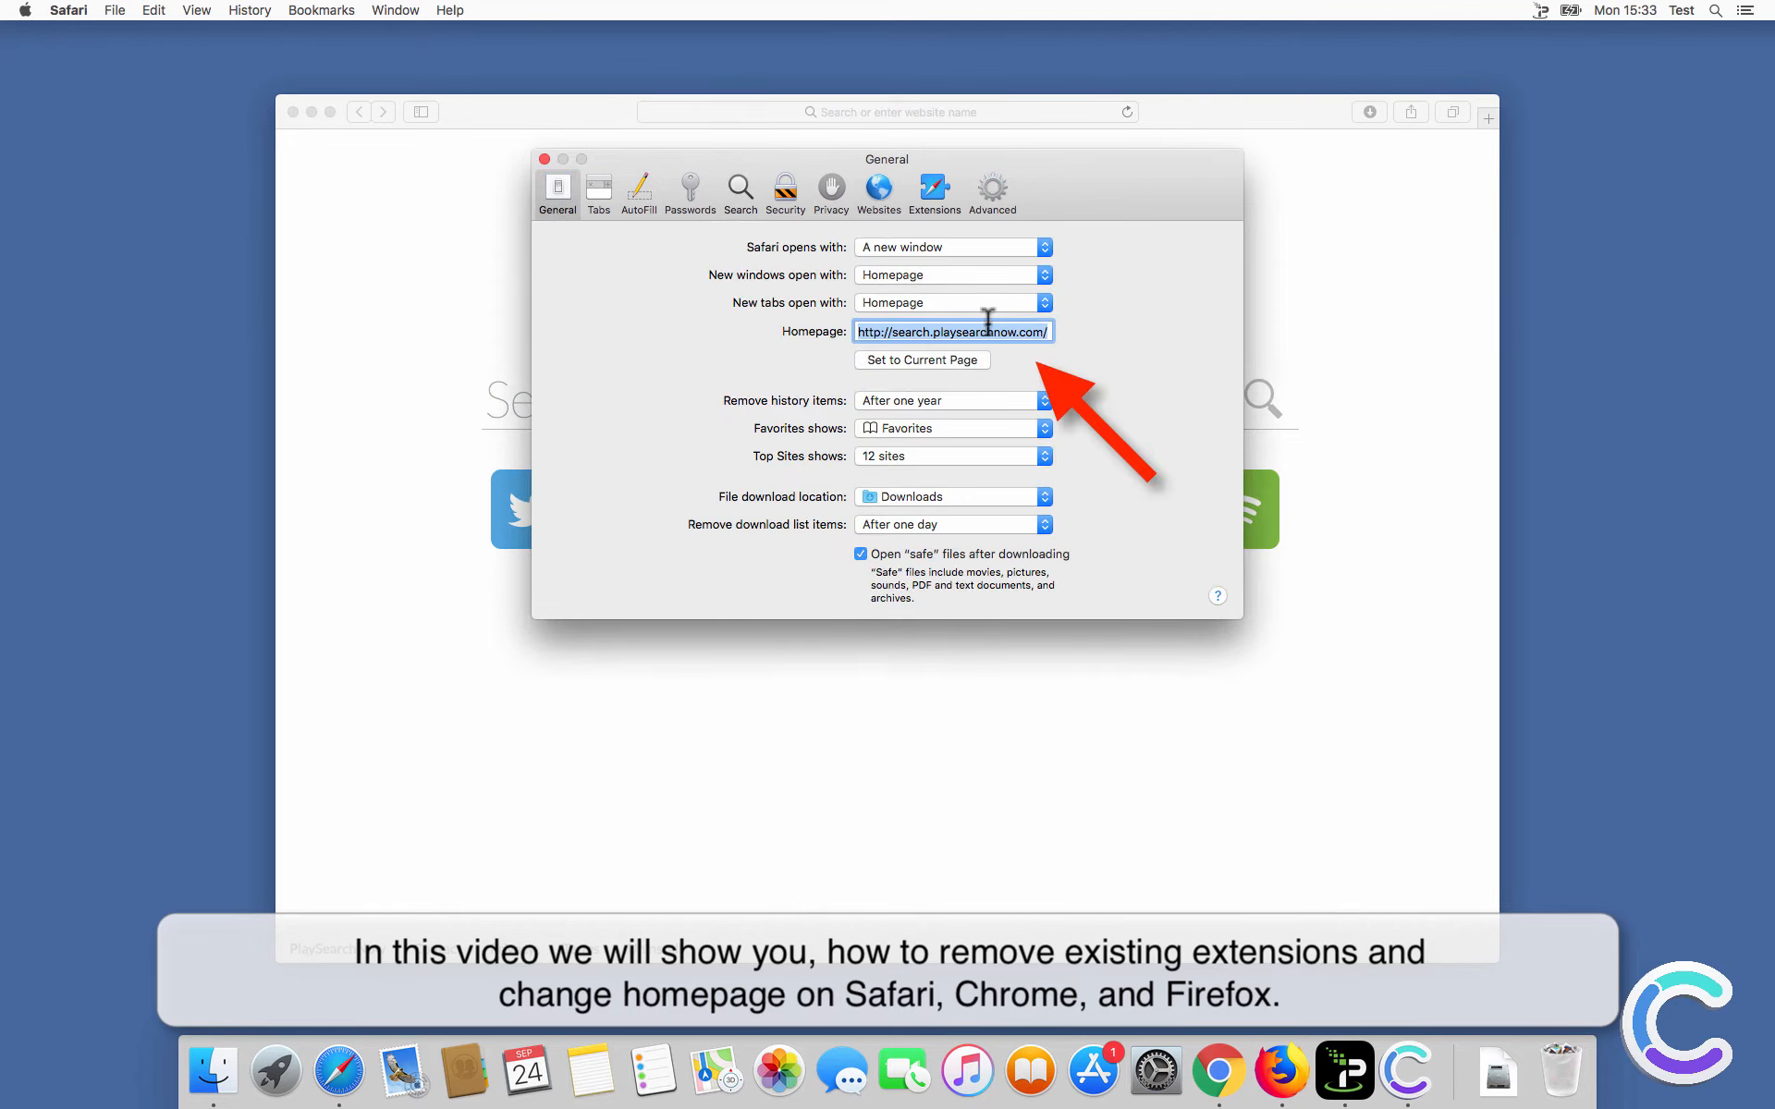
pyautogui.write('www')
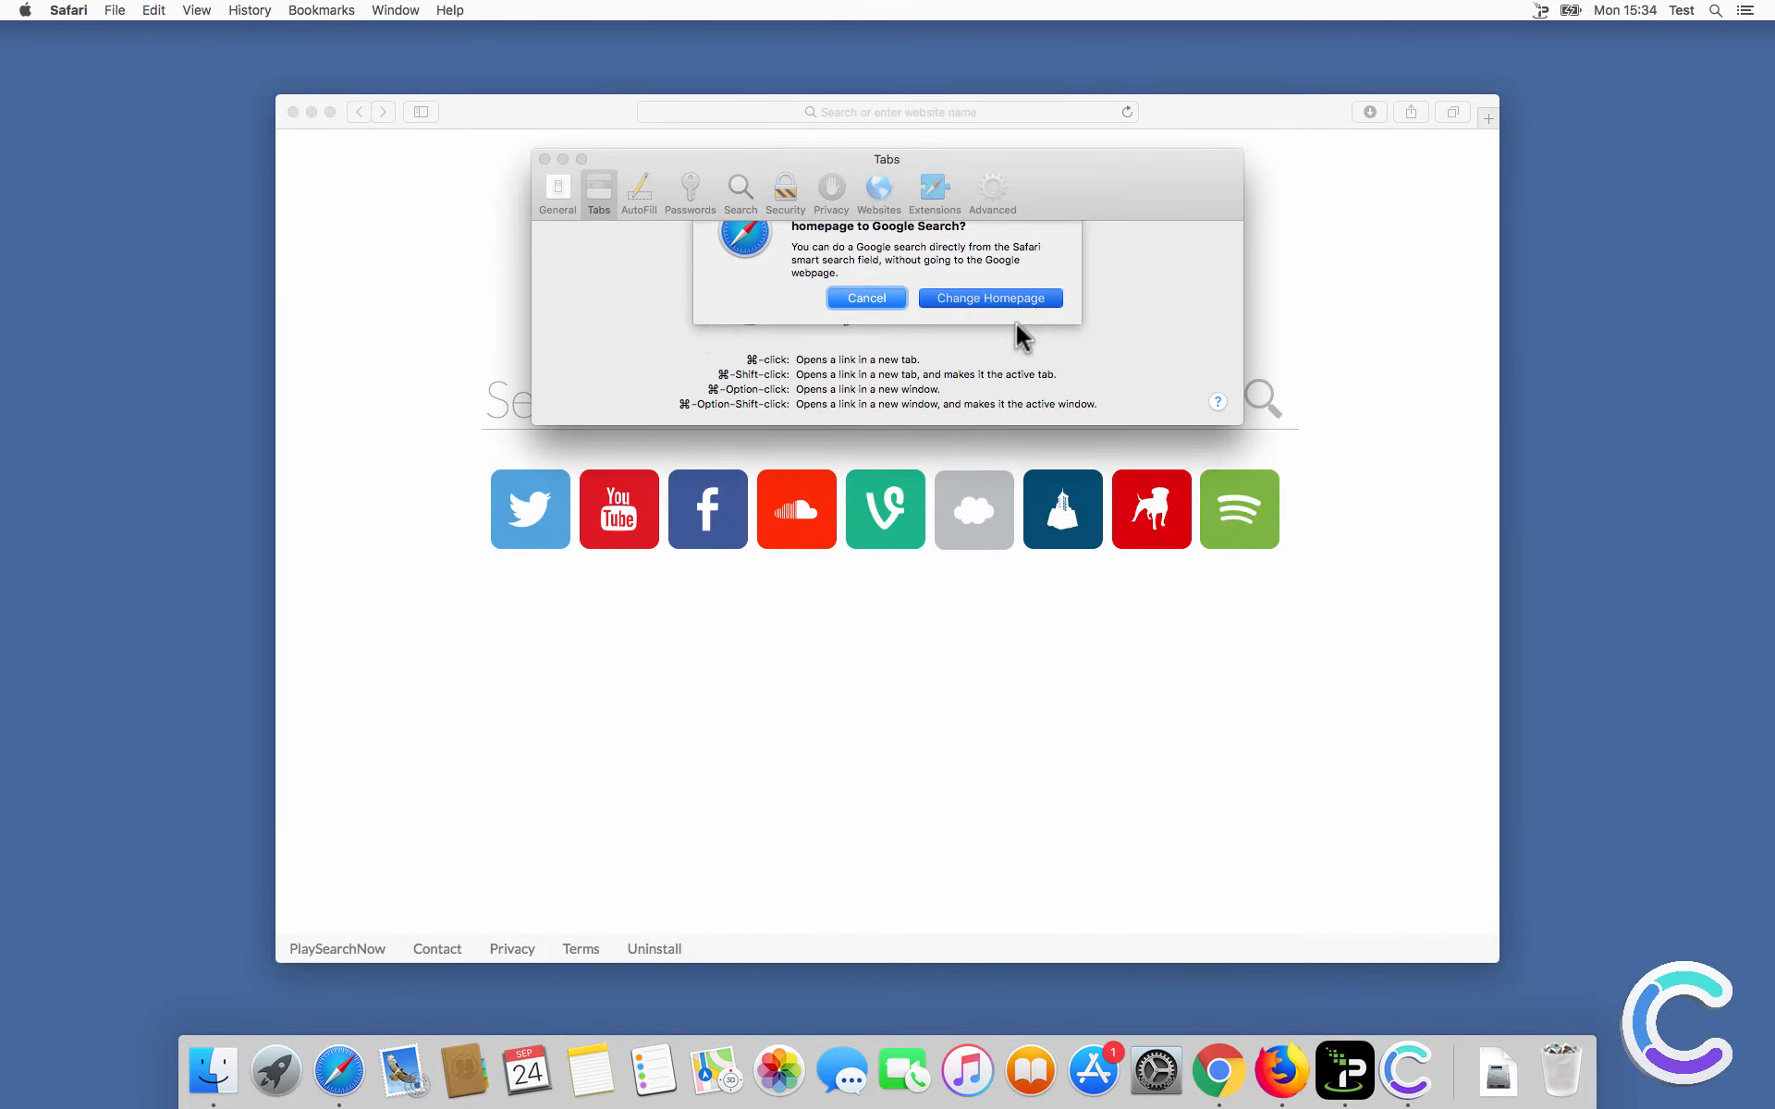
pyautogui.click(865, 298)
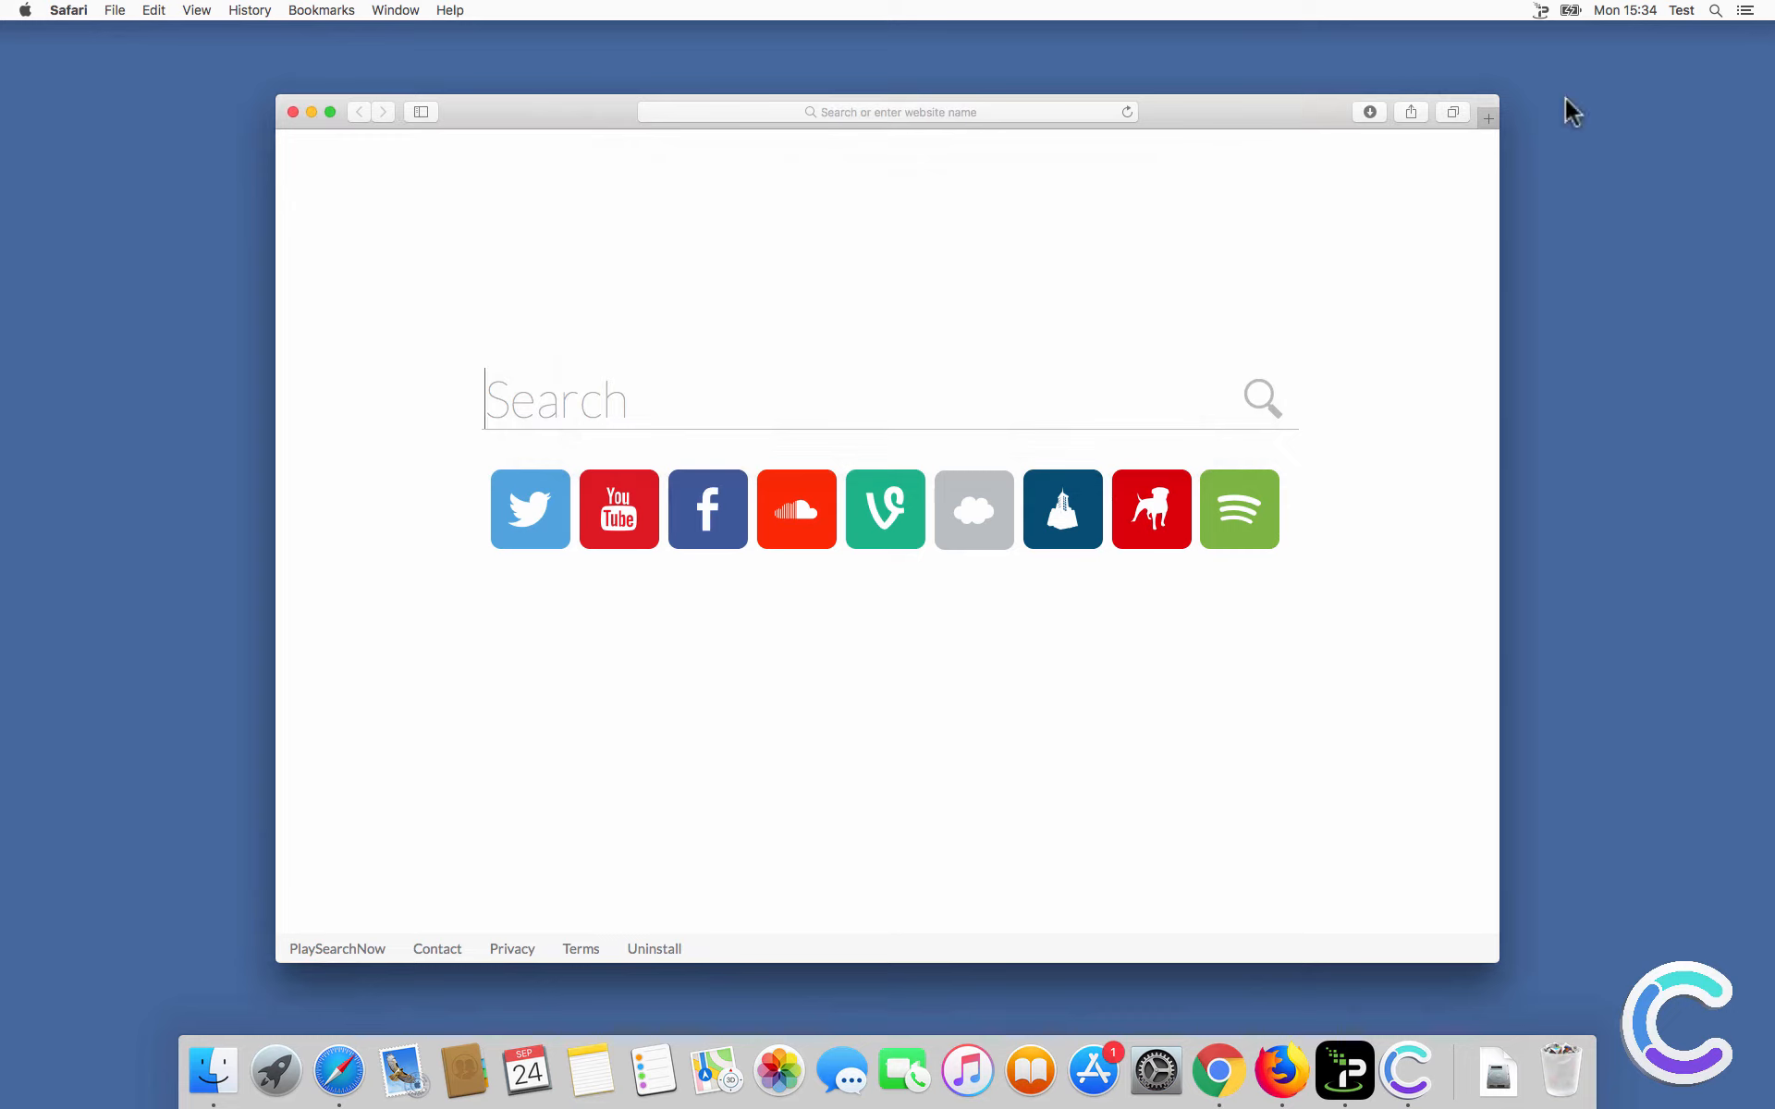
pyautogui.click(1487, 117)
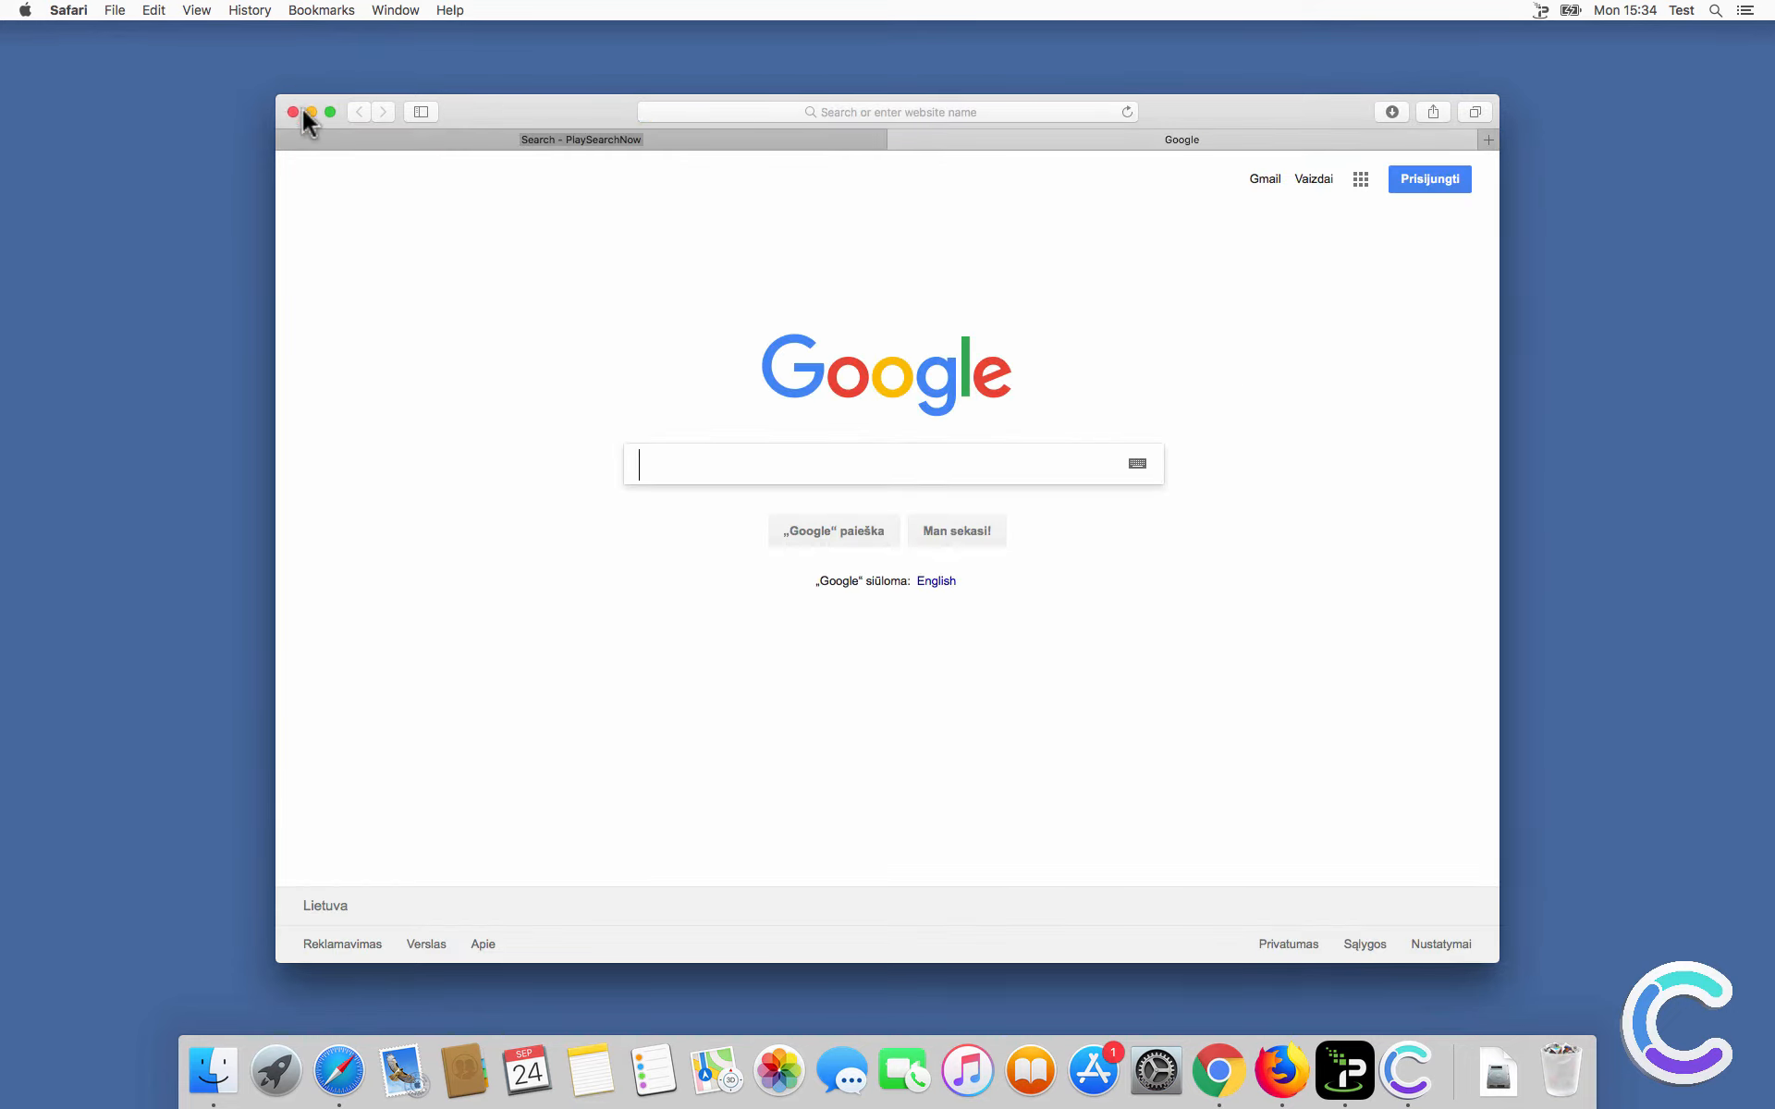
pyautogui.click(294, 111)
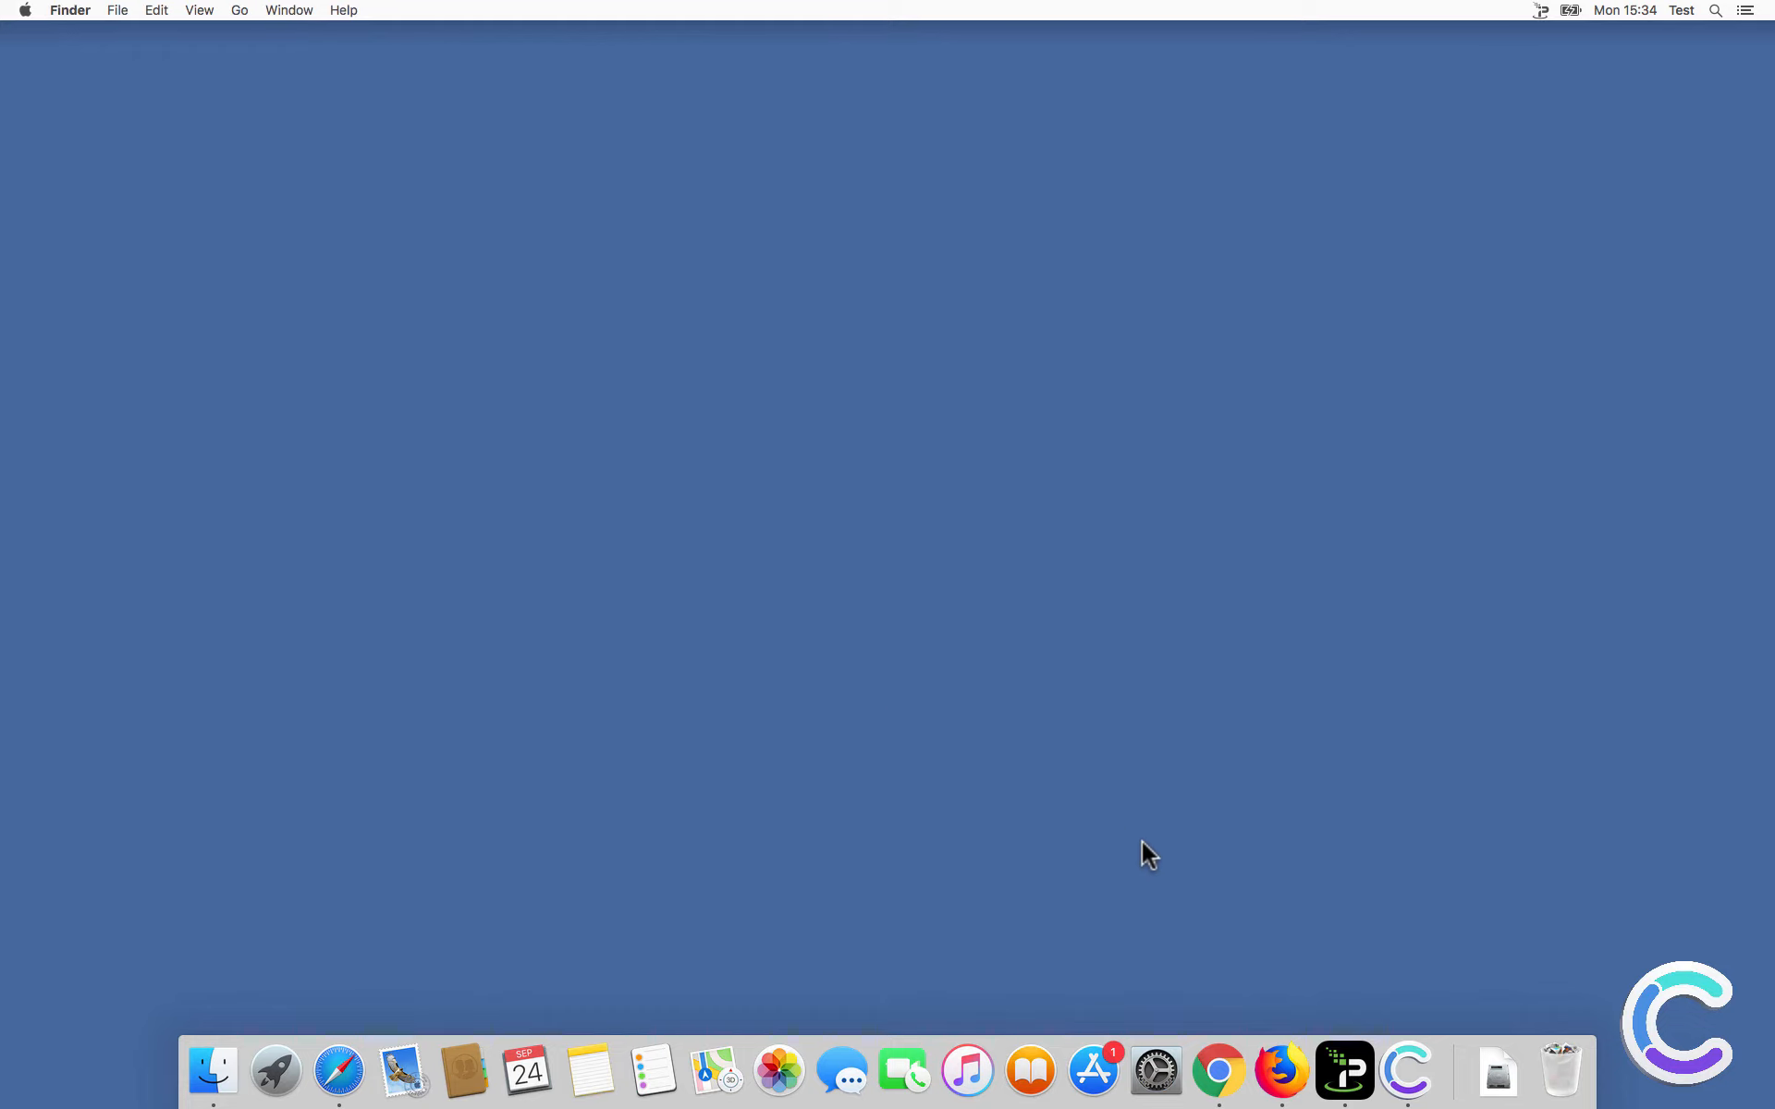
# Remove the AnySearch extension from Chrome's Extensions page and confirm.
pyautogui.click(1219, 1070)
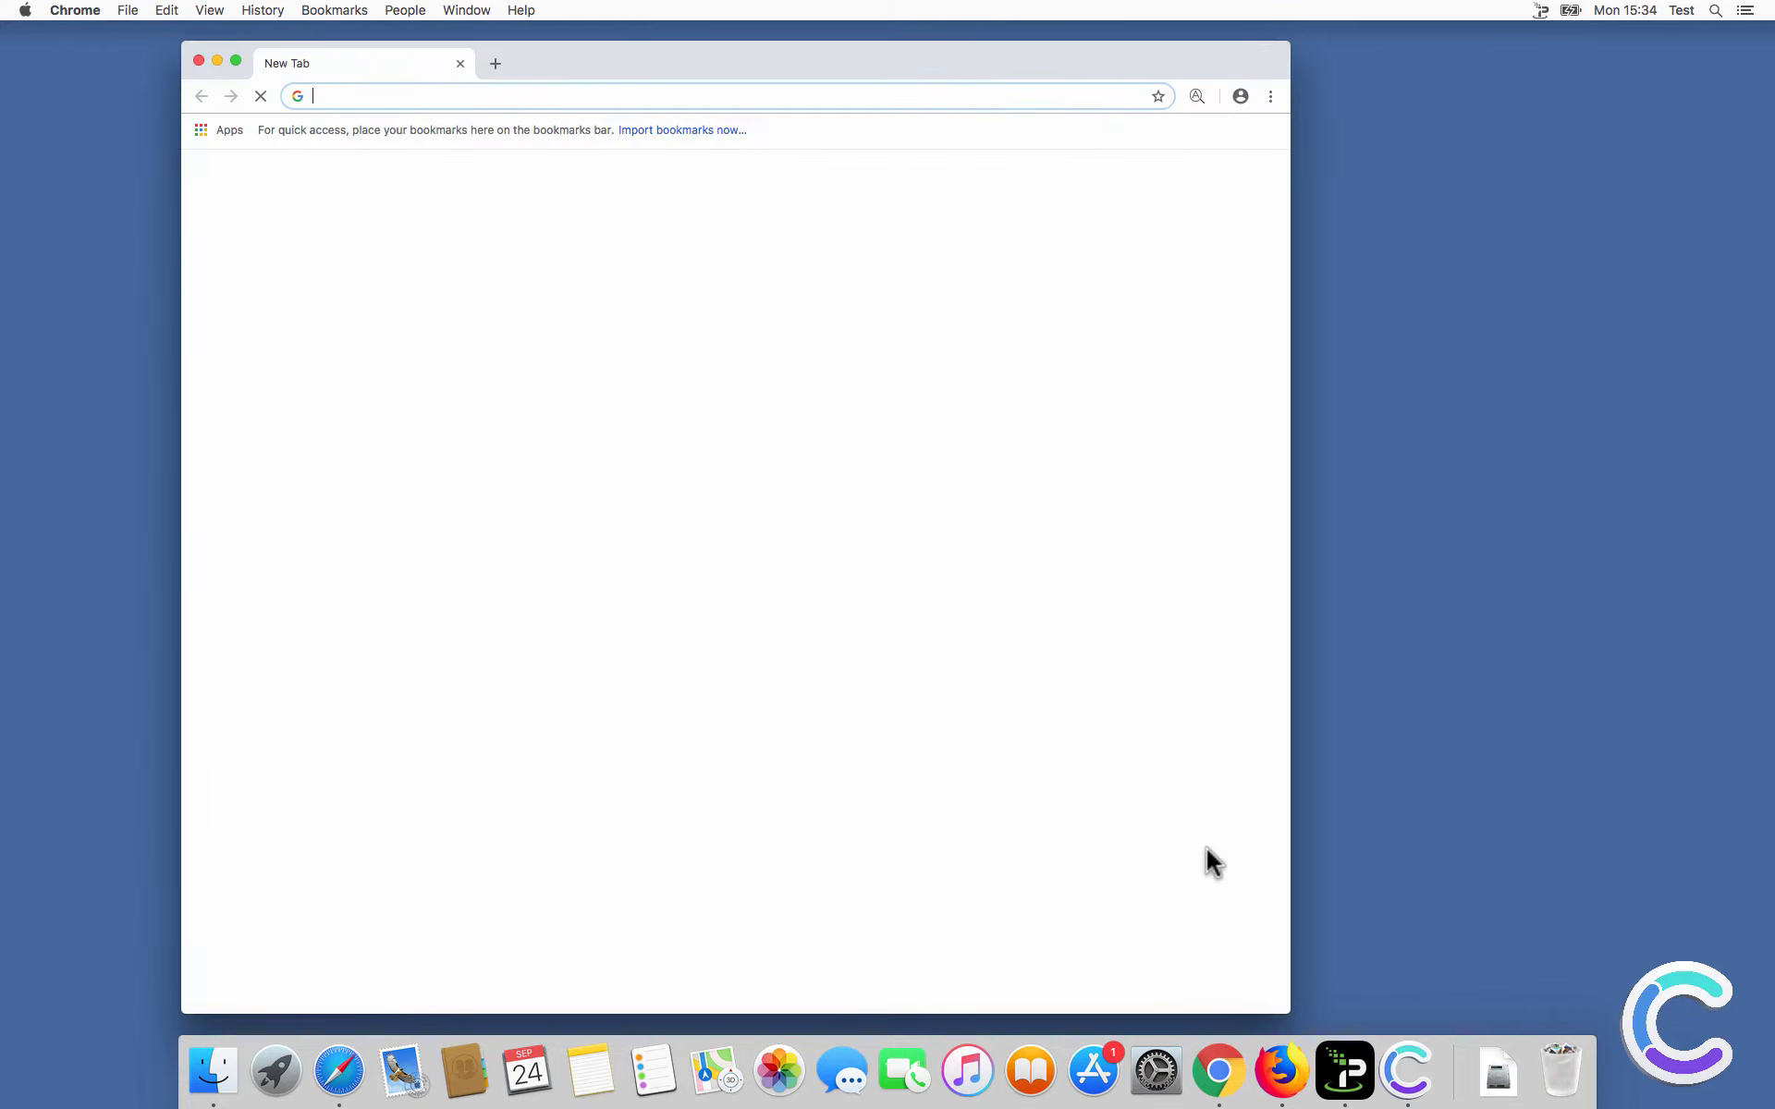
pyautogui.click(1270, 96)
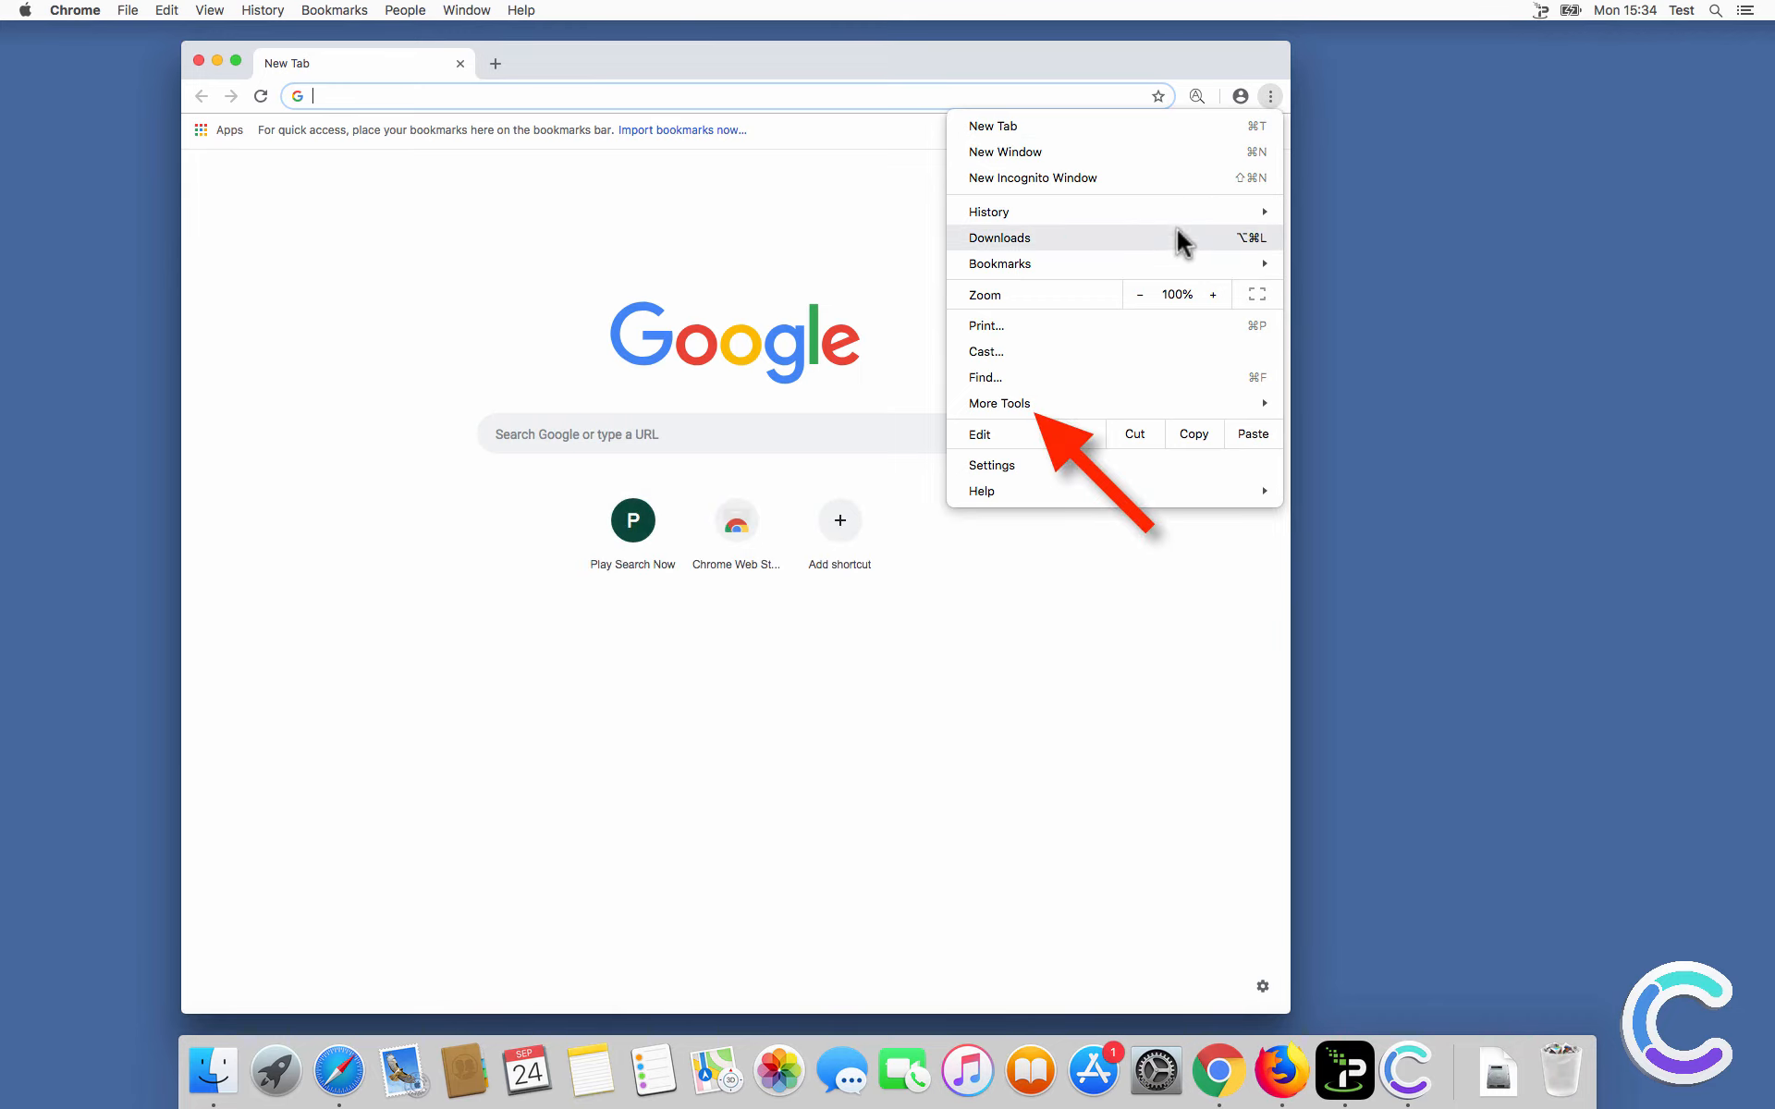
pyautogui.moveTo(998, 403)
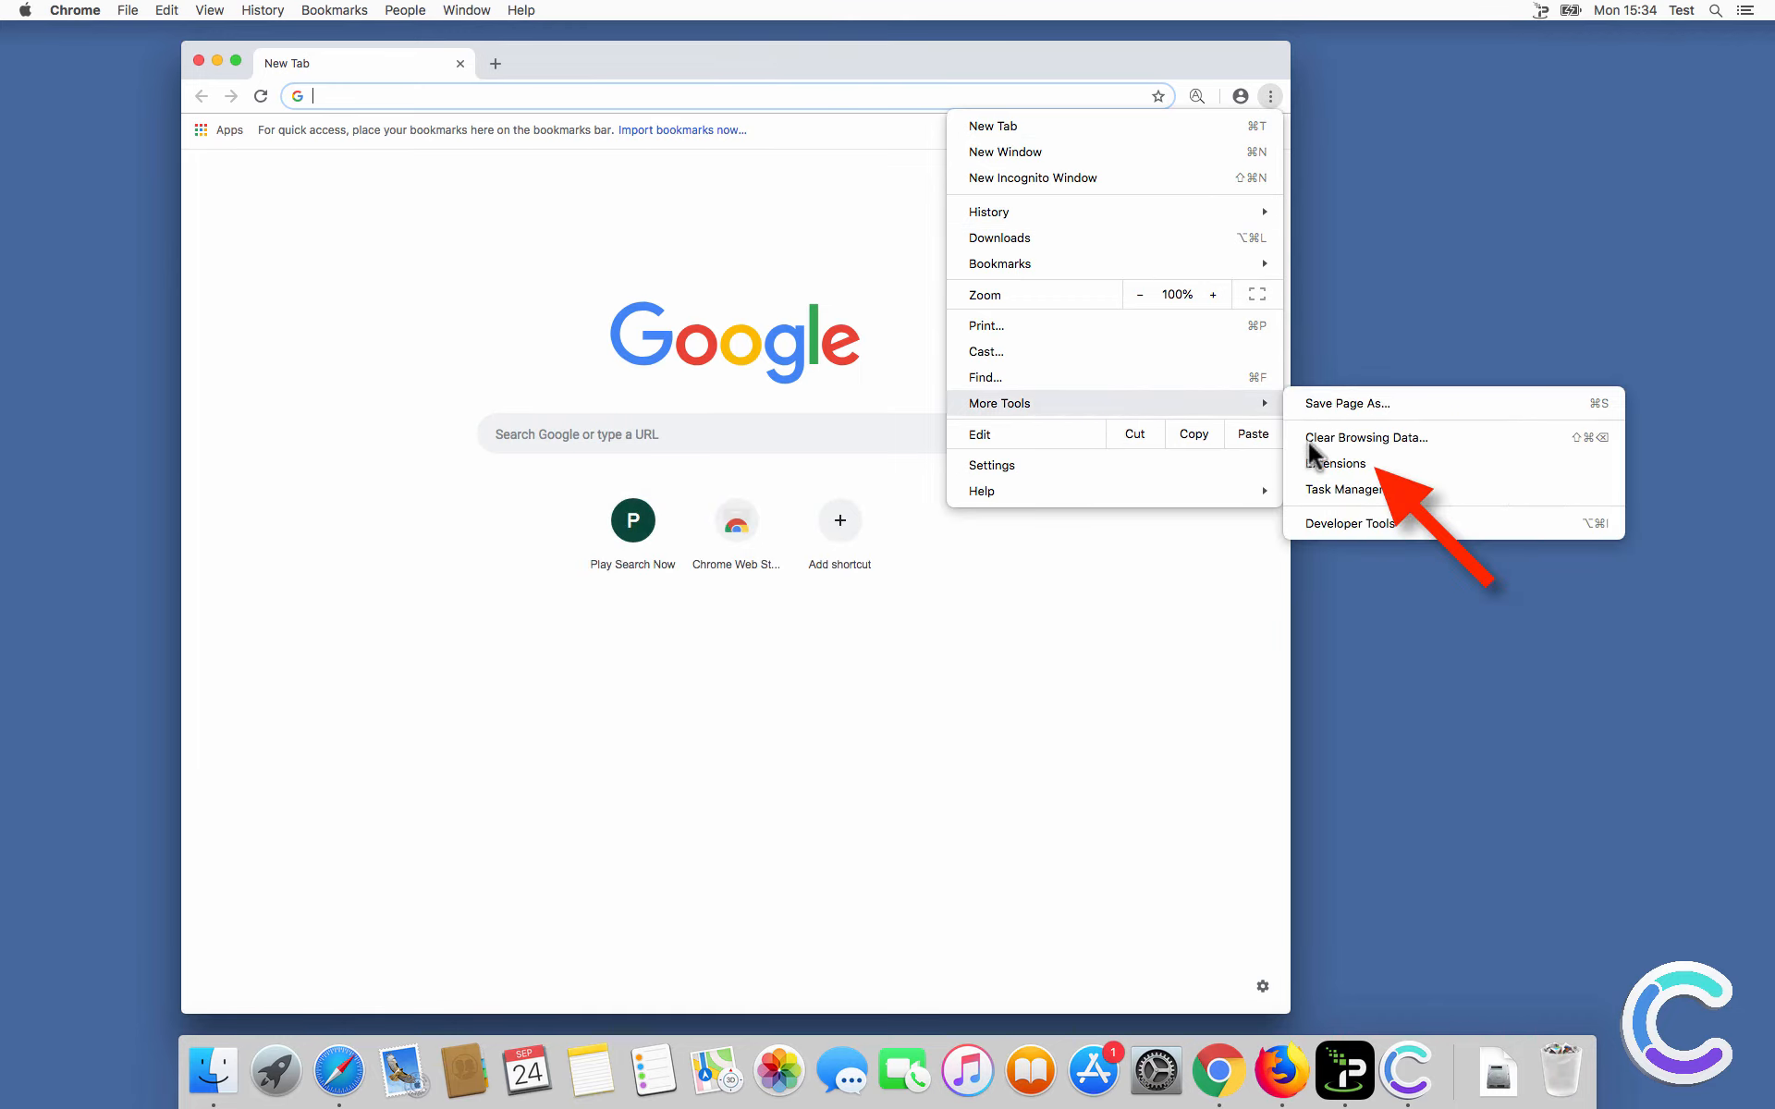
pyautogui.click(1338, 462)
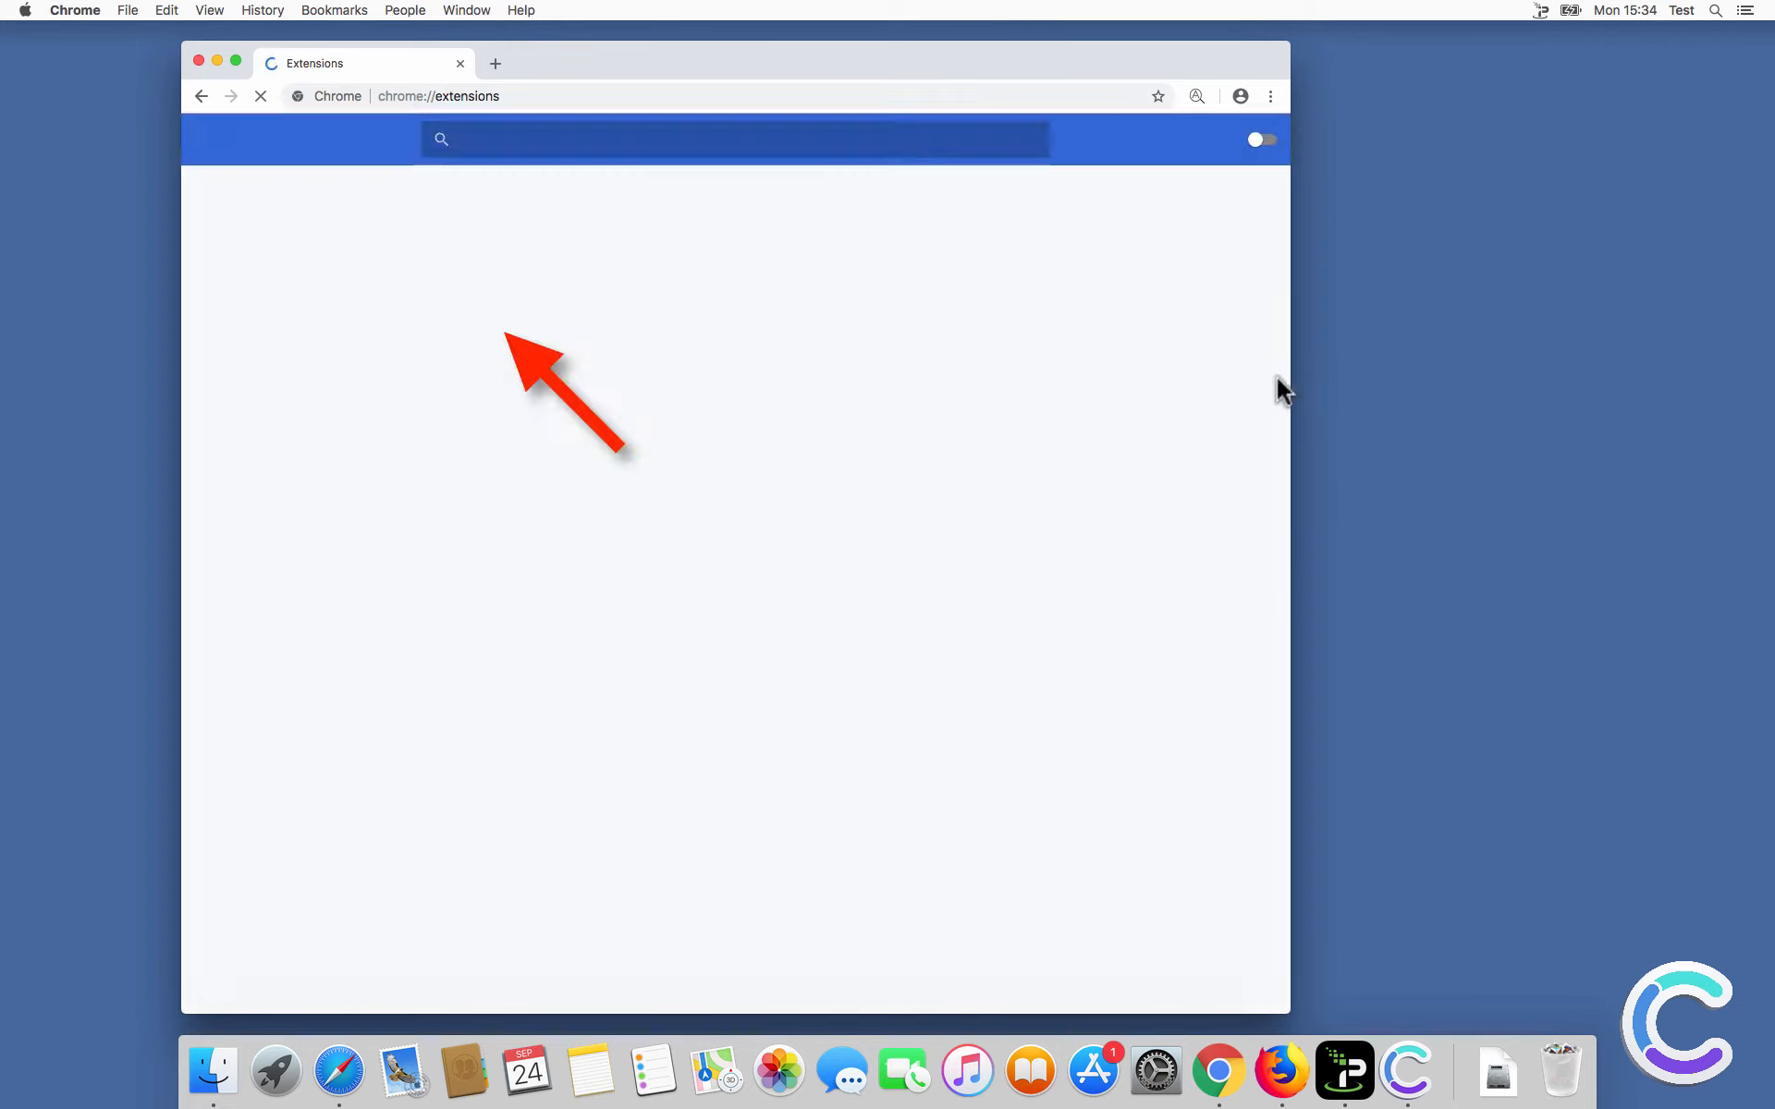
pyautogui.click(481, 314)
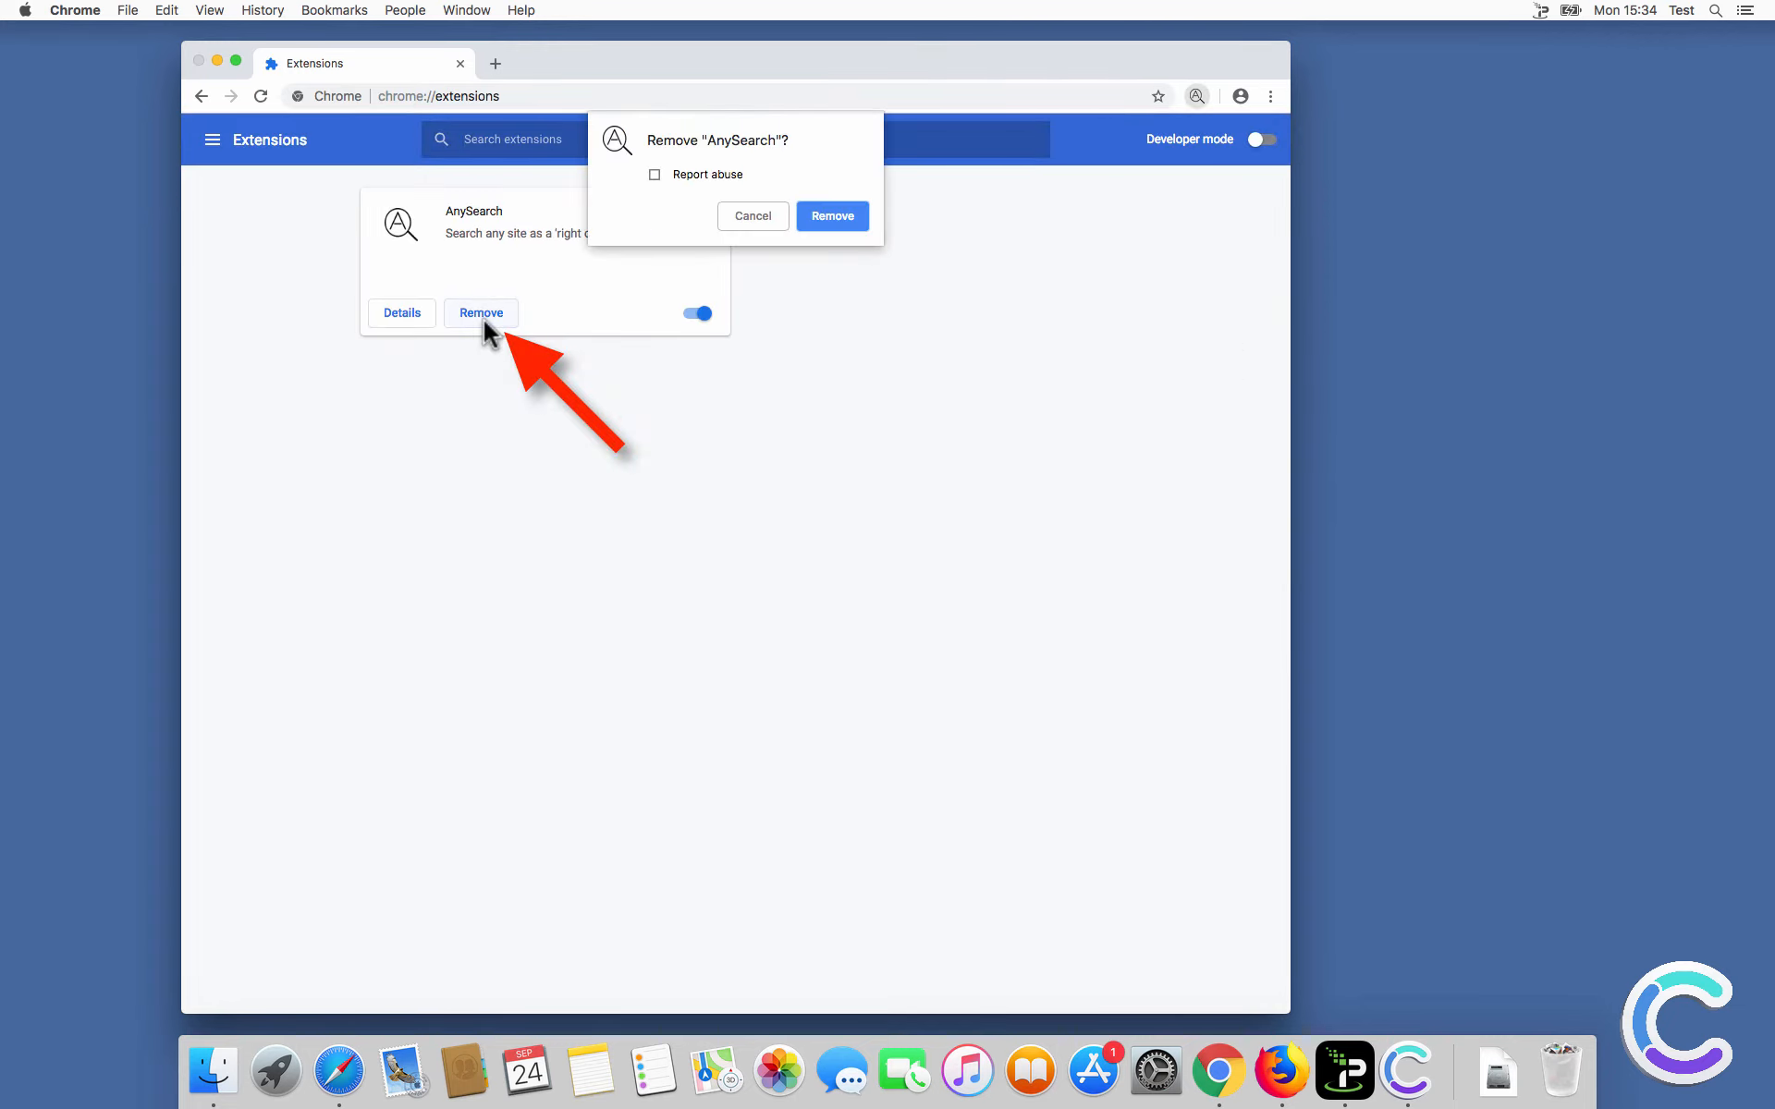
pyautogui.click(832, 216)
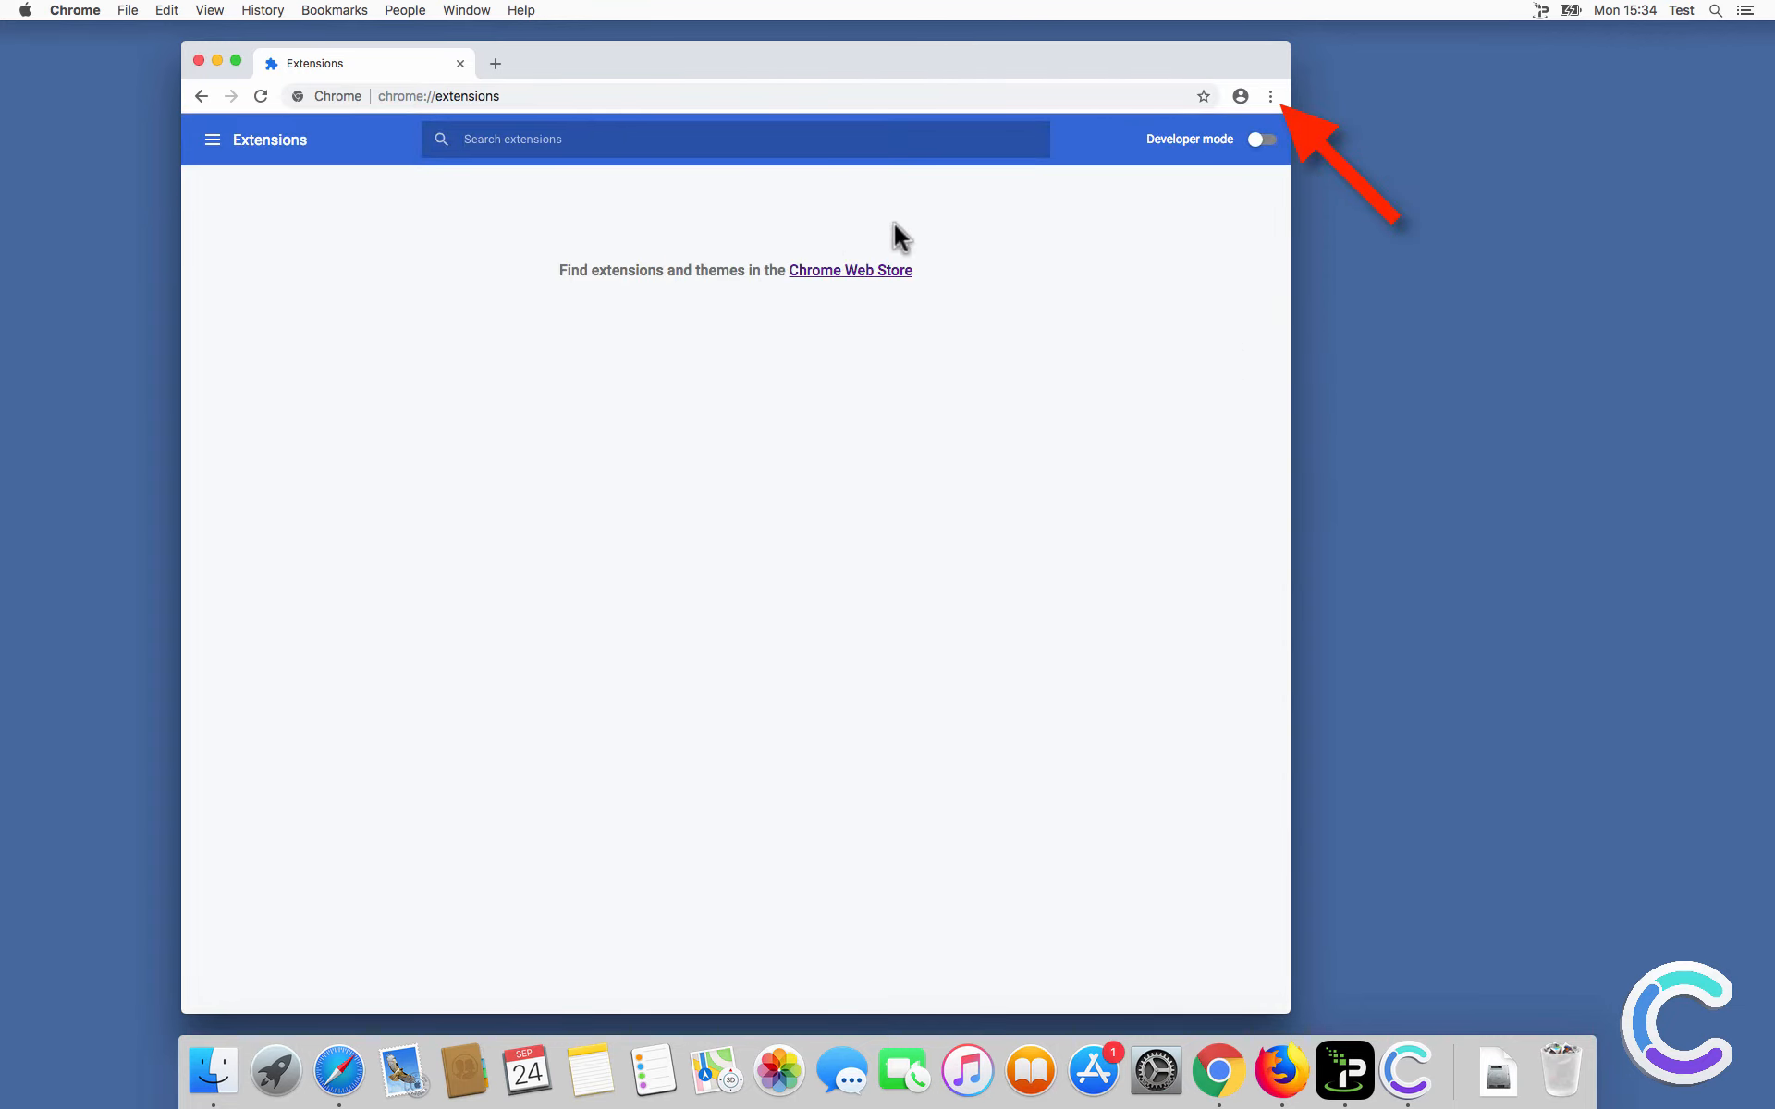
pyautogui.click(1268, 97)
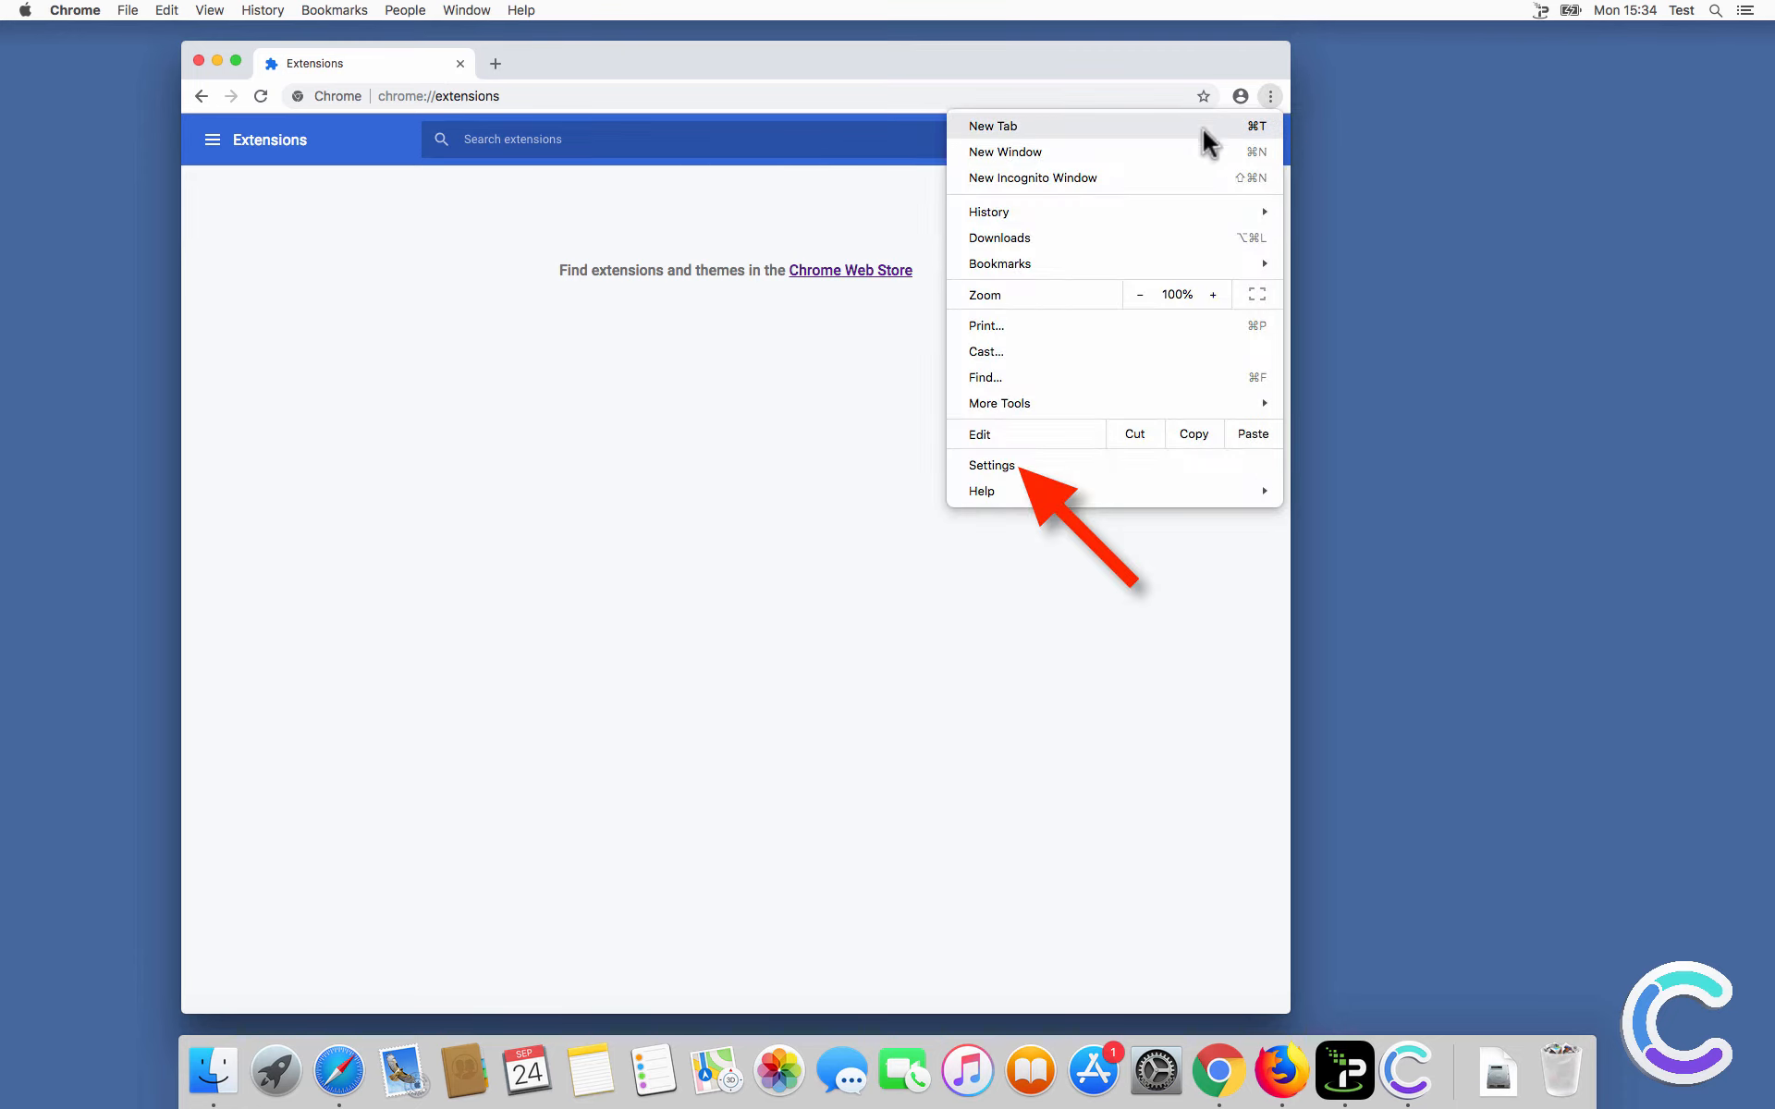
pyautogui.click(991, 466)
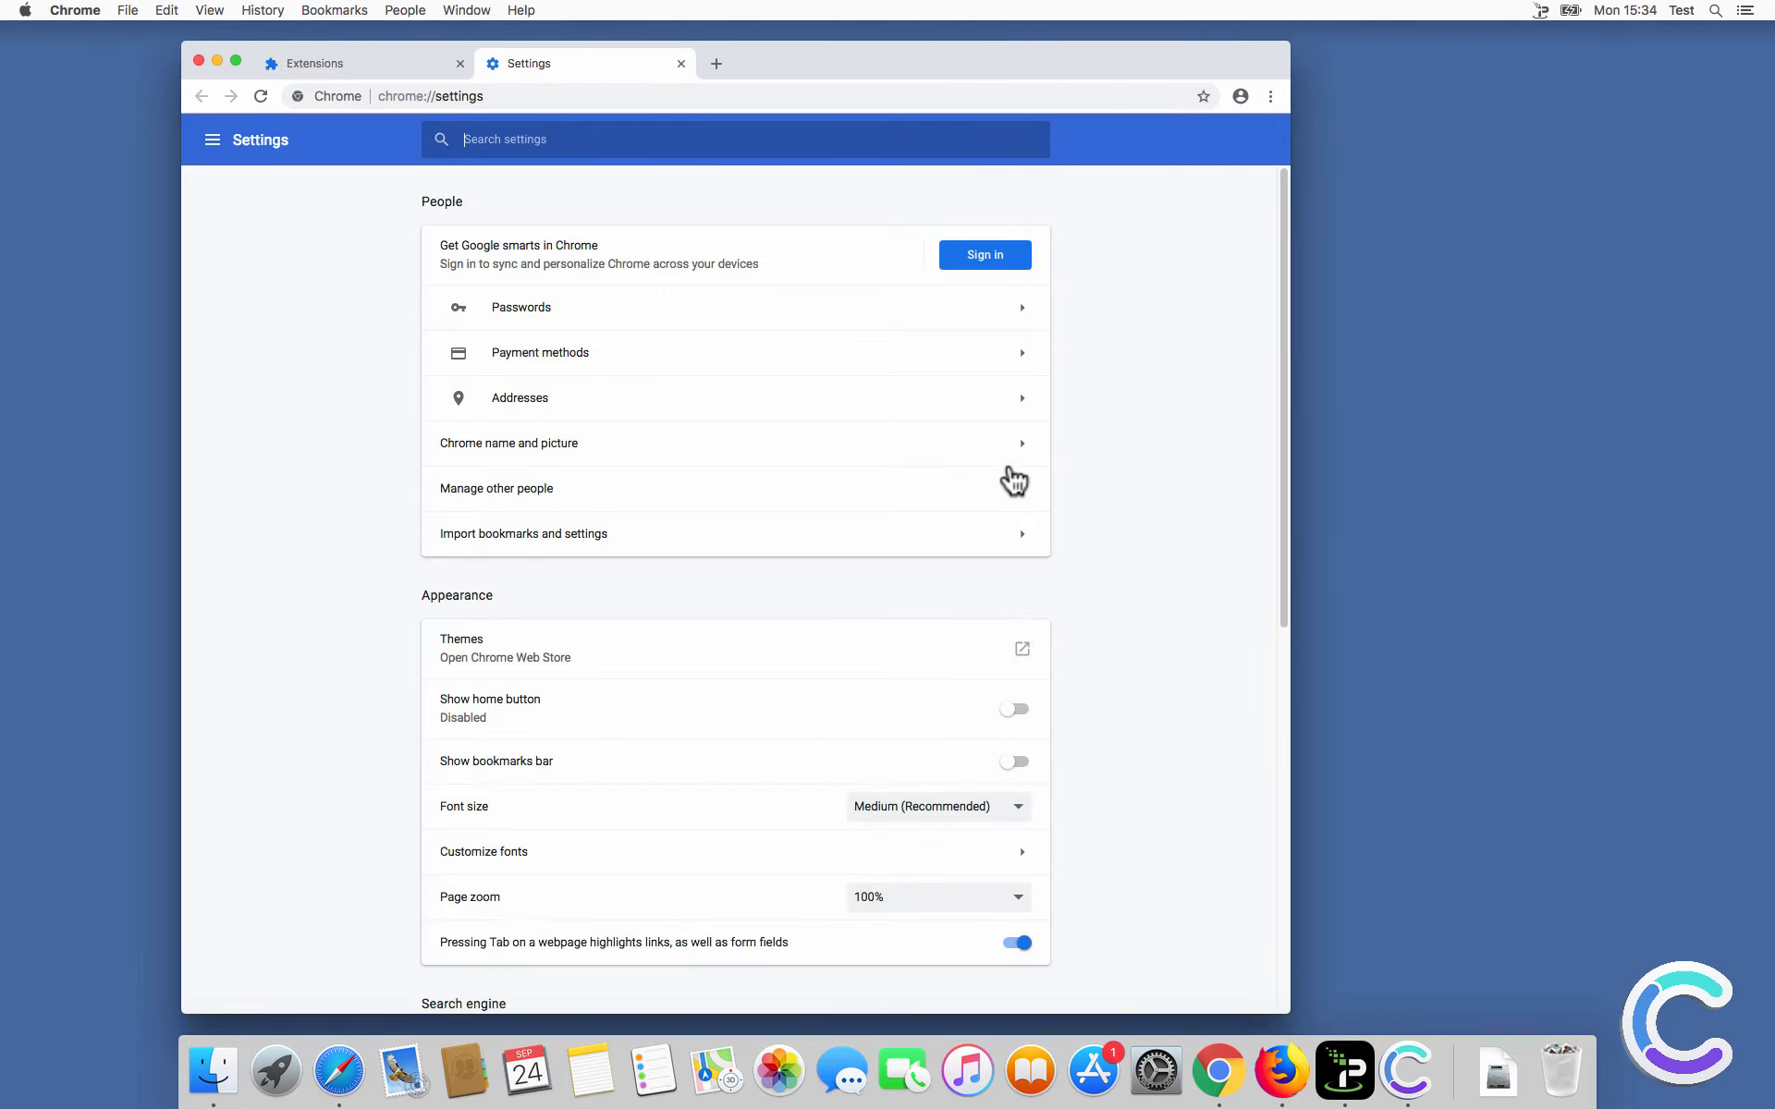
pyautogui.scroll(-3)
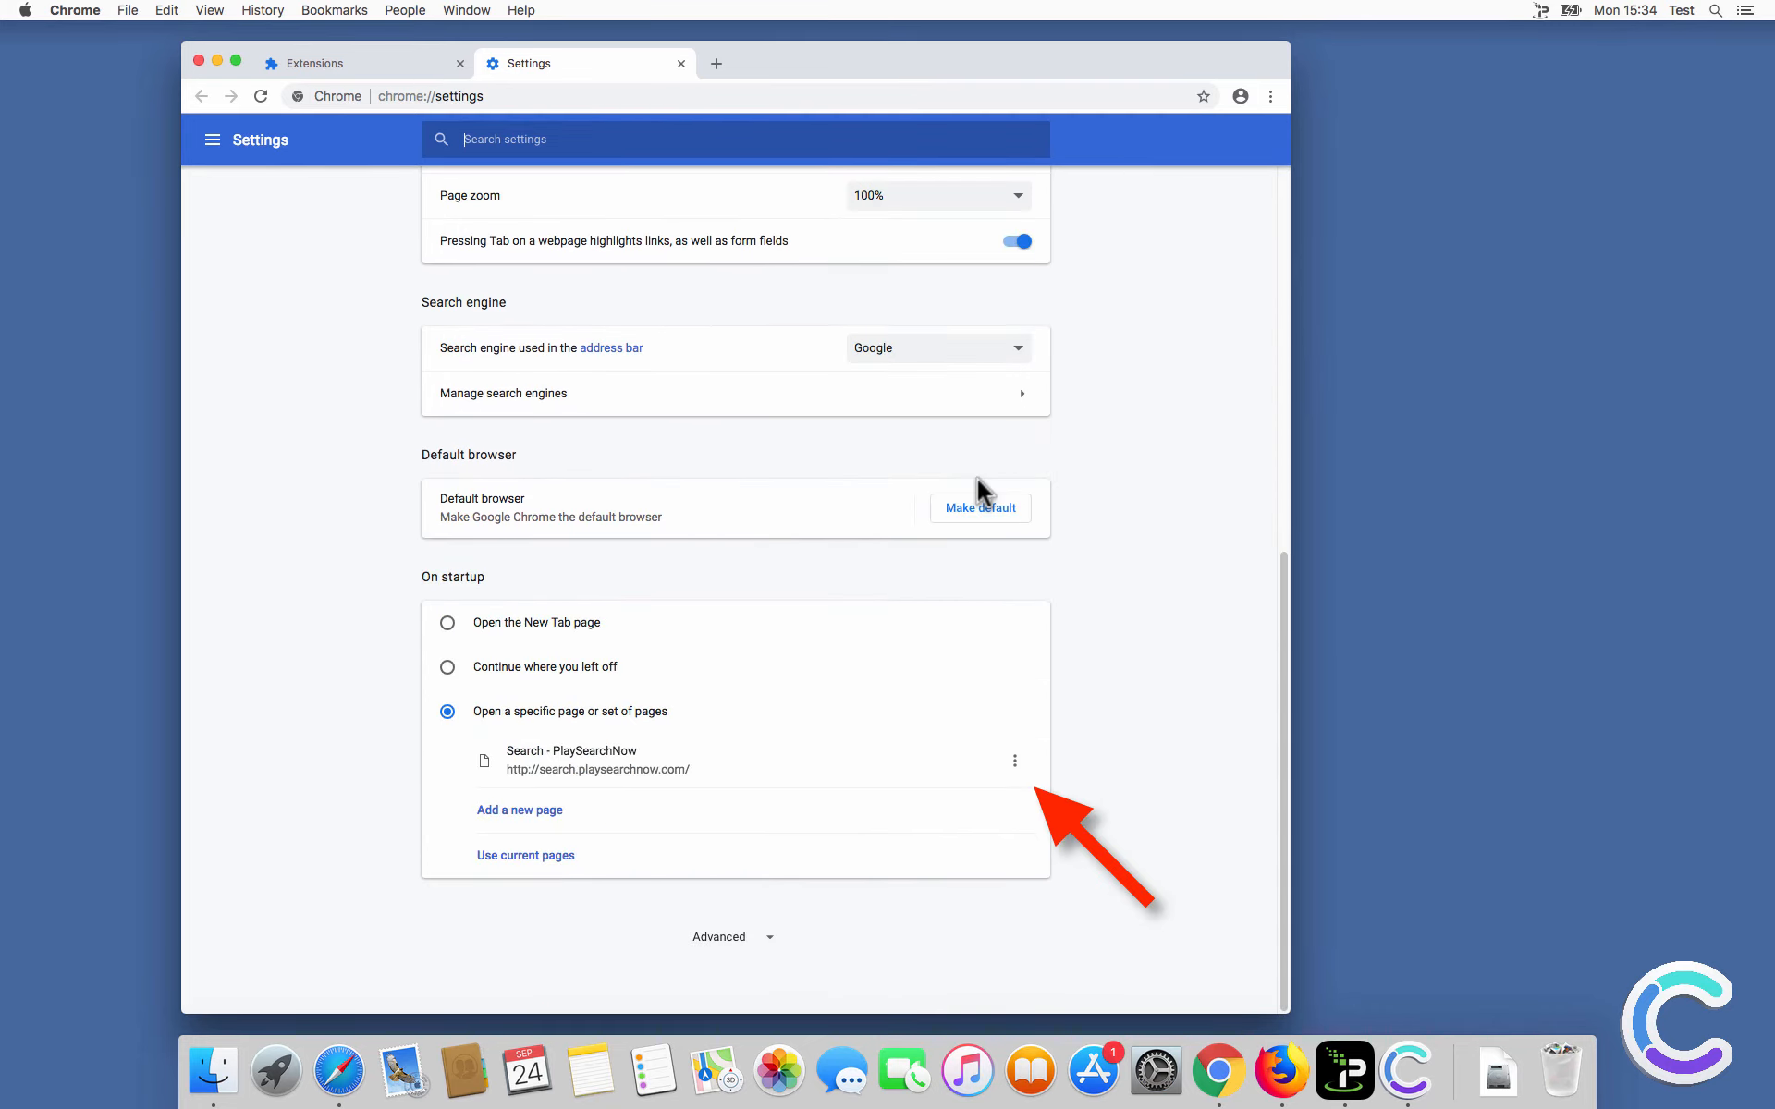
pyautogui.click(1015, 760)
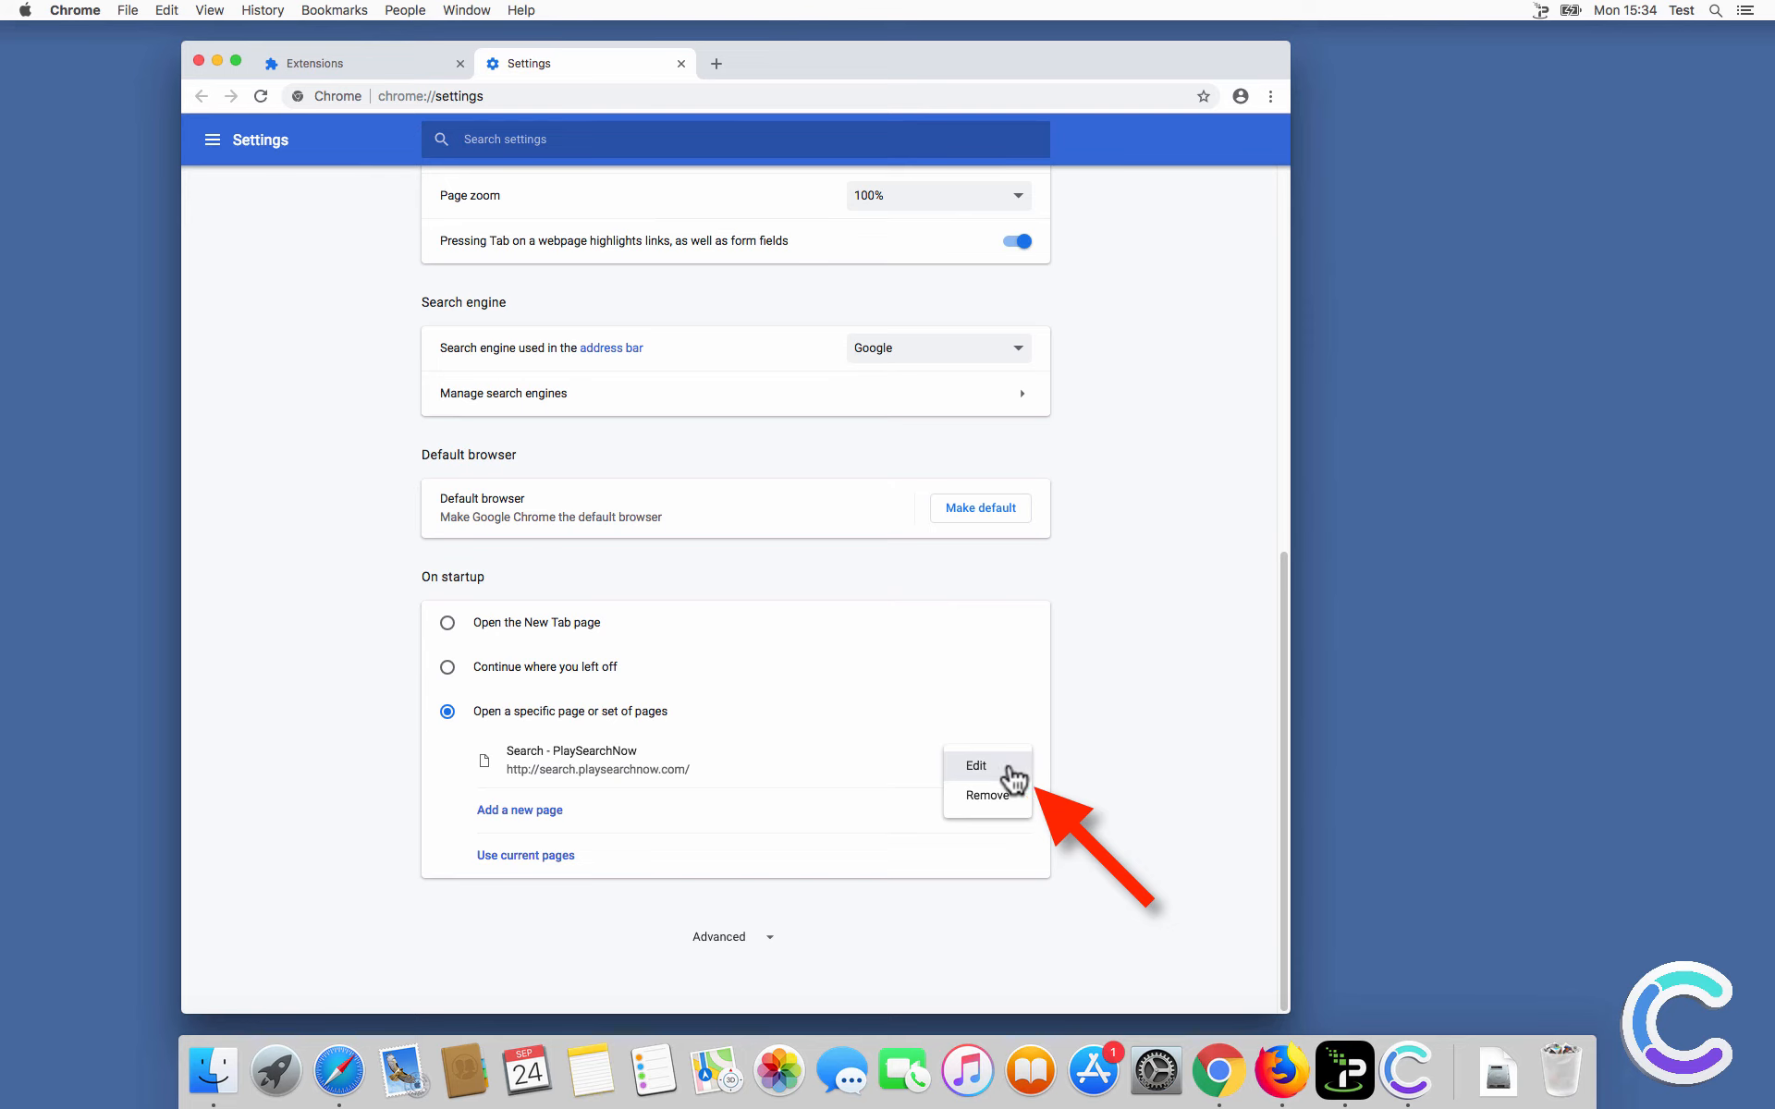
pyautogui.click(975, 766)
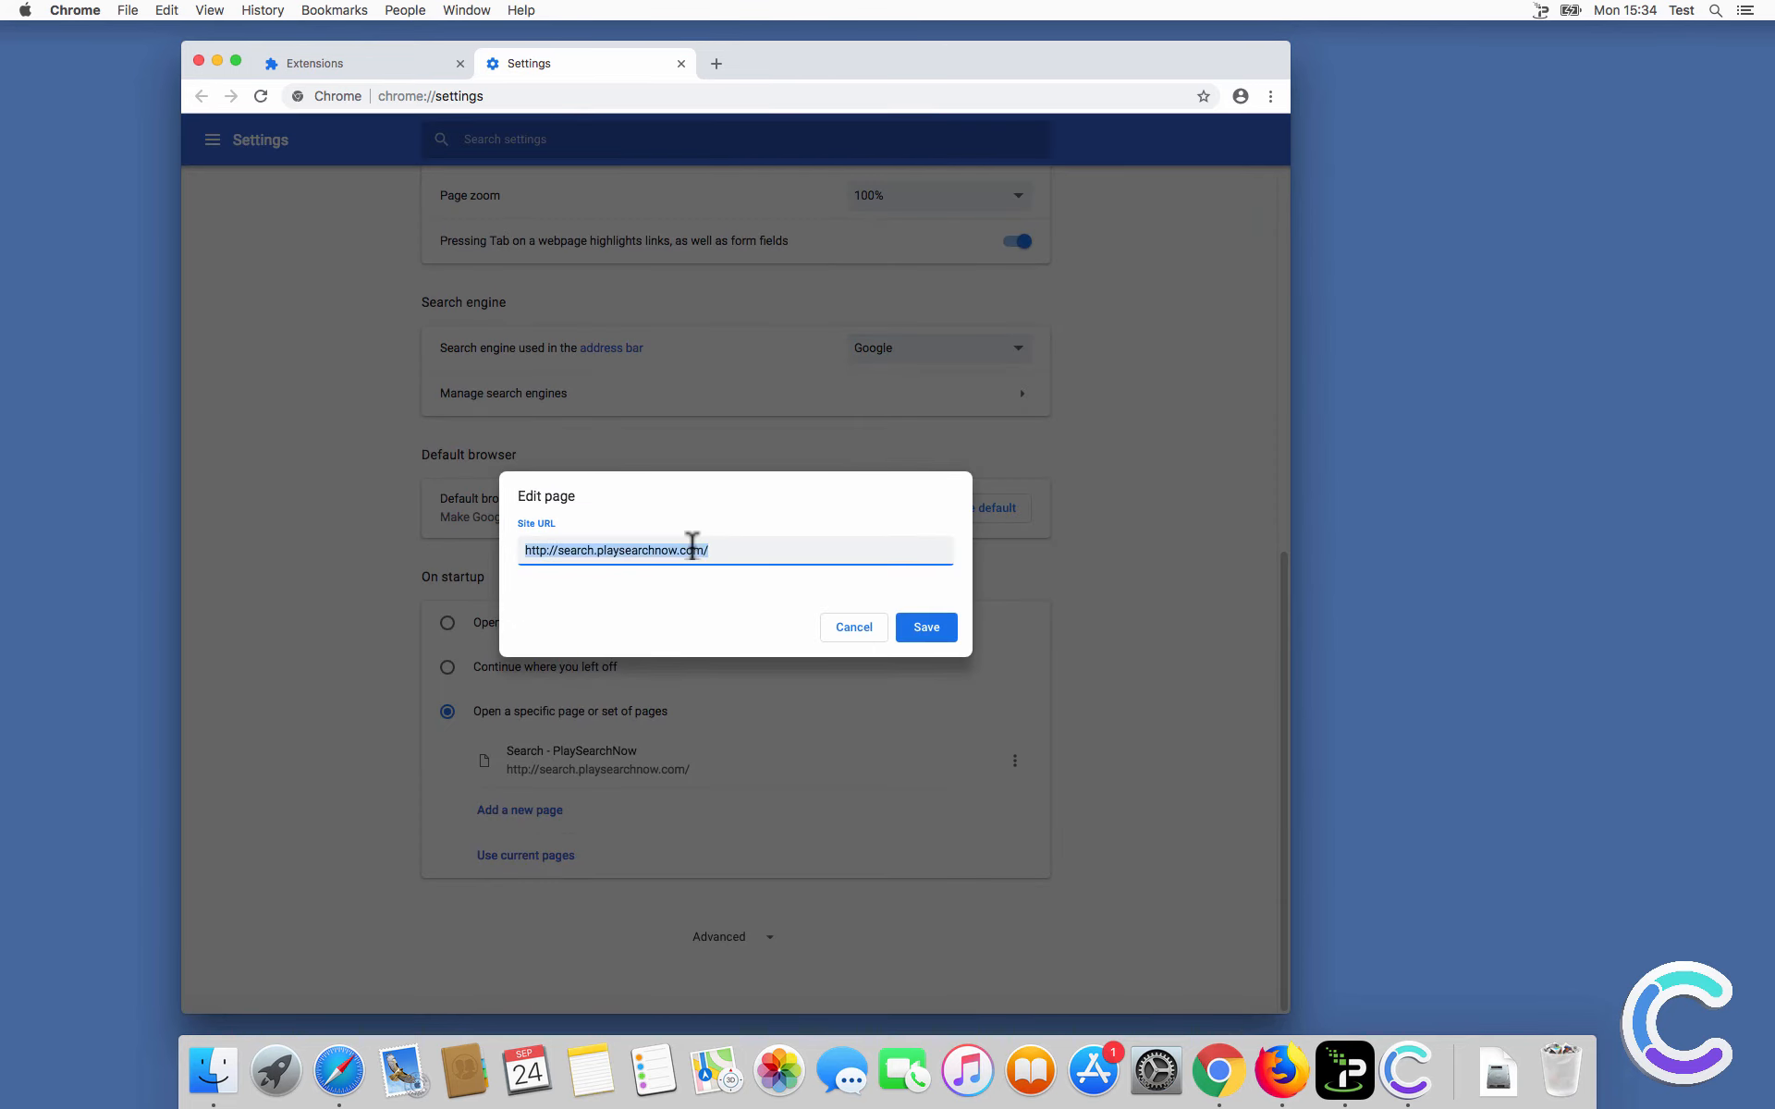
pyautogui.write('www.google.com')
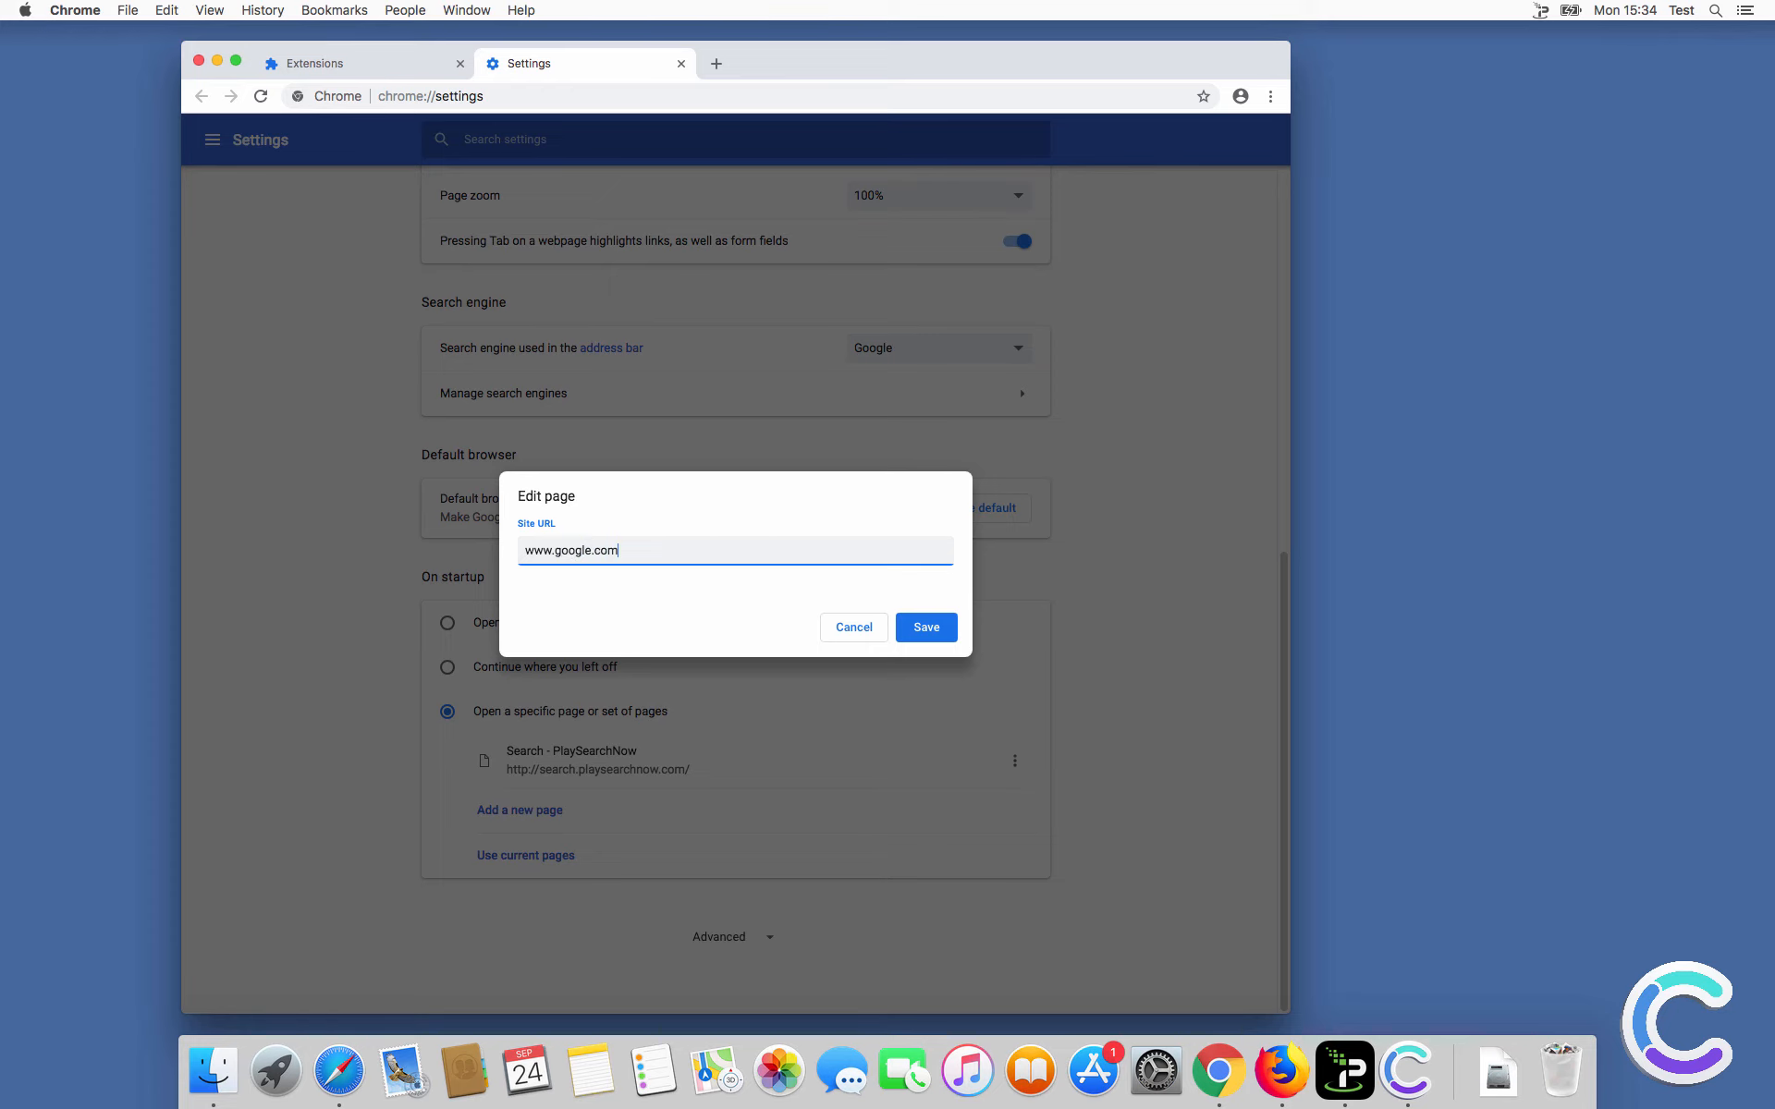
pyautogui.click(925, 626)
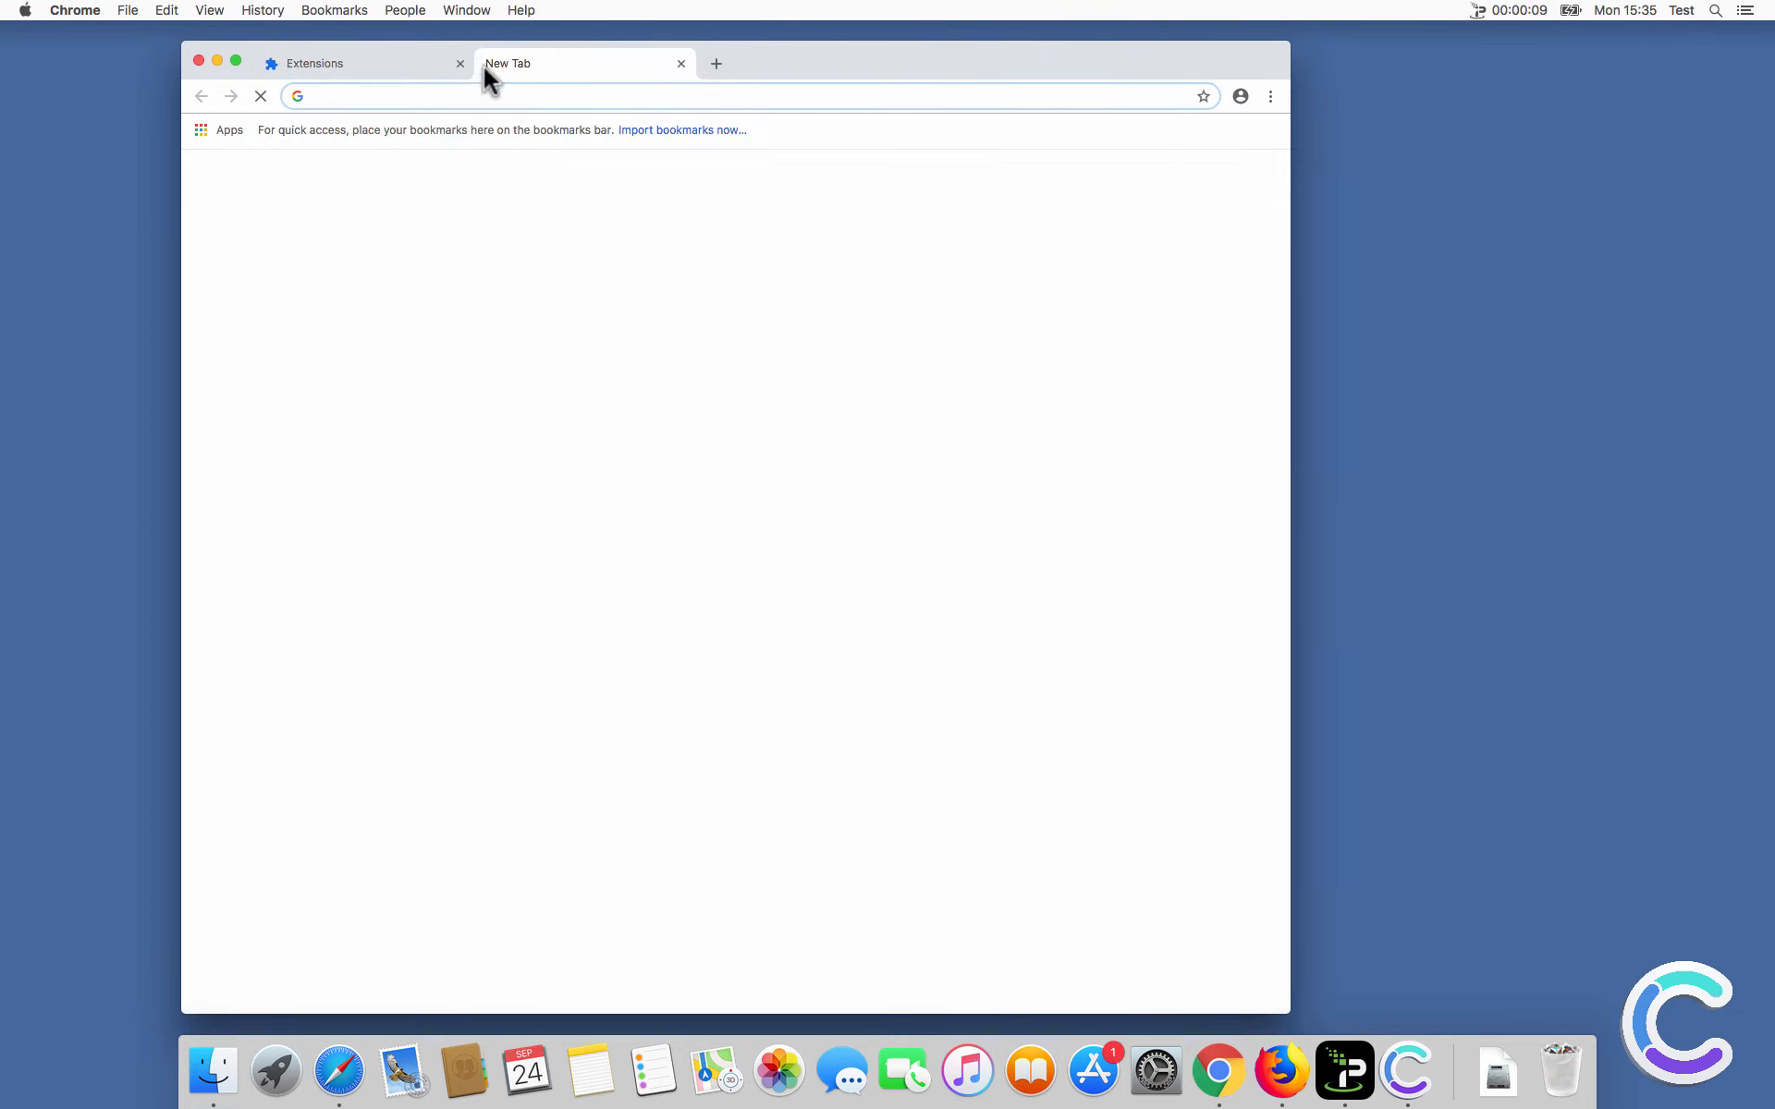
pyautogui.click(461, 63)
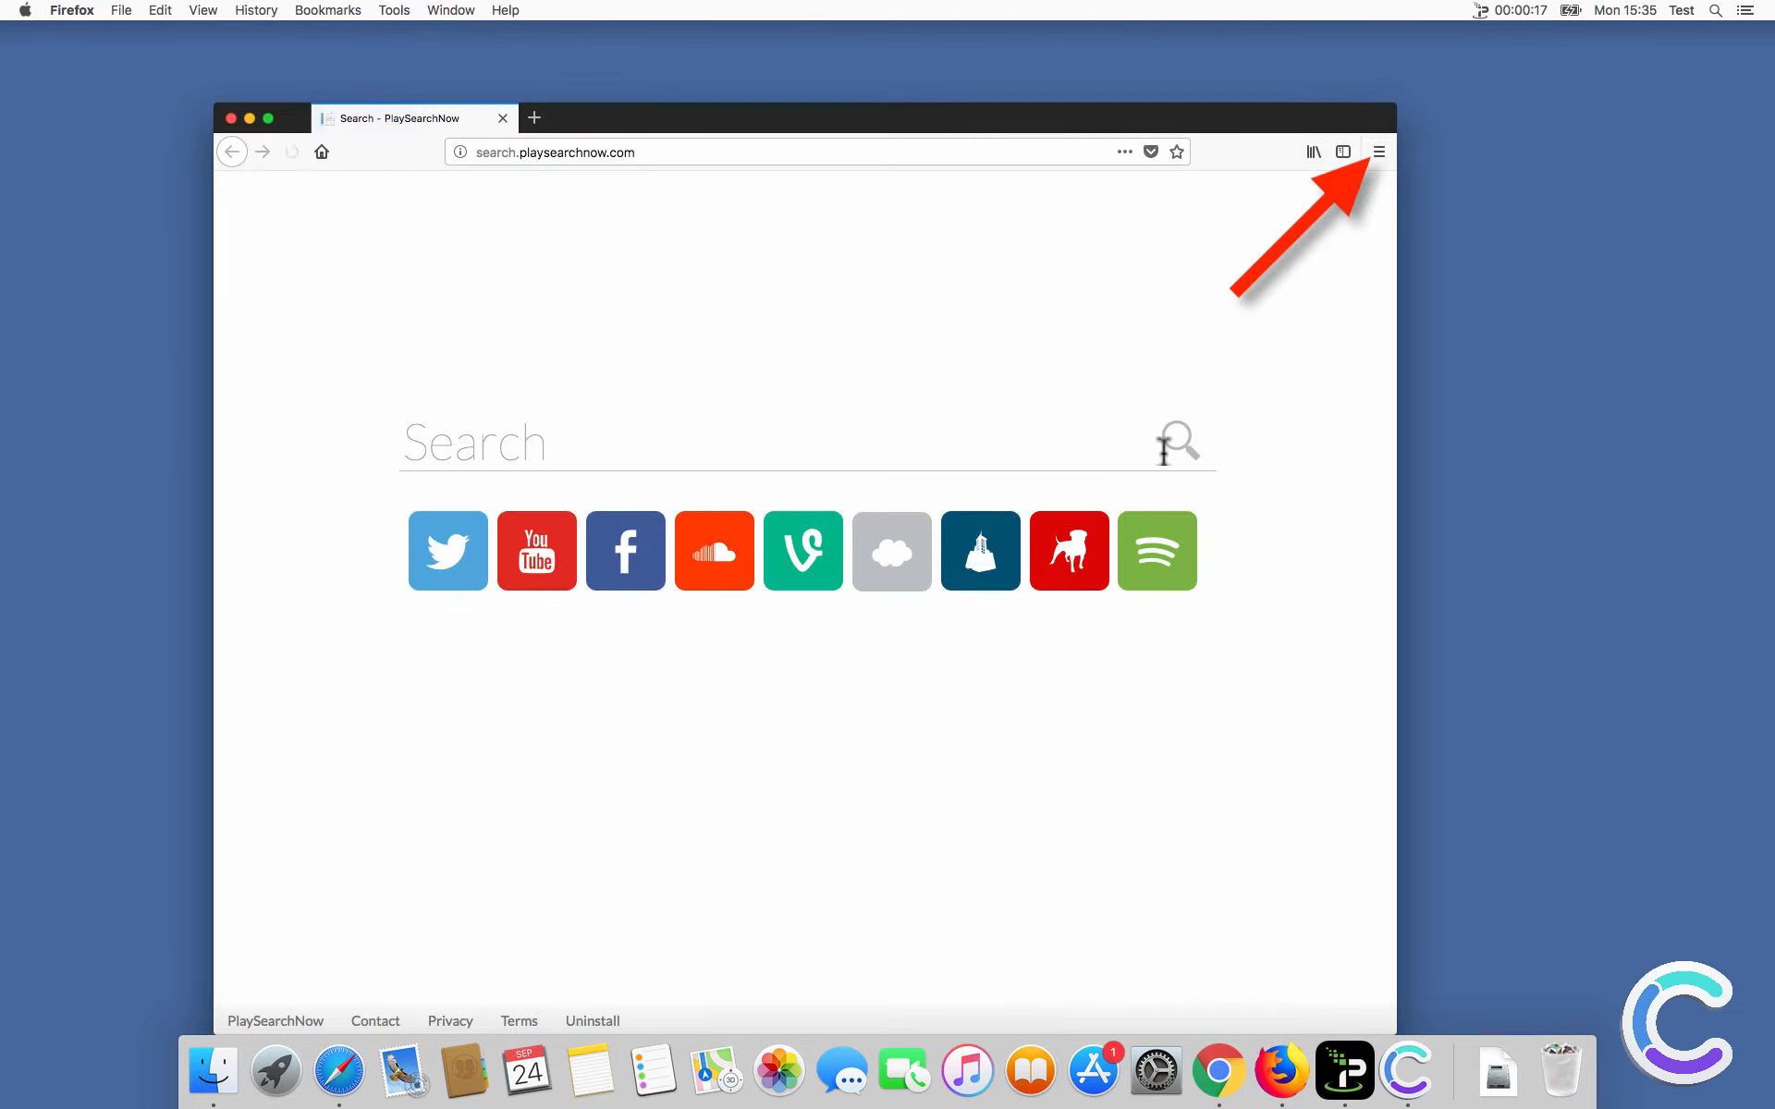
pyautogui.click(1378, 152)
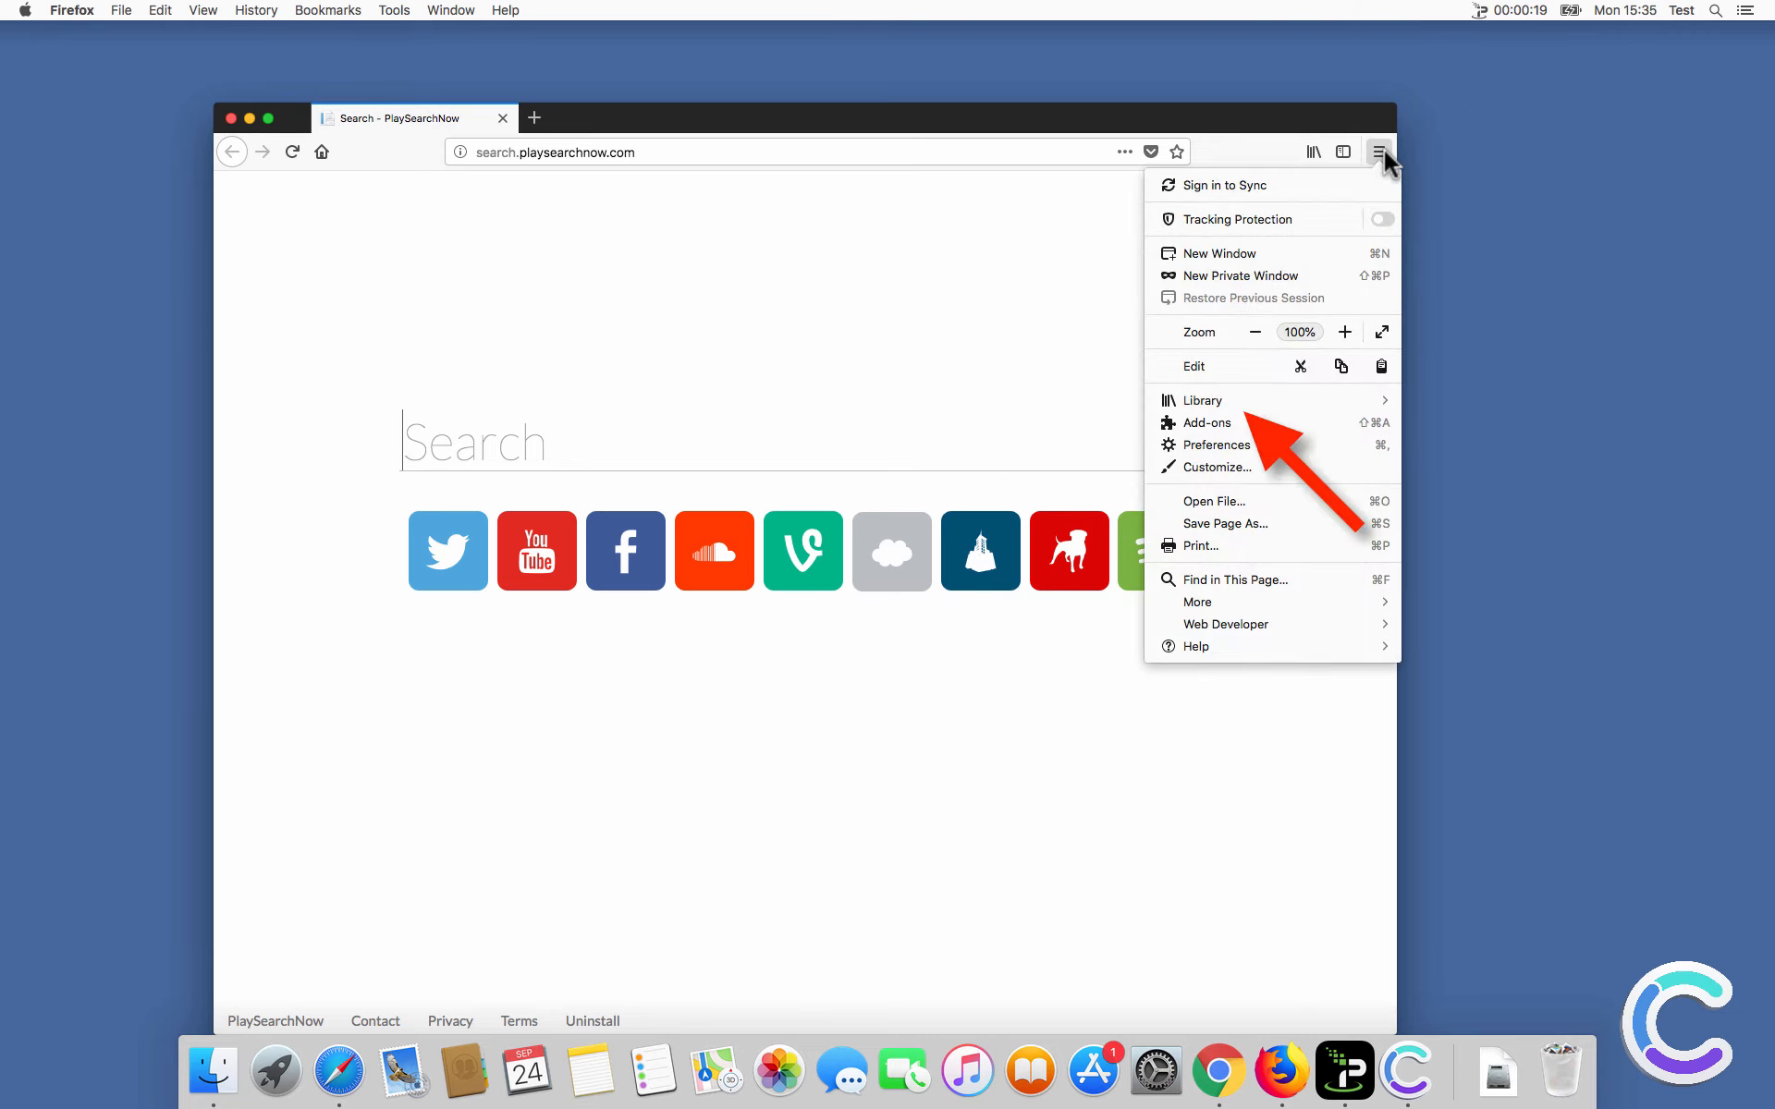
pyautogui.click(1207, 421)
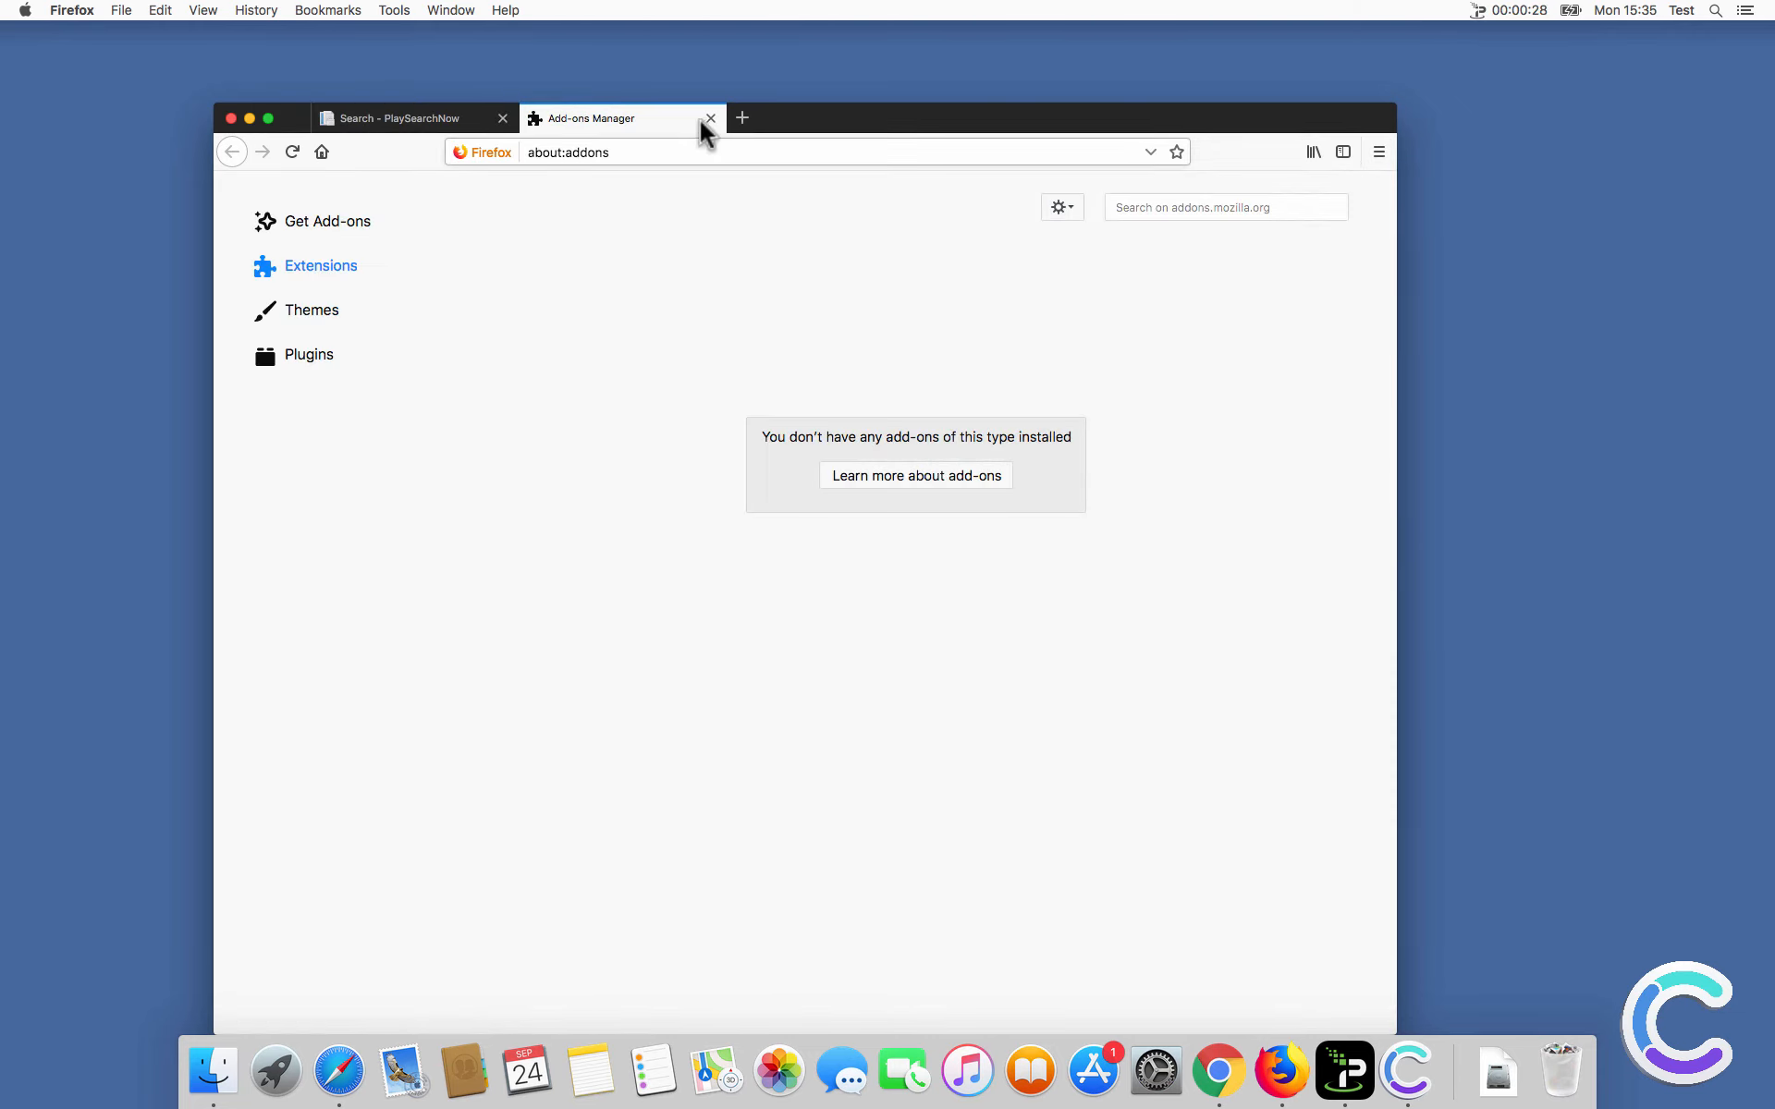
pyautogui.click(710, 118)
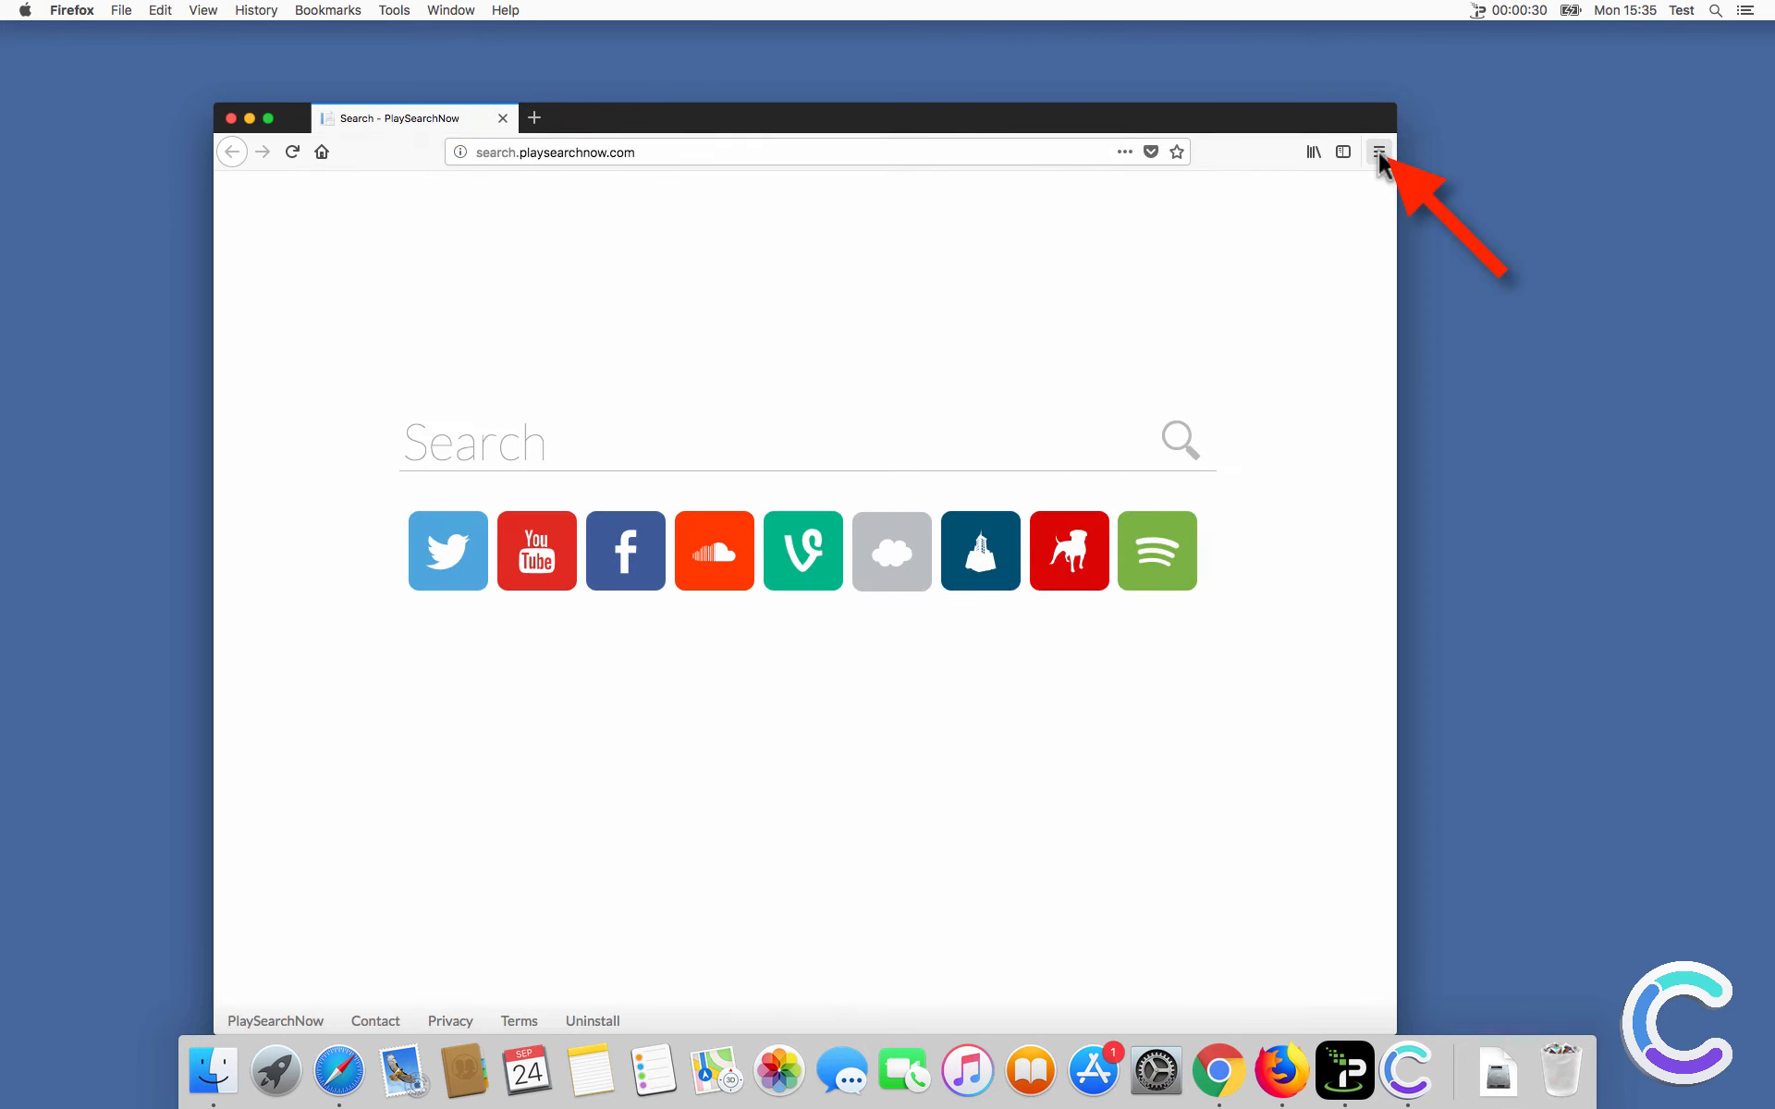
pyautogui.click(1379, 151)
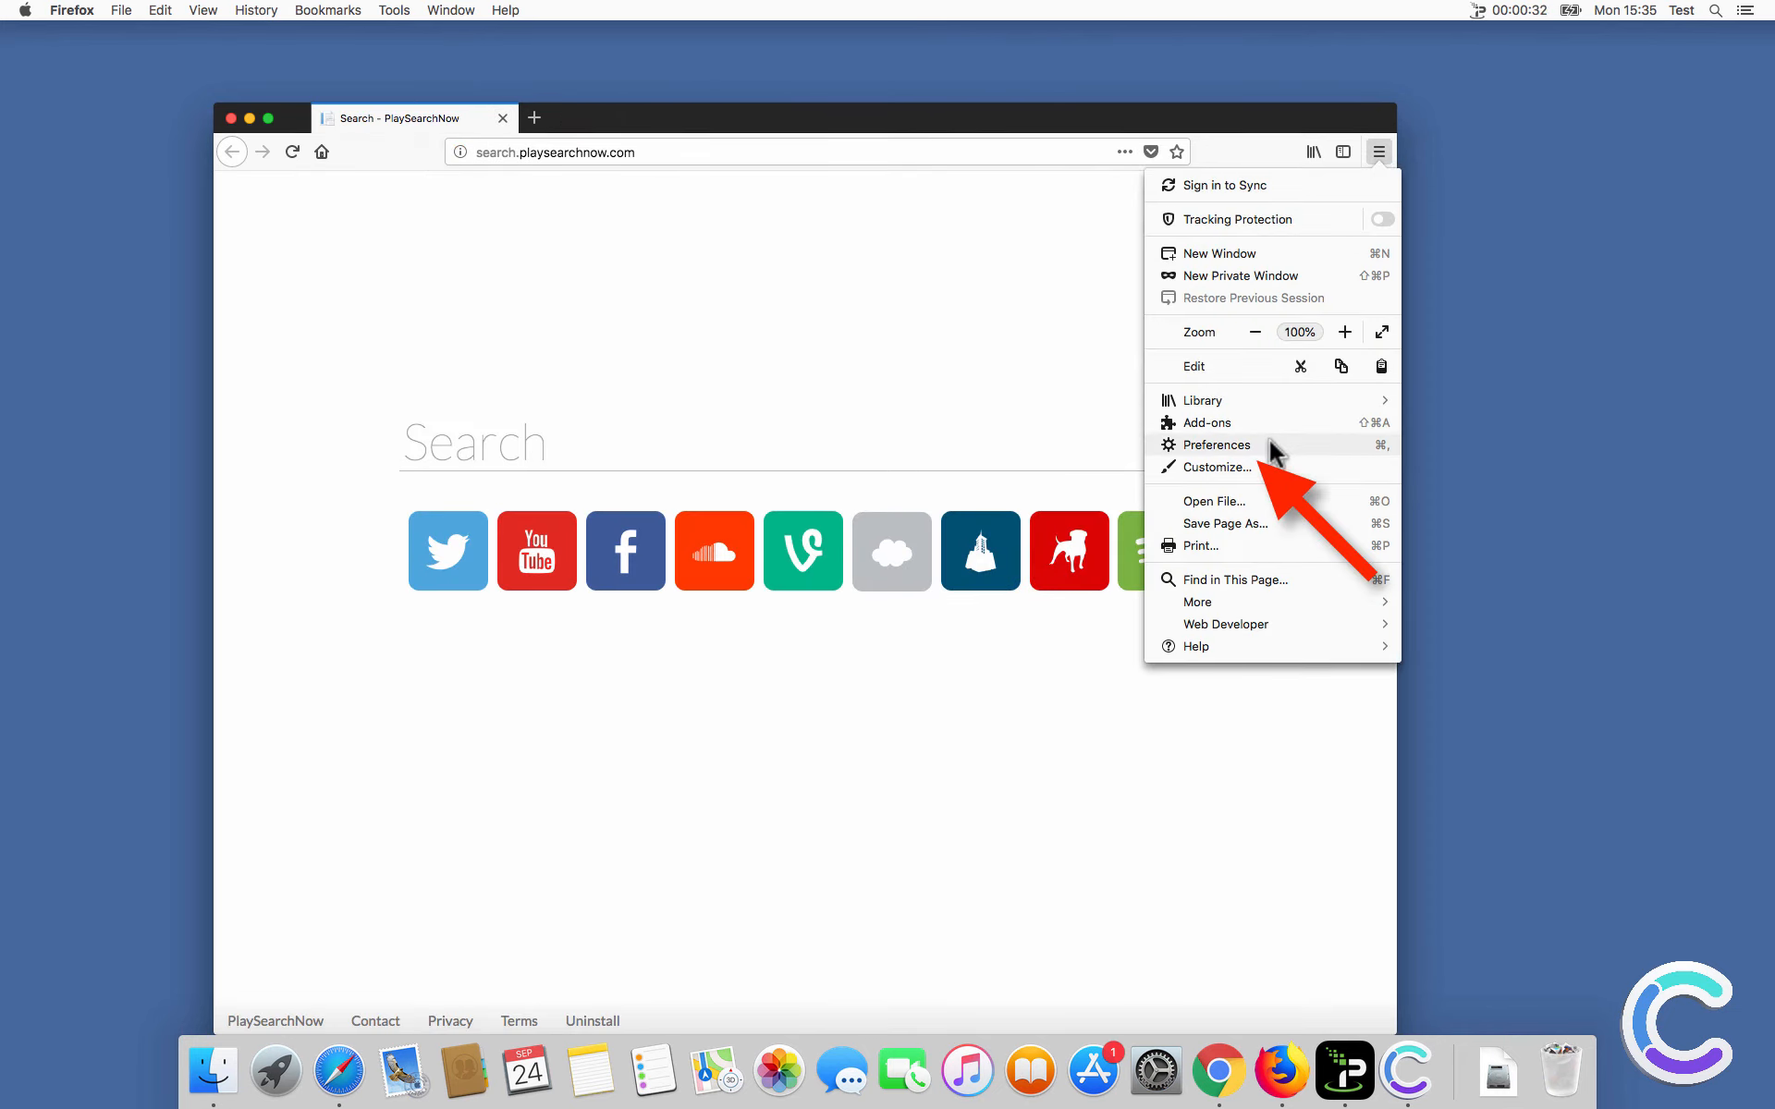
pyautogui.click(1218, 445)
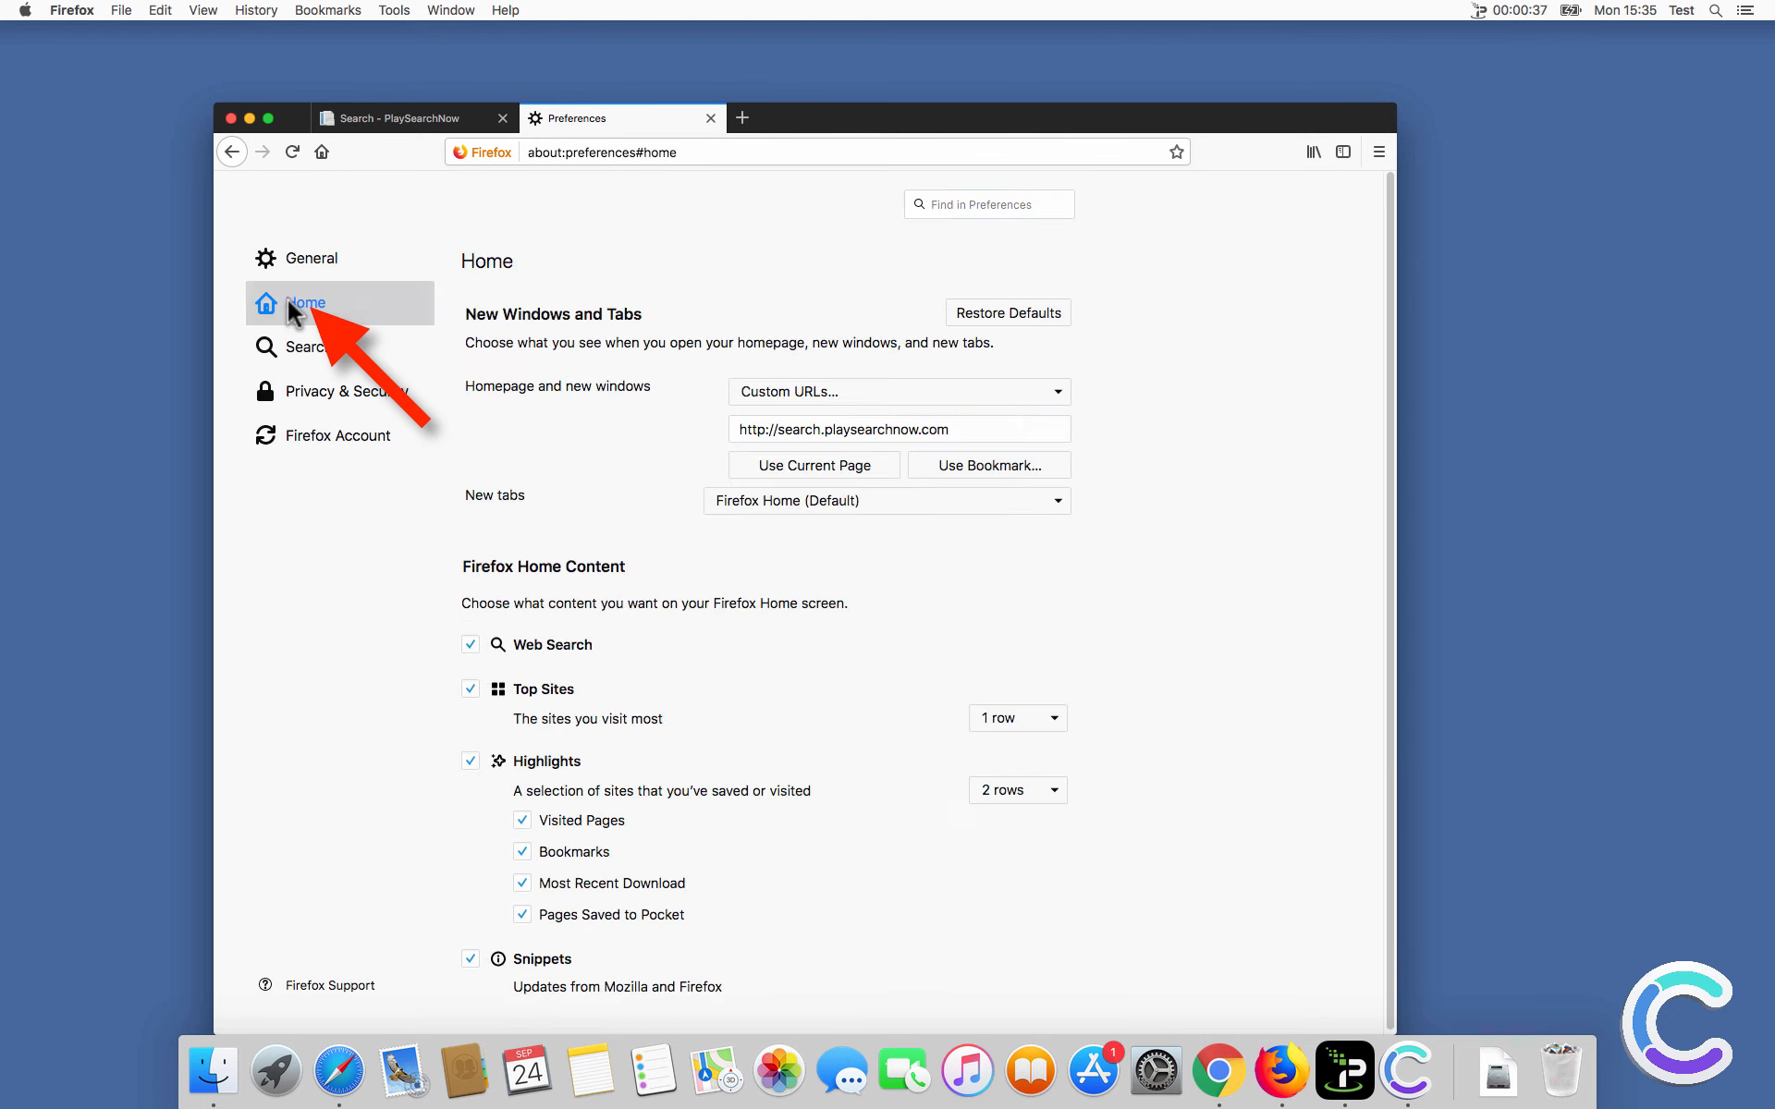
pyautogui.click(898, 428)
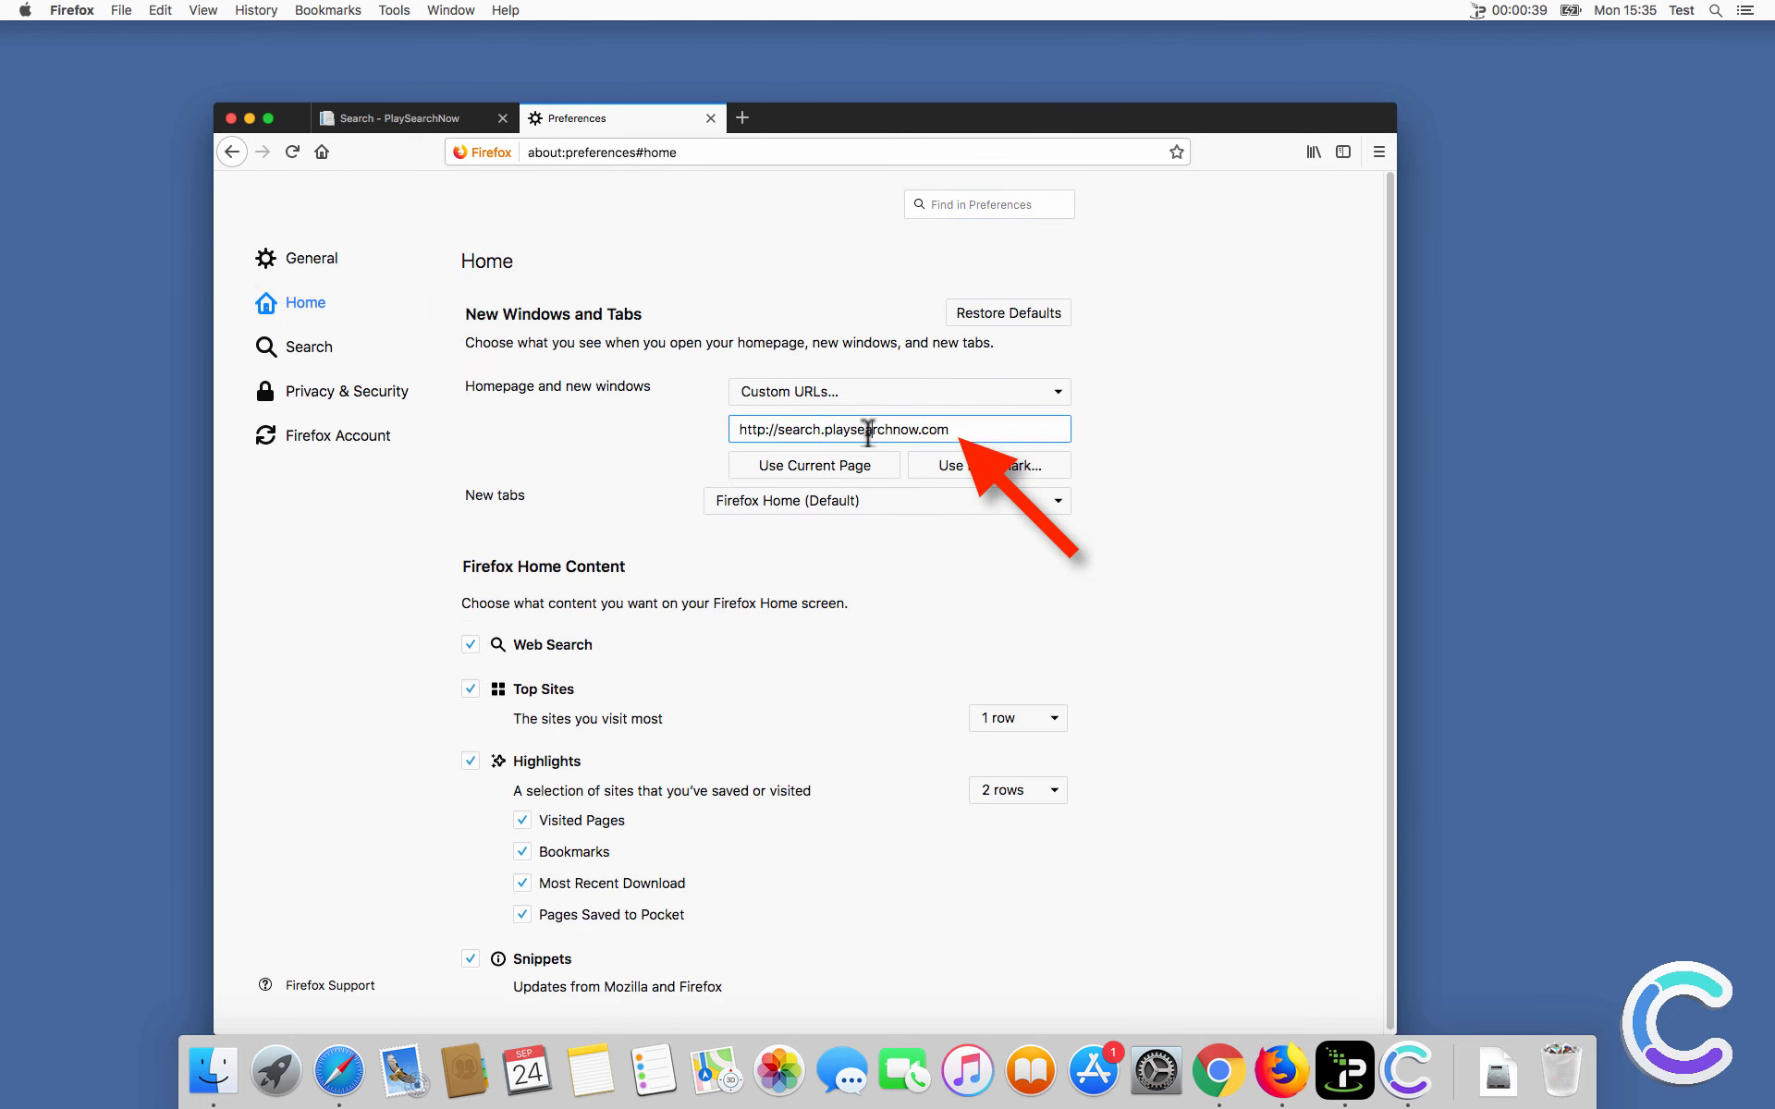
pyautogui.write('www.google.com')
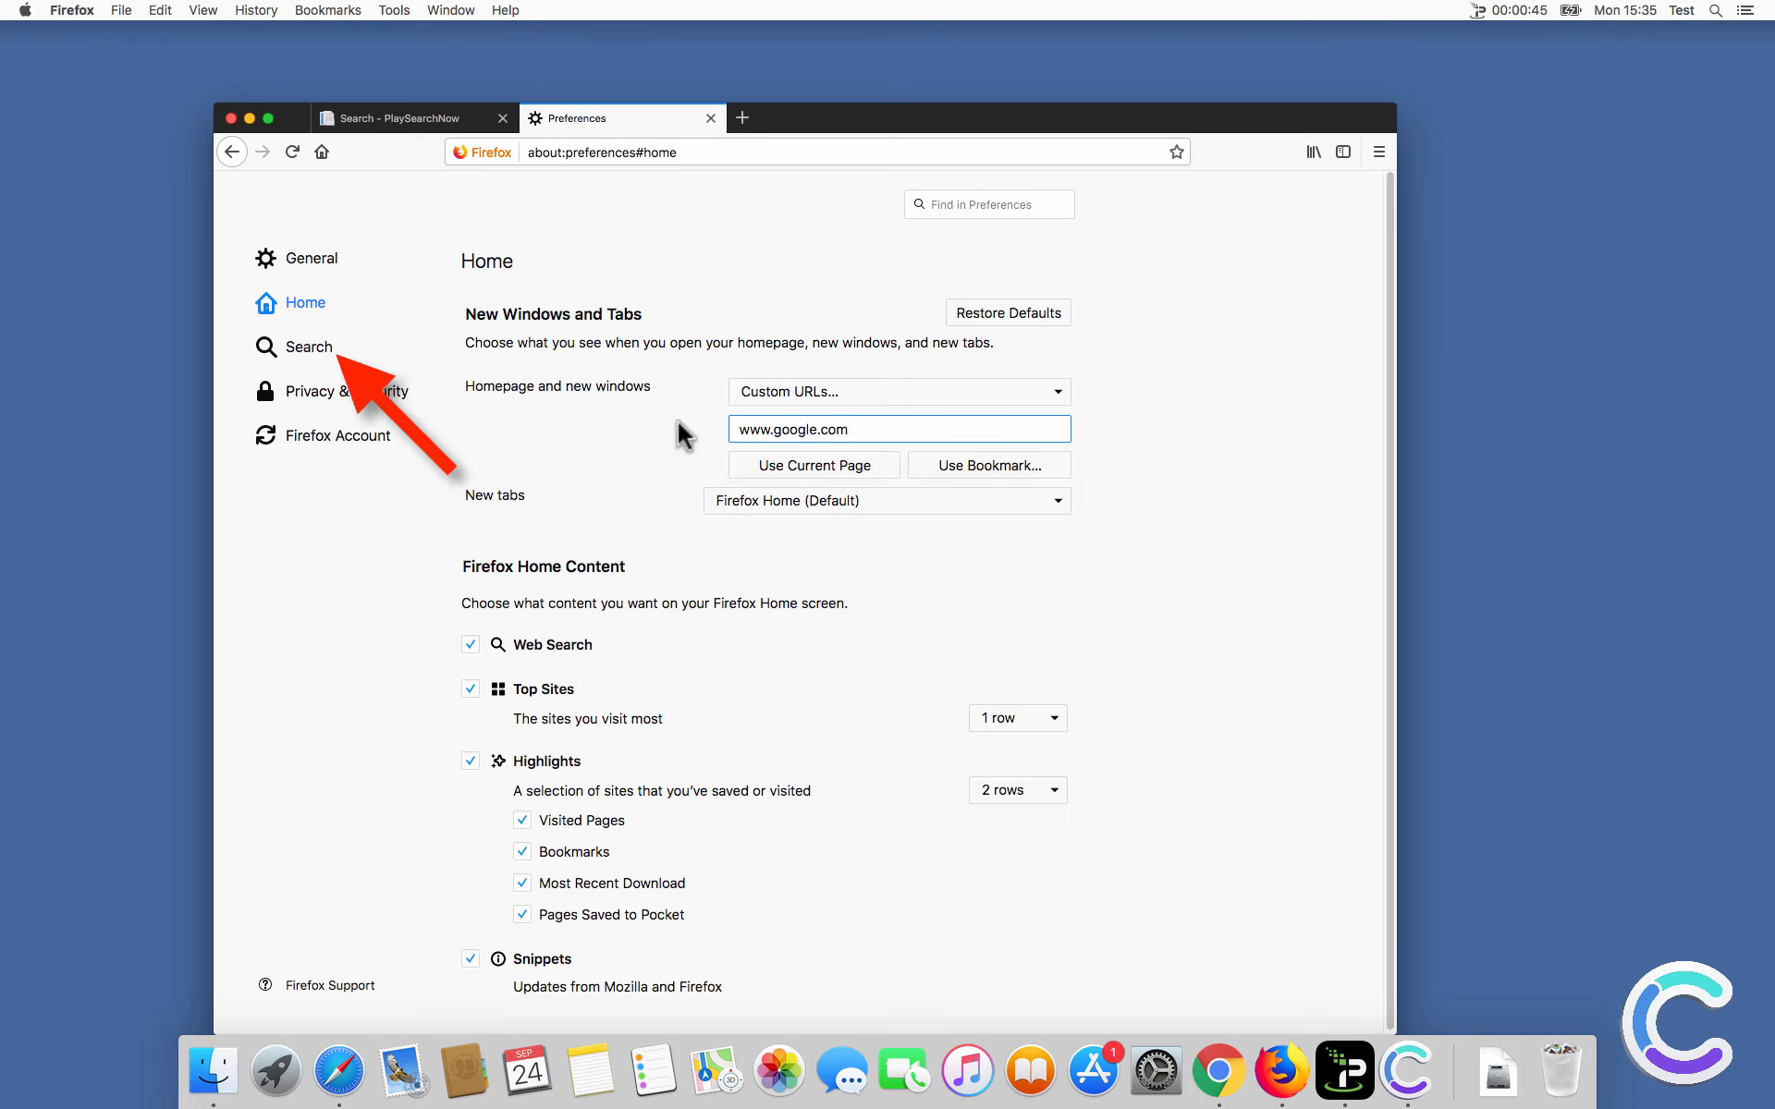
# Make Google the default search engine and close the PlaySearchNow tab.
pyautogui.click(307, 345)
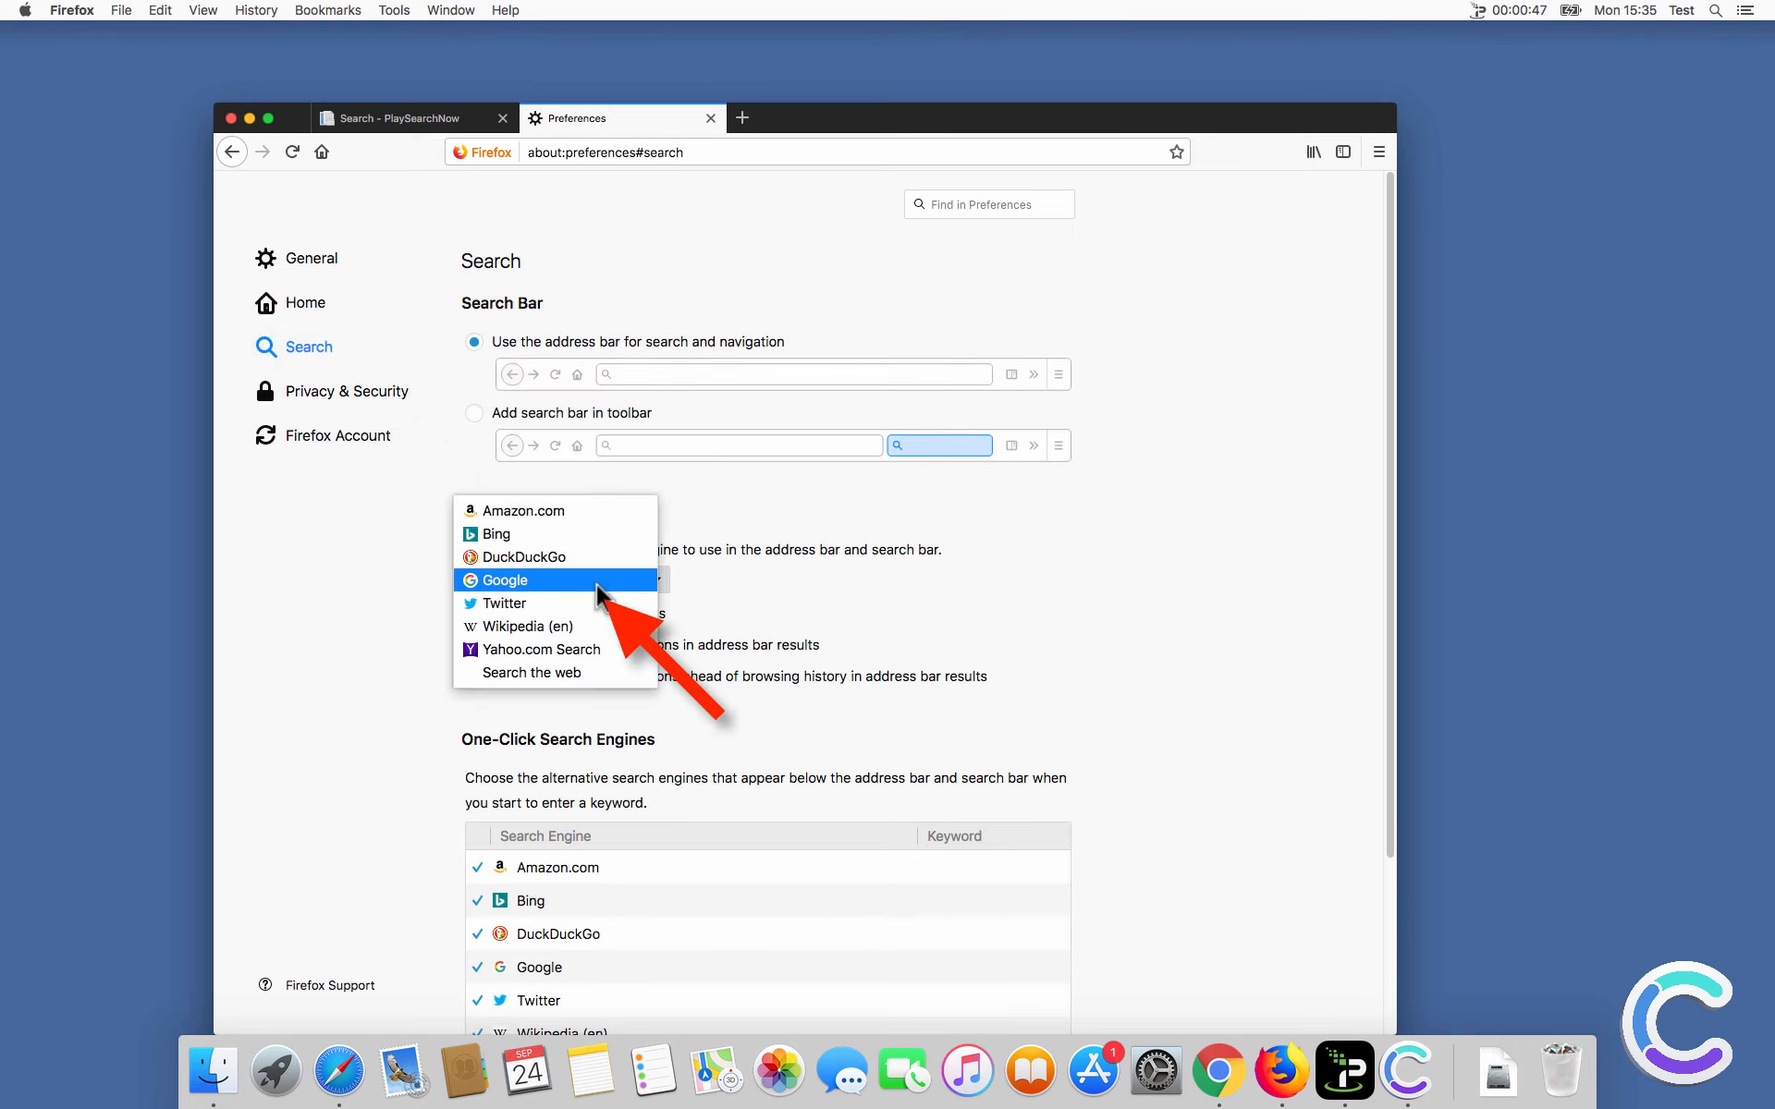
pyautogui.click(501, 579)
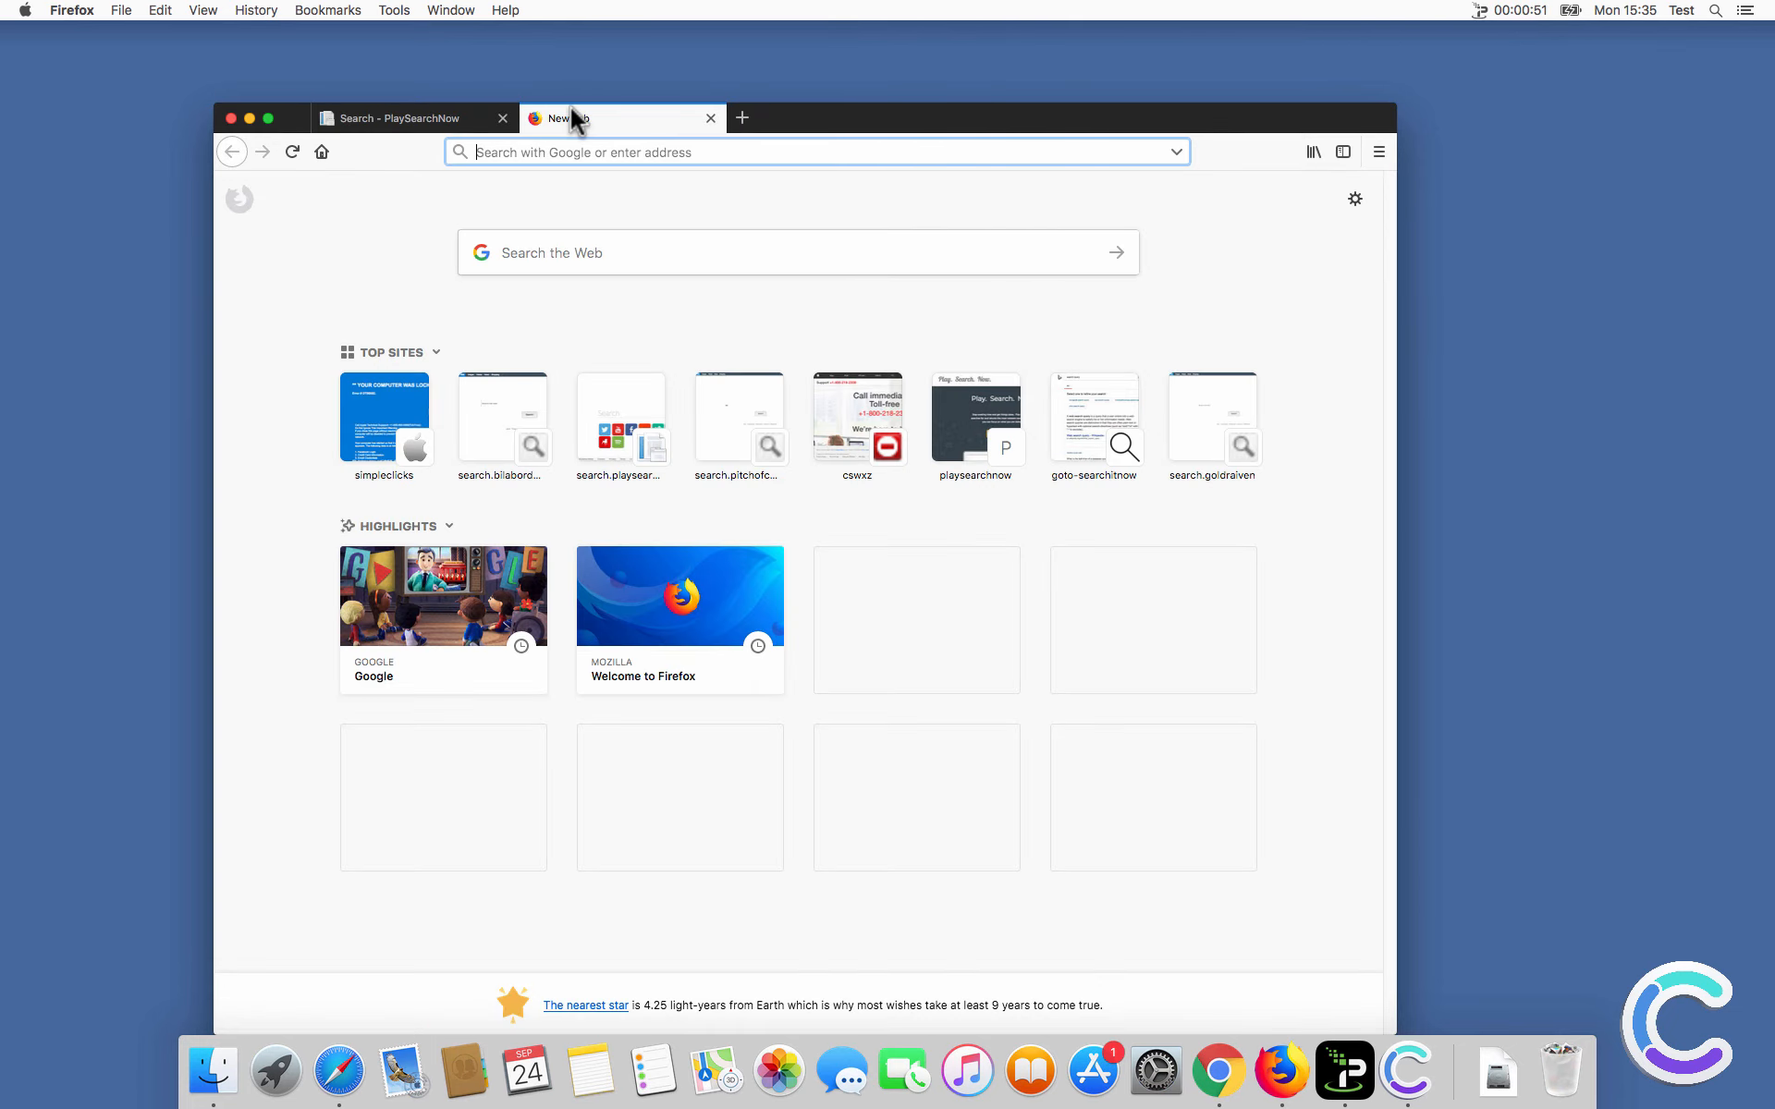
pyautogui.click(503, 118)
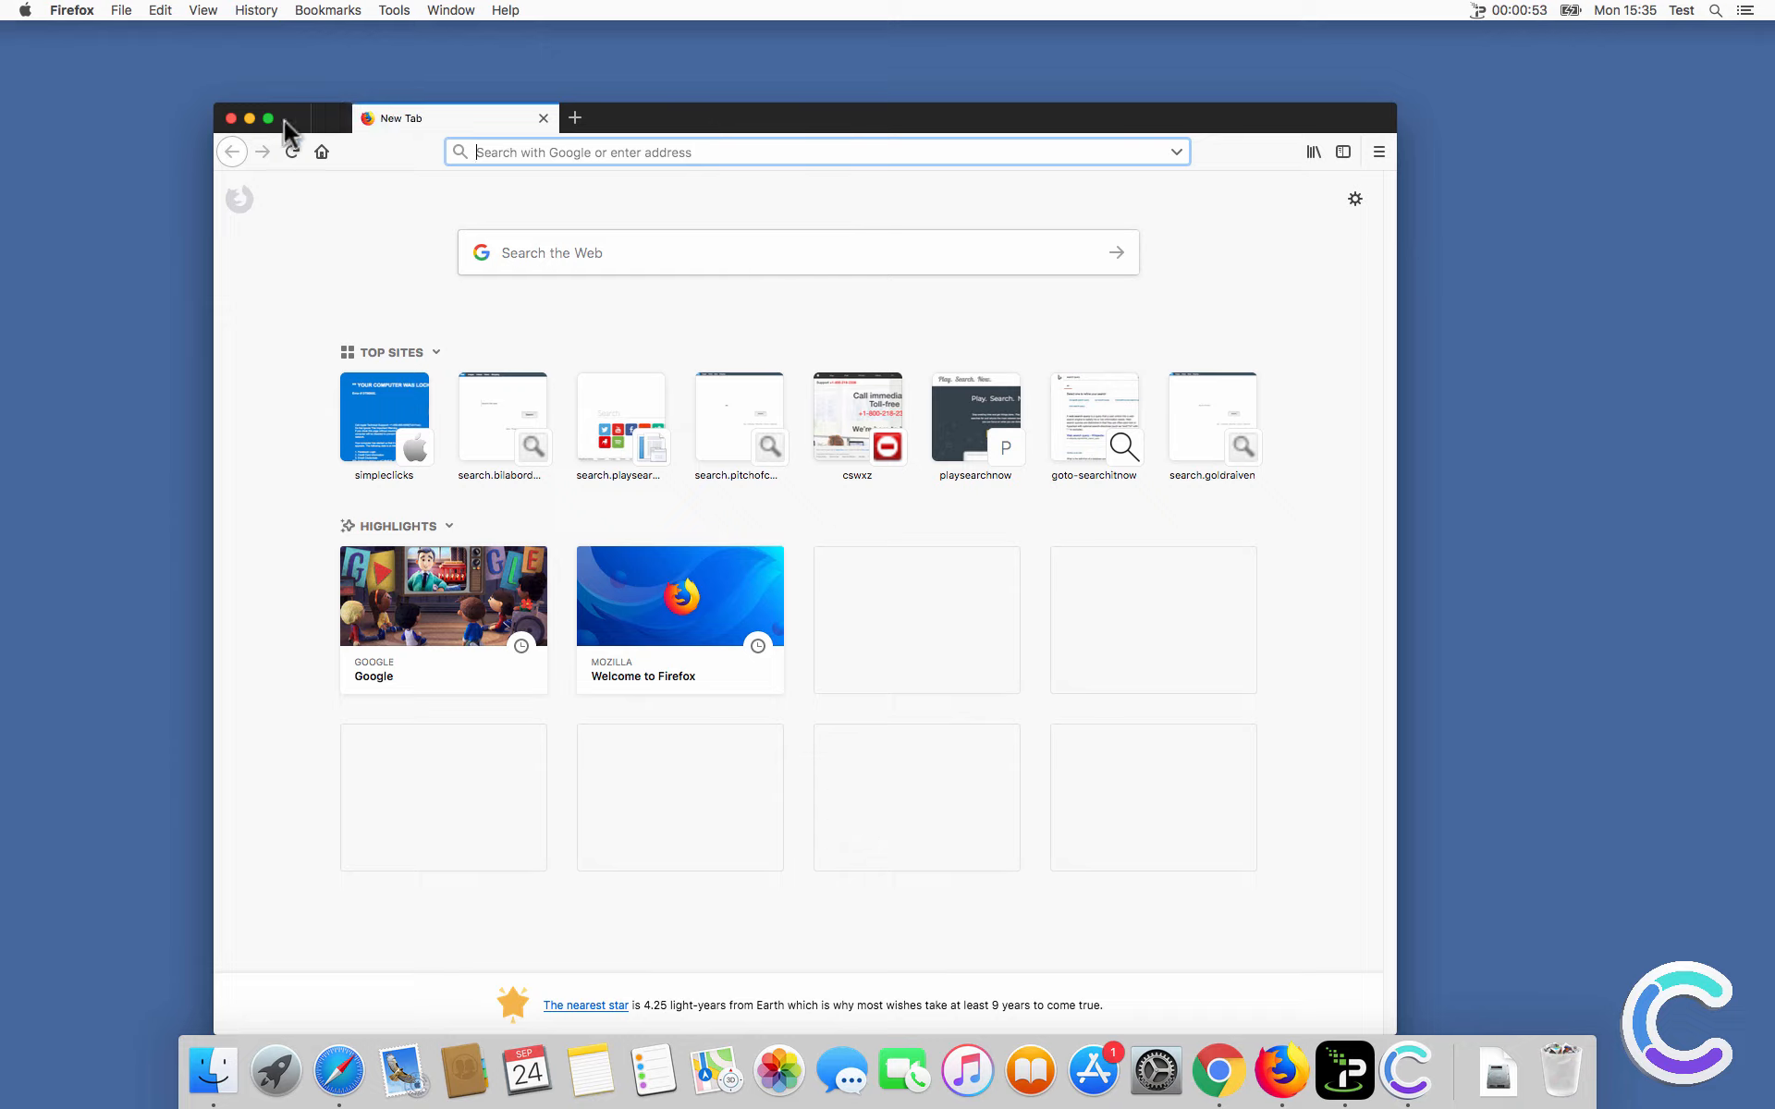